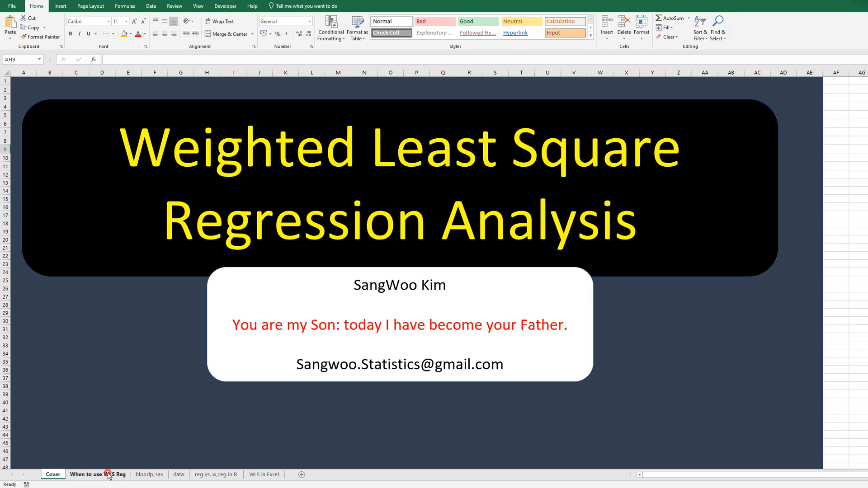
Switch to the 'When to use WLS Reg' sheet.
left_click(97, 475)
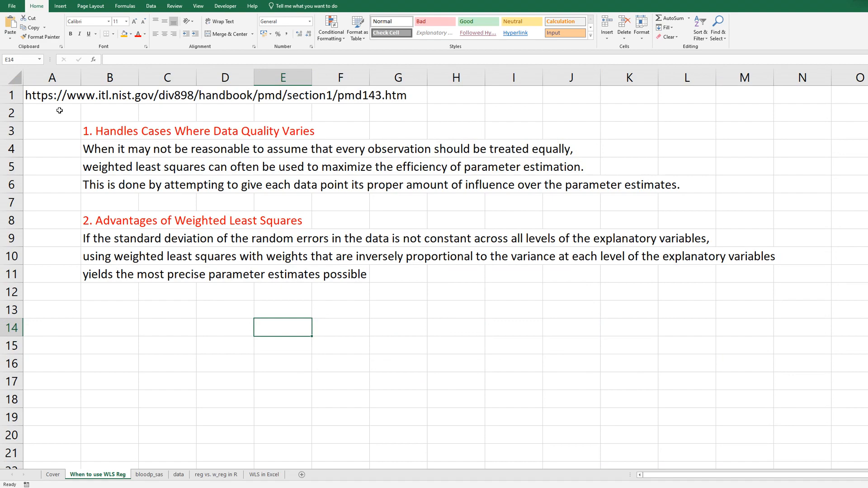
mouse_move(78, 166)
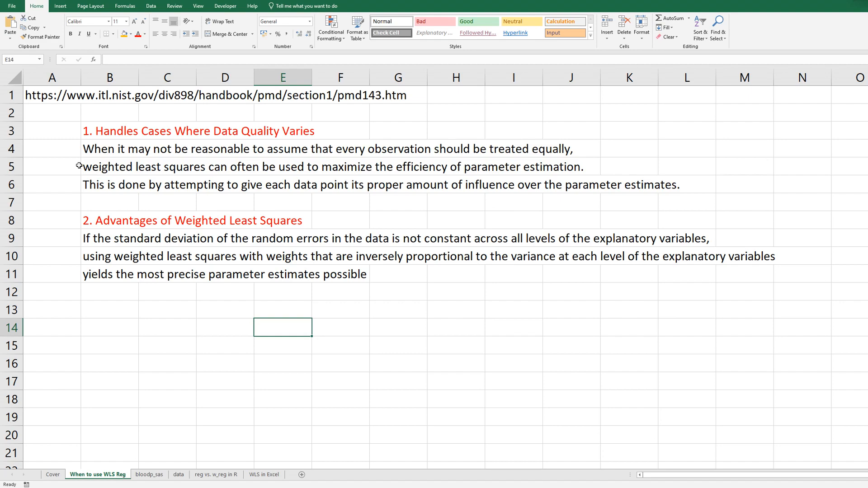
mouse_move(73, 201)
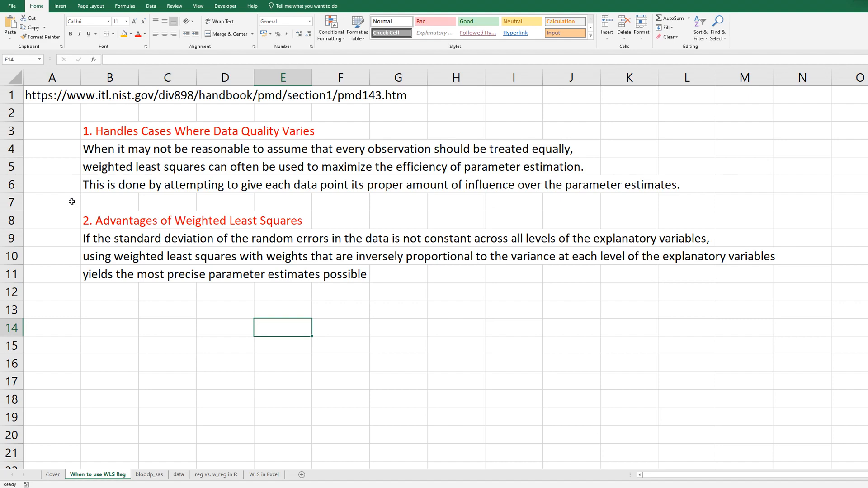
mouse_move(71, 228)
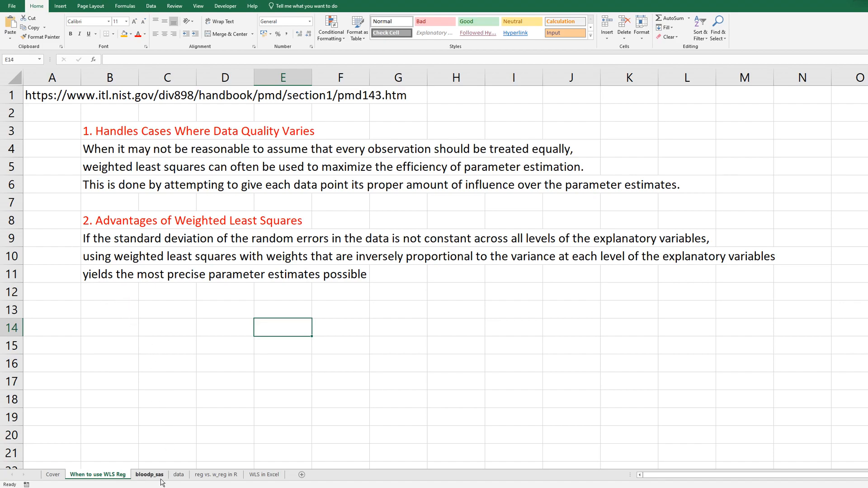
Switch to the 'bloodp_sas' sheet with the SAS blood pressure listing.
left_click(150, 475)
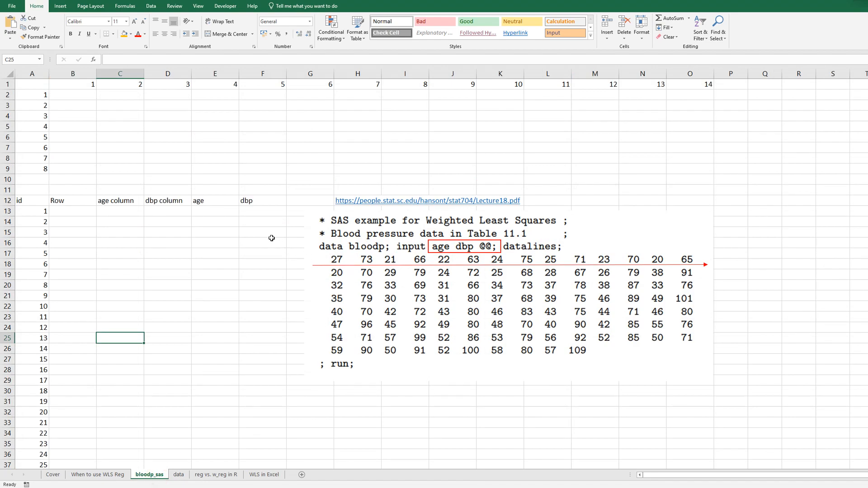
mouse_move(334, 233)
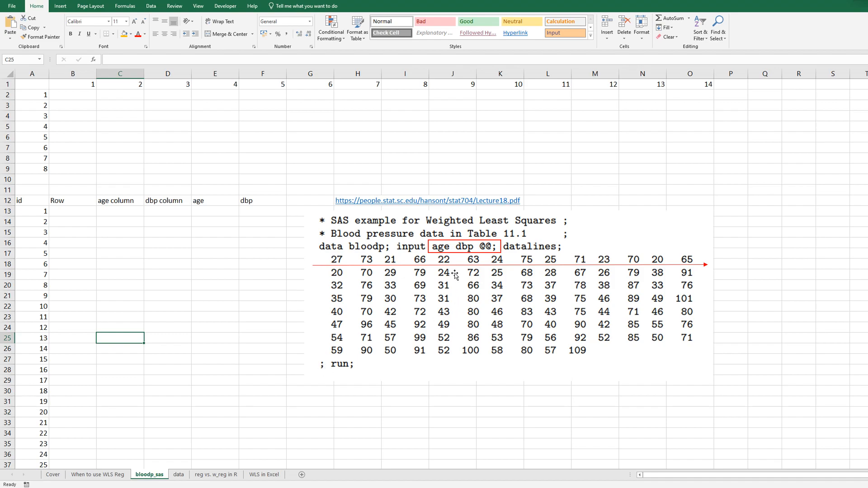
mouse_move(487, 256)
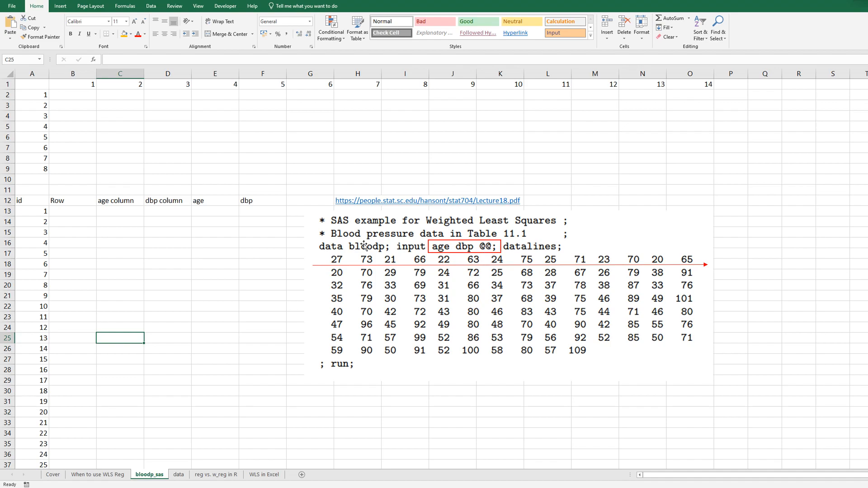
mouse_move(454, 292)
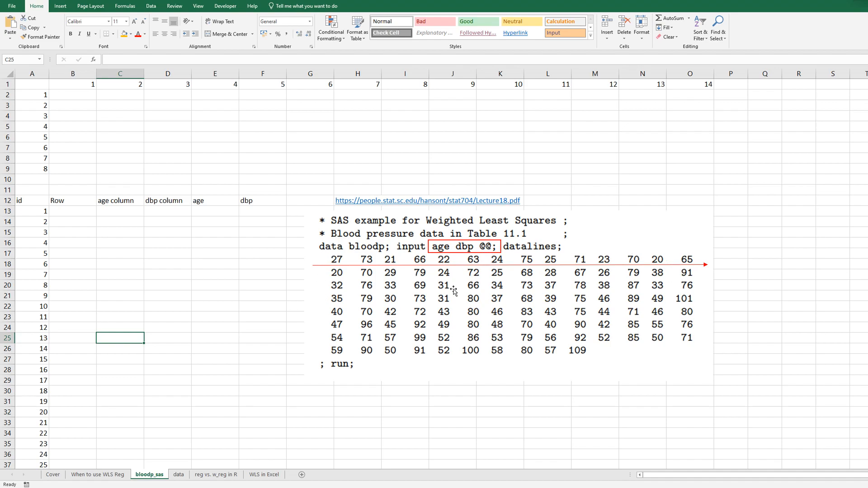
mouse_move(452, 260)
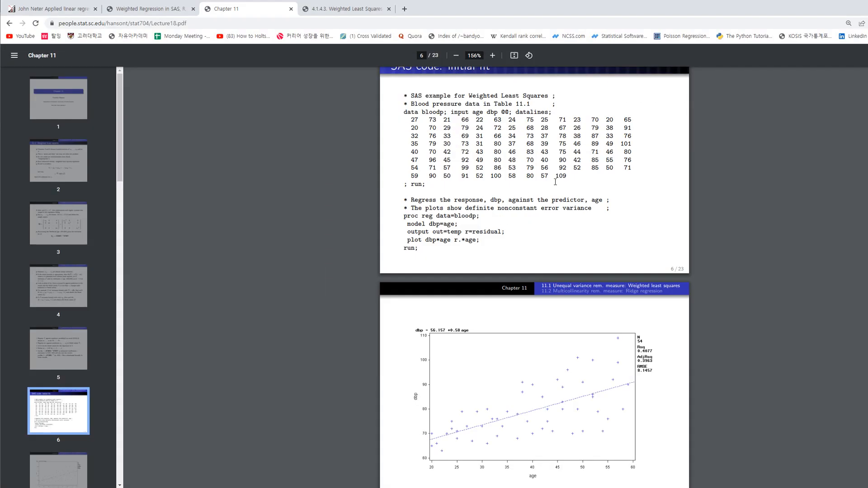
left_click_drag(409, 119, 564, 176)
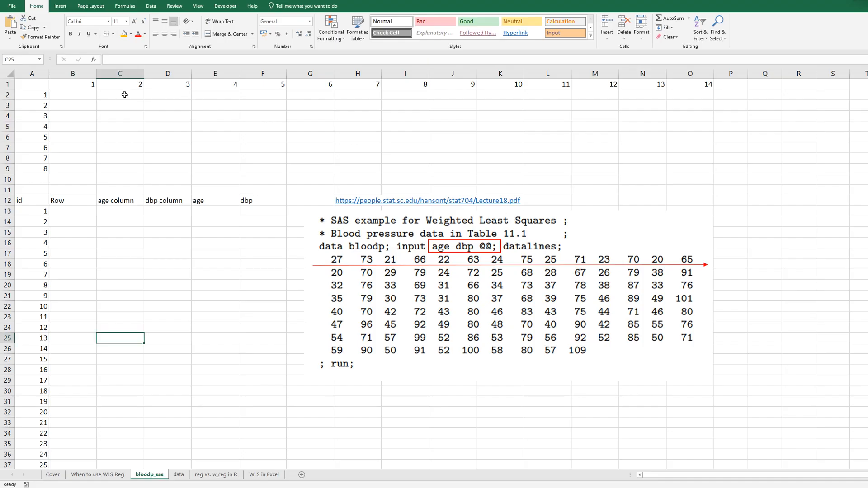
Paste the SAS blood pressure values into the grid starting at B2 via Notepad.
left_click(72, 94)
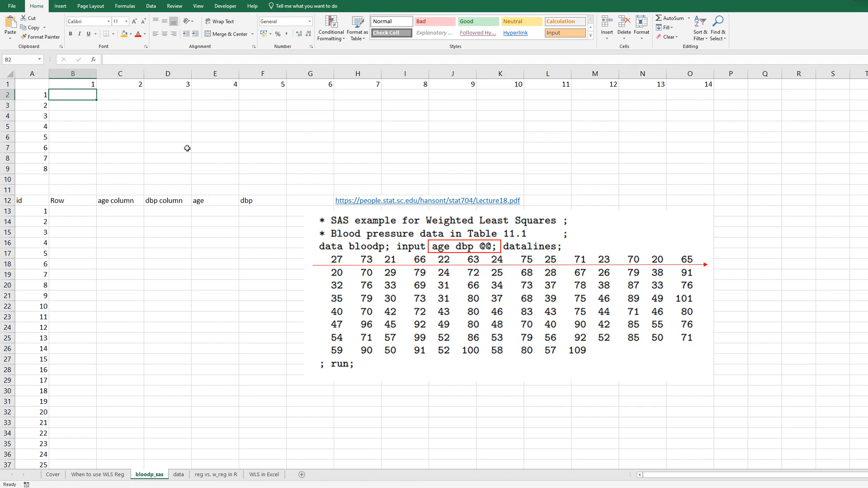
key("alt+tab")
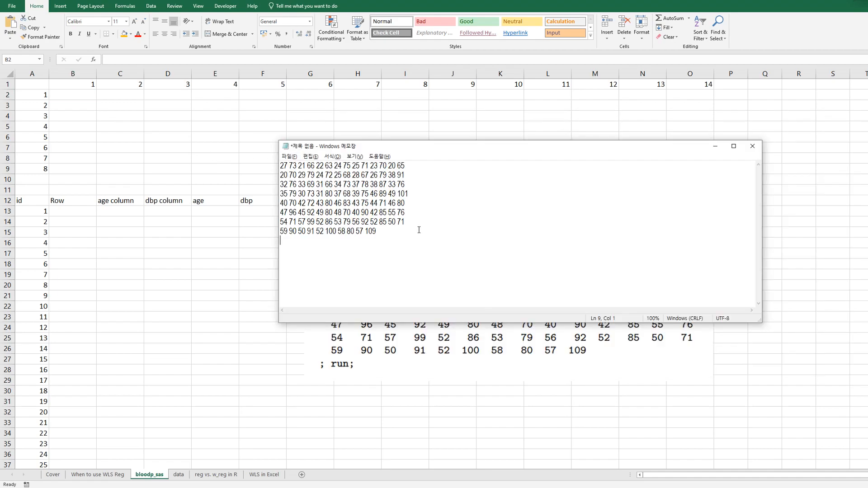
key("ctrl+a")
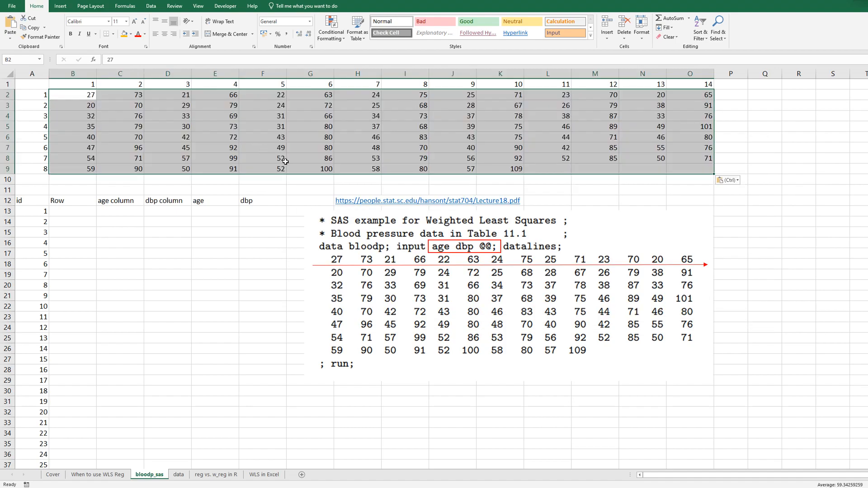
mouse_move(268, 115)
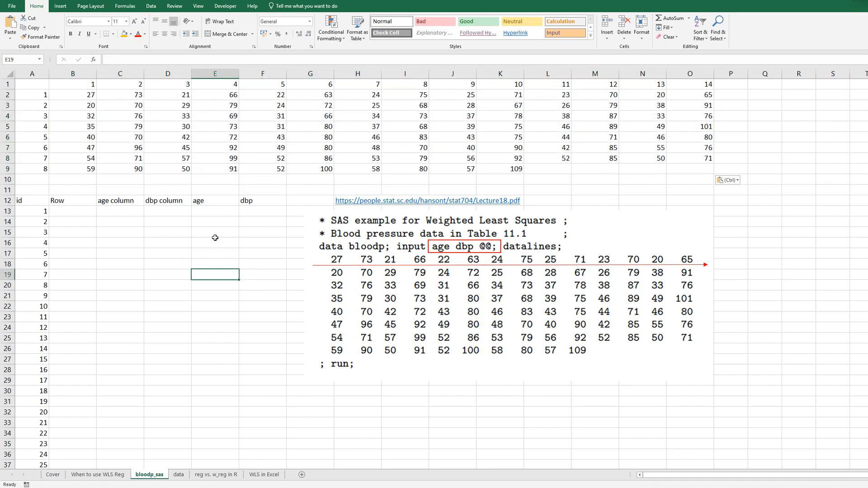
left_click_drag(8, 94, 8, 157)
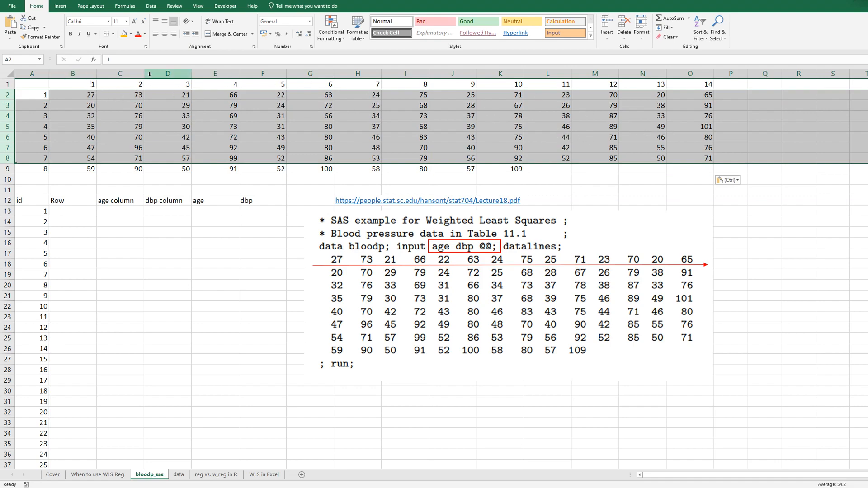
mouse_move(450, 261)
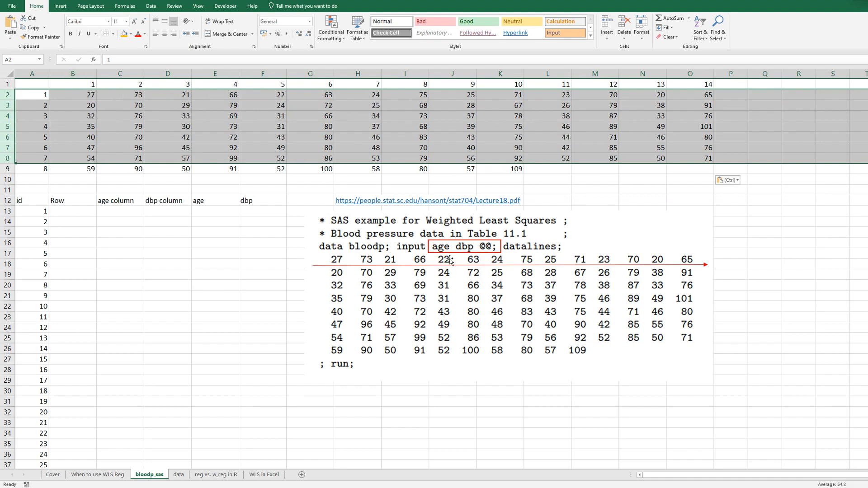
mouse_move(129, 83)
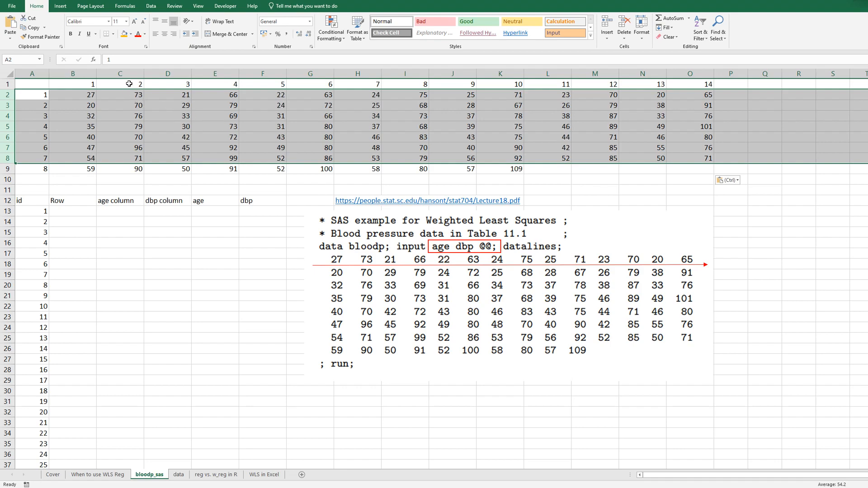
mouse_move(470, 259)
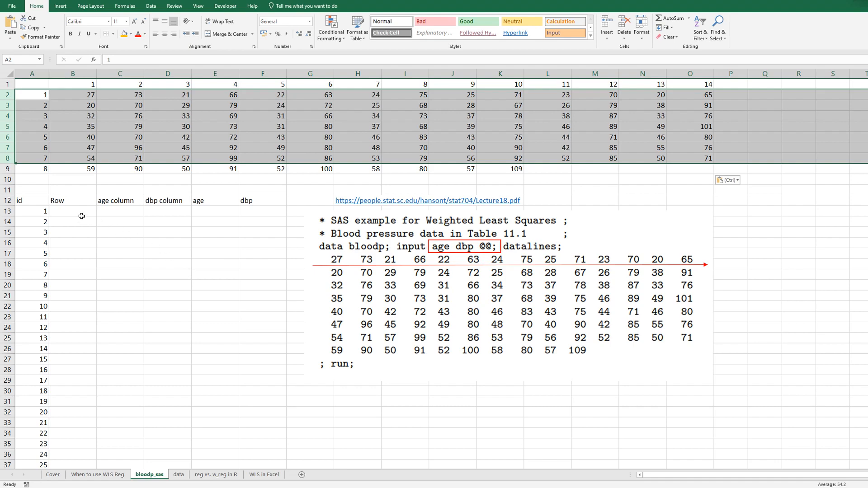
Fill Row with 1s, age column with 1, 3…13 and dbp column with 2, 4…14.
left_click(72, 211)
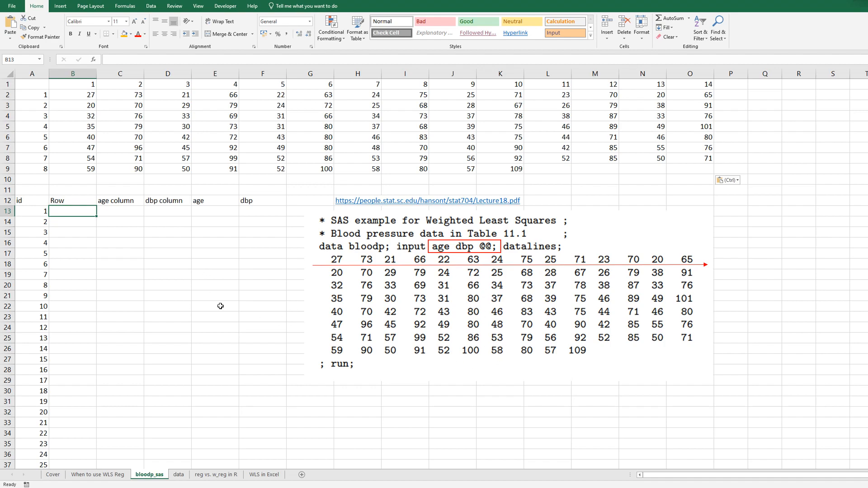
mouse_move(222, 304)
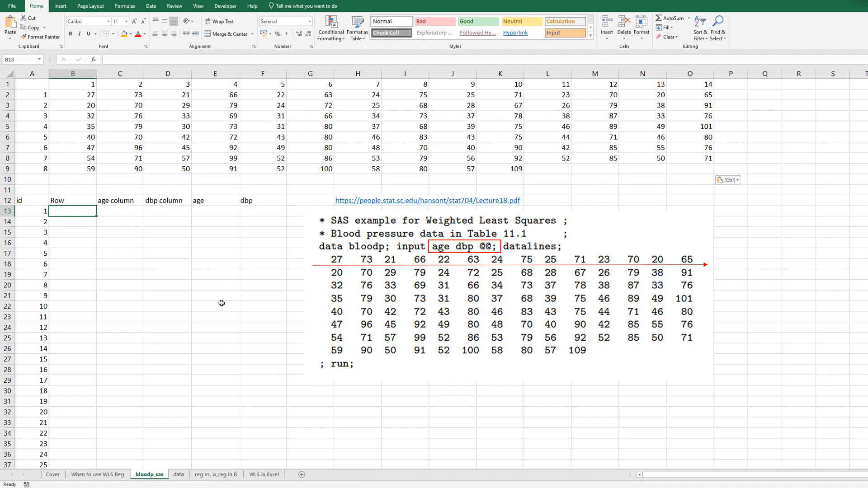
type("1")
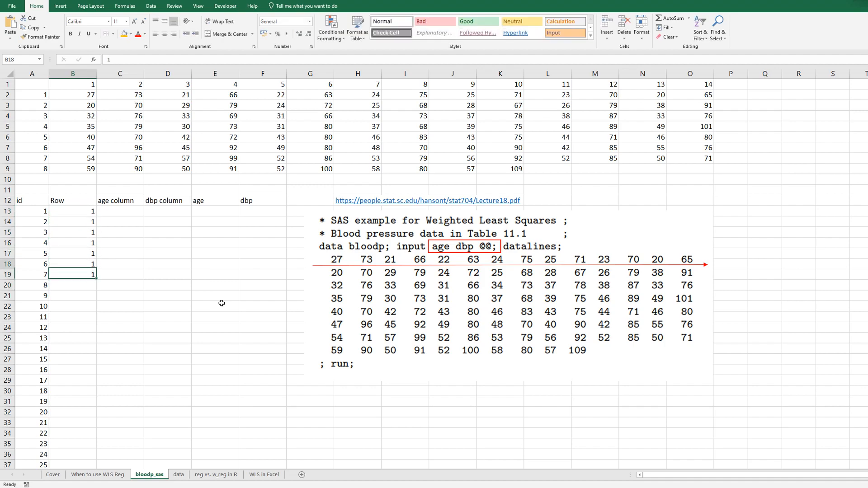
left_click(120, 210)
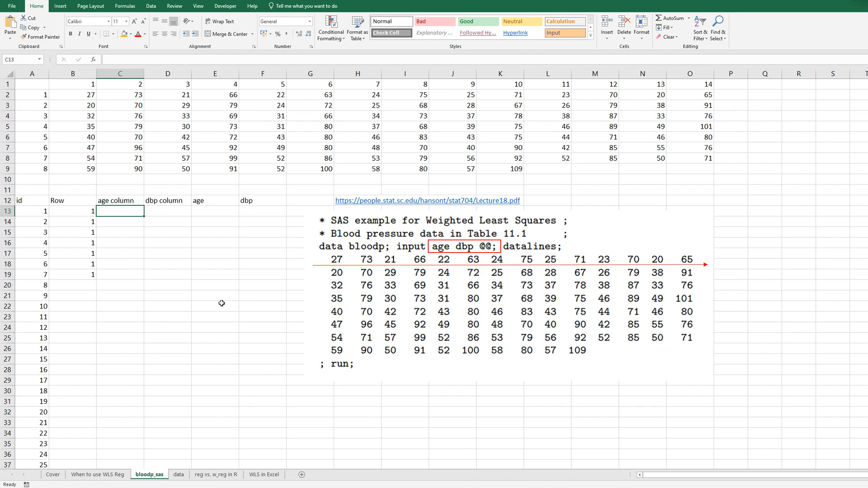
type("3")
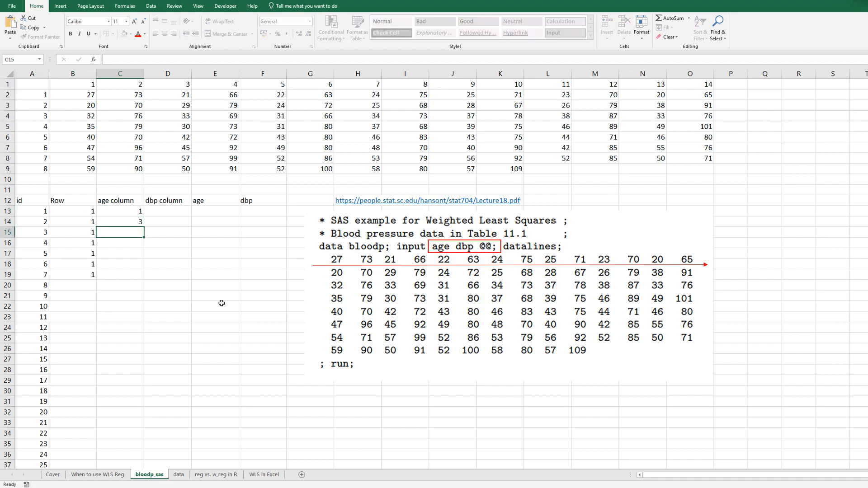
type("=C14")
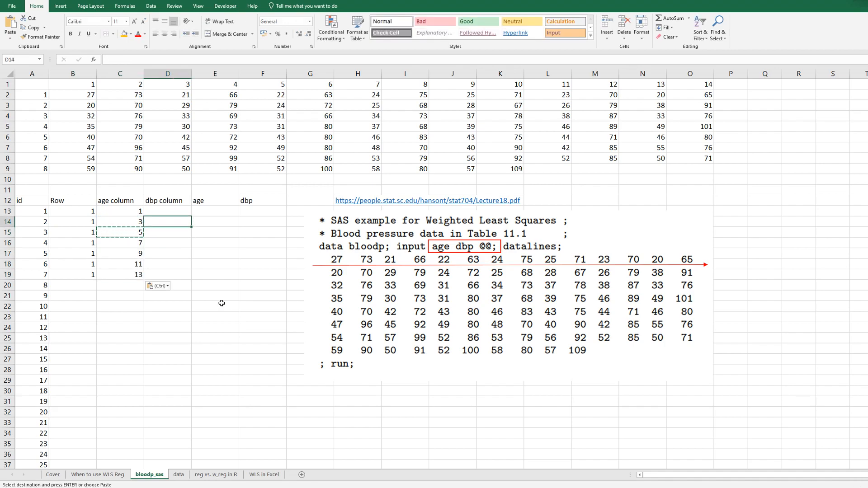
left_click(167, 211)
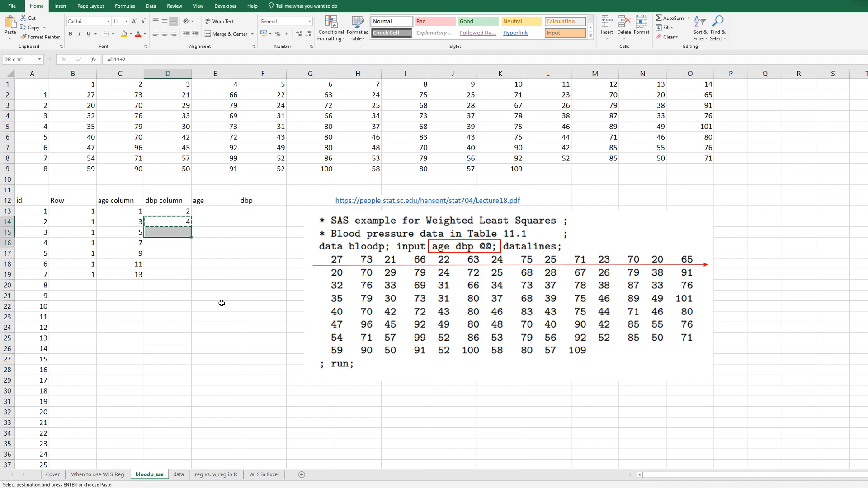
key("ctrl+v")
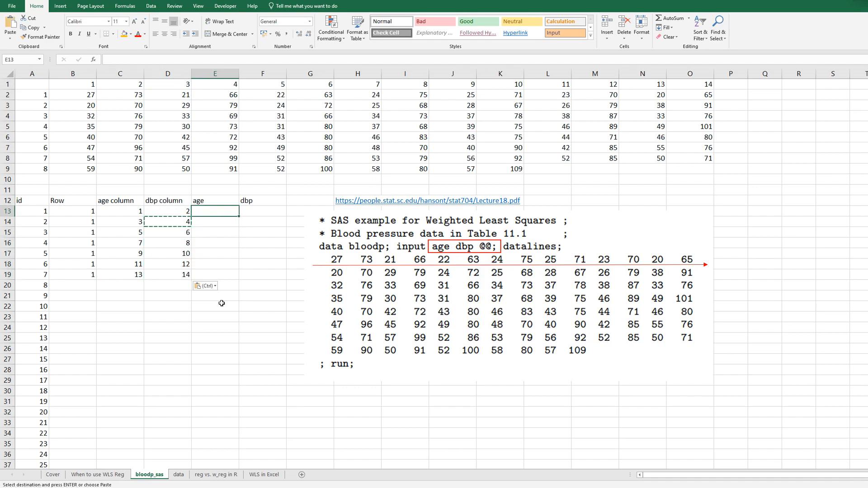
Enter =OFFSET($A$1,$B13,C13) in E13 to look up readings from the top grid.
type("=")
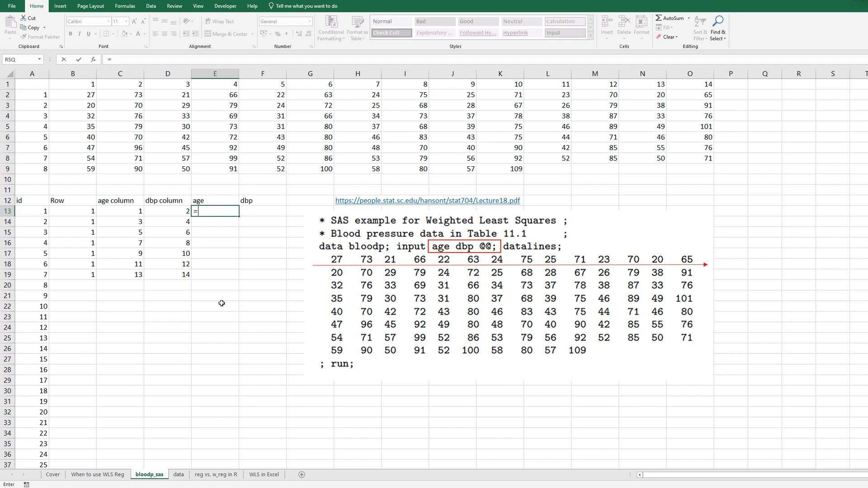
type("offset")
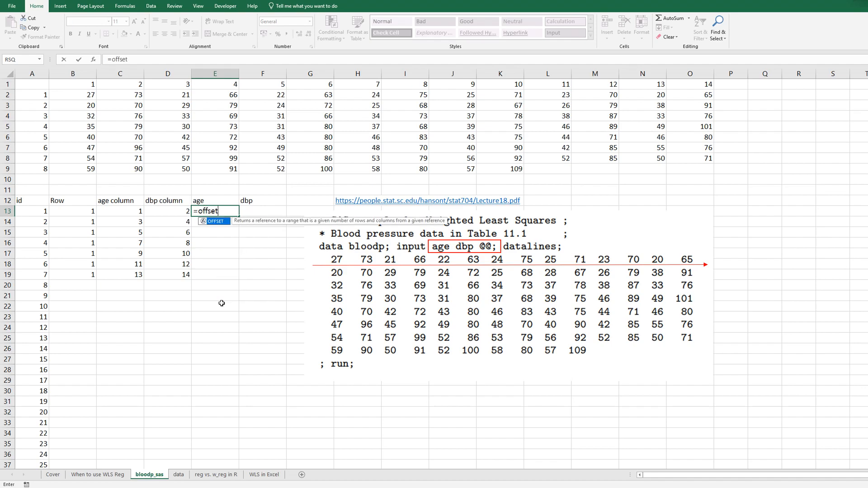
type("(")
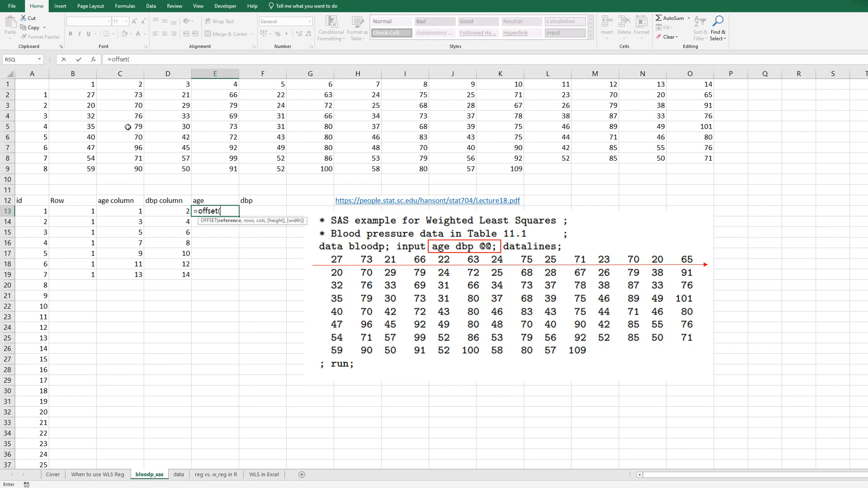
left_click(32, 83)
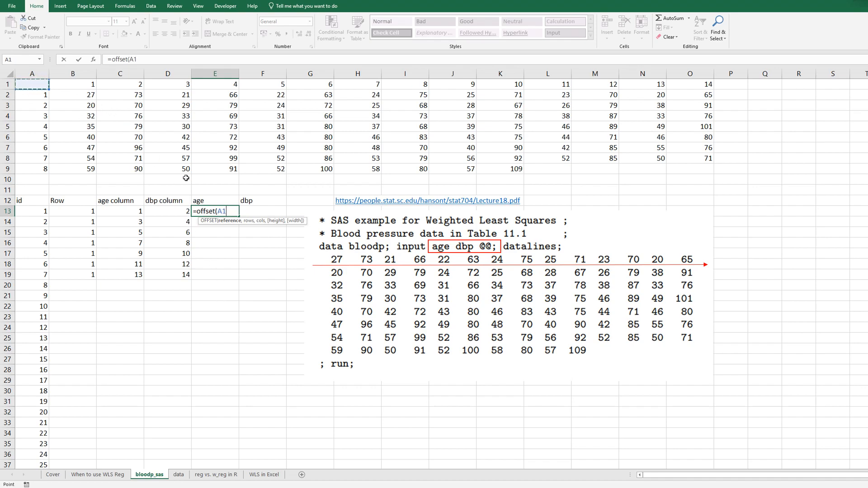
key("F4")
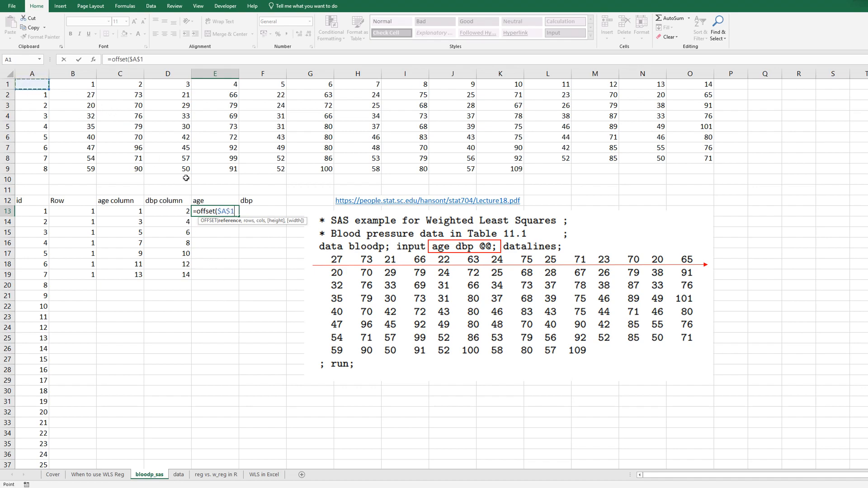
type(",")
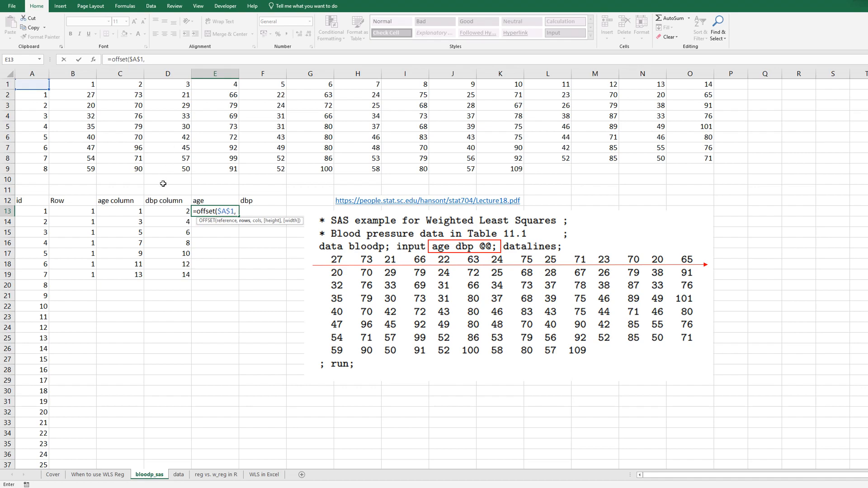
mouse_move(70, 211)
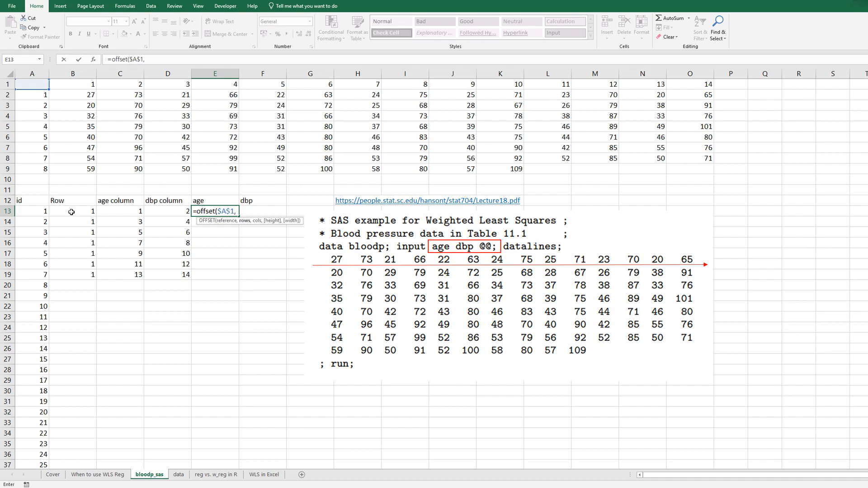
left_click(72, 211)
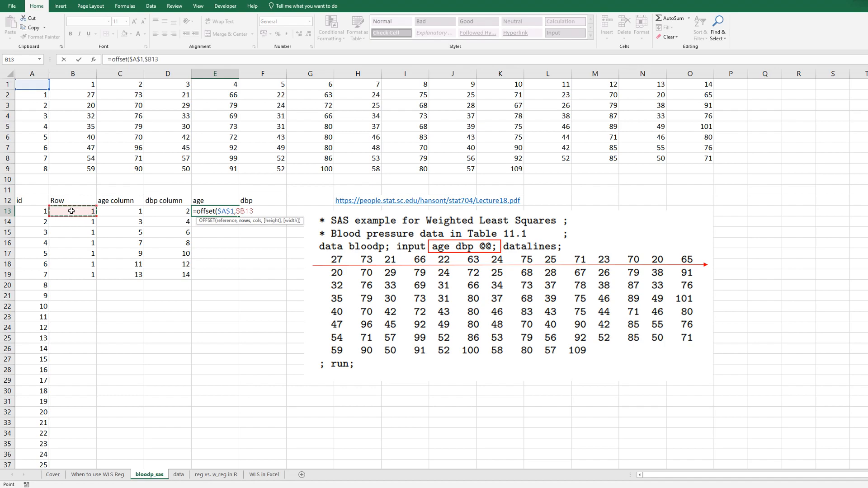
type(",")
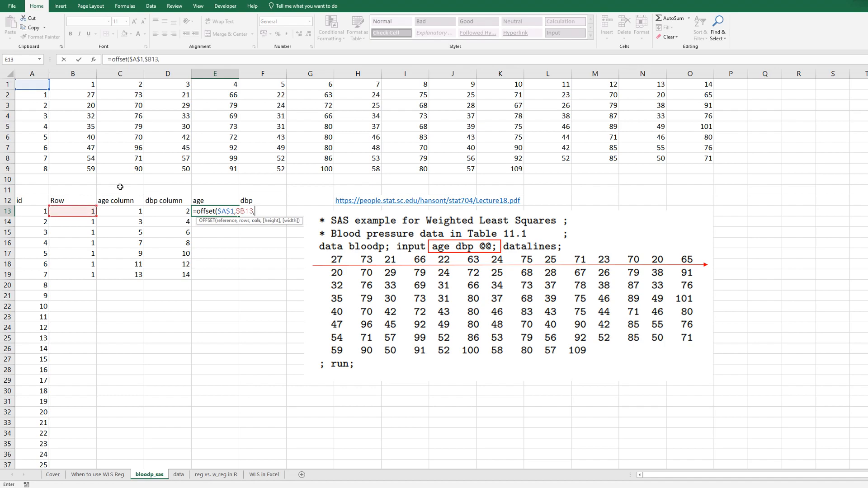
left_click(120, 211)
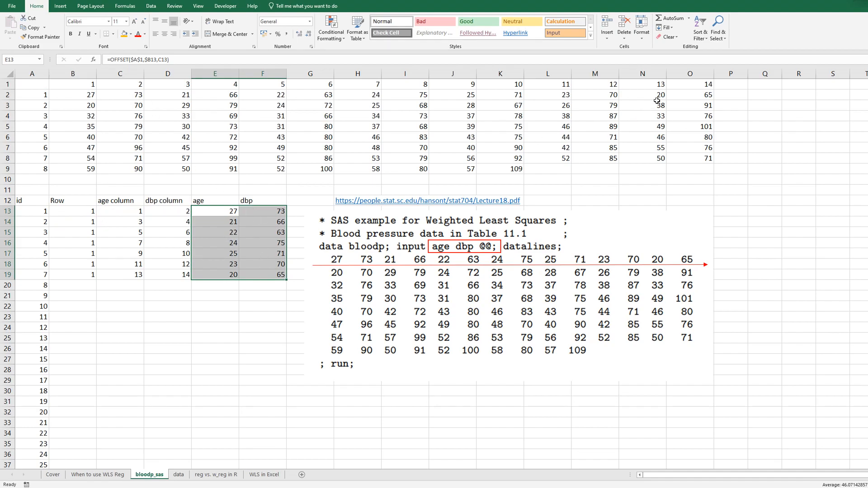
mouse_move(76, 282)
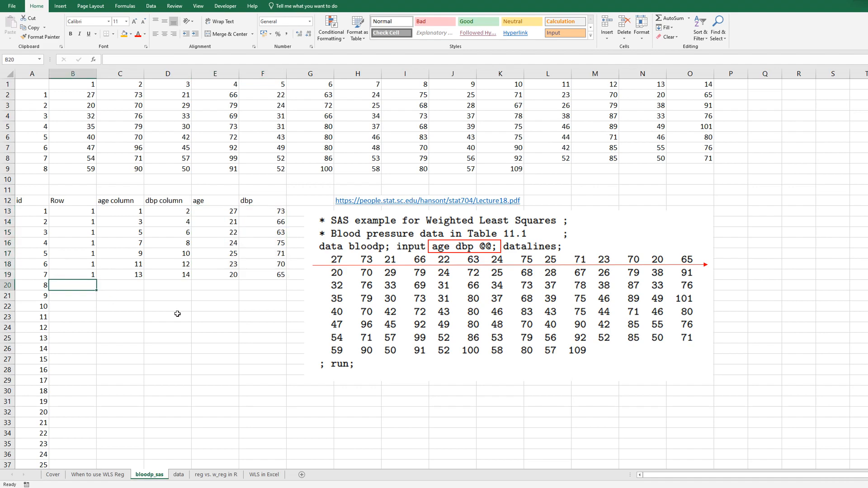
Extend the Row numbers with =B13+1 filled down to id 54.
type("=B13")
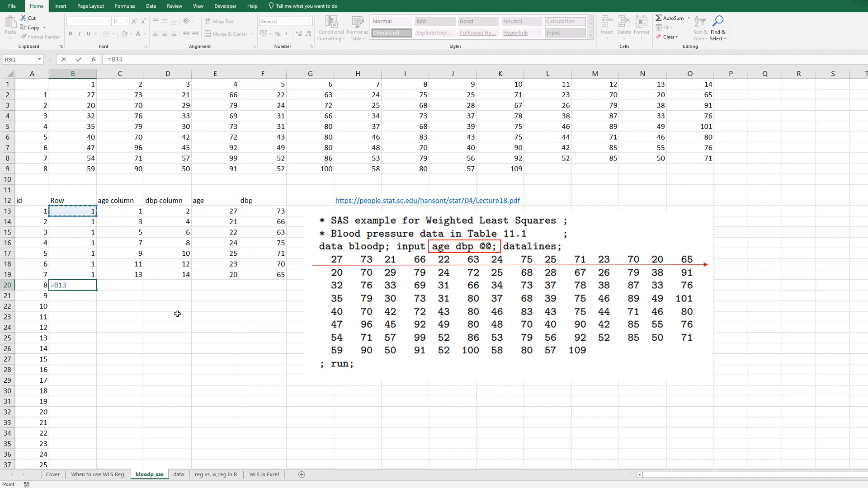
key("Enter")
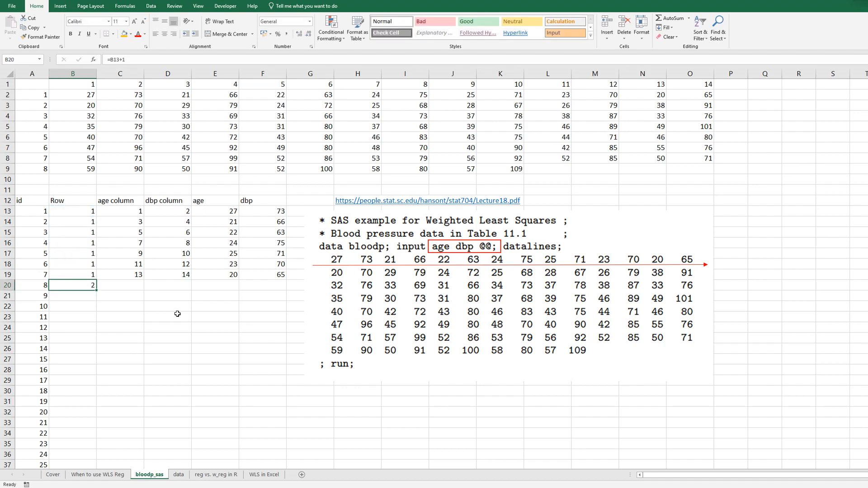
left_click_drag(93, 288, 93, 465)
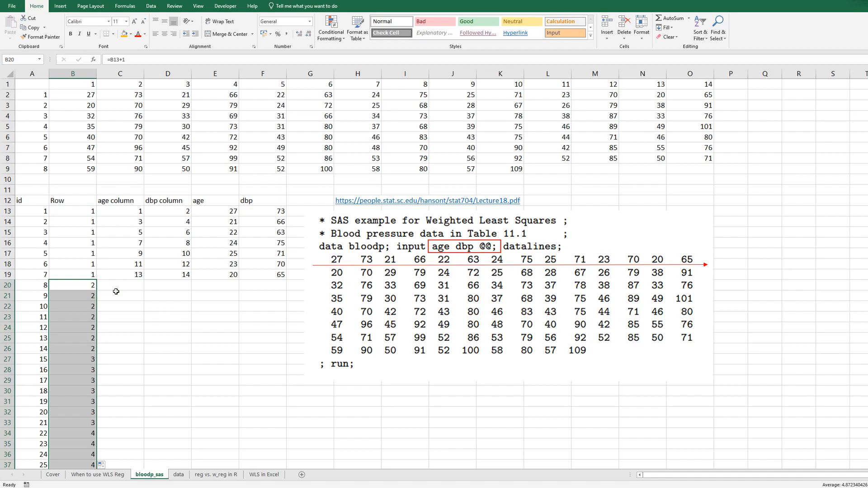
mouse_move(122, 296)
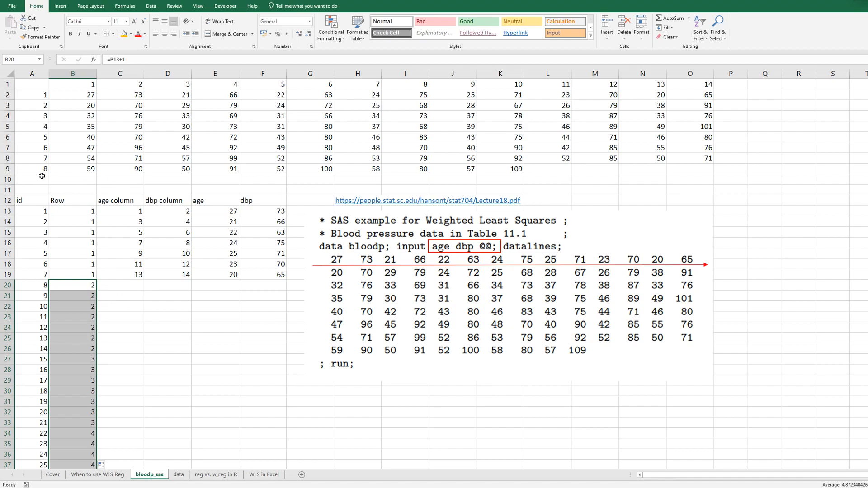
Compute the observation count =(8*14-4)/2 giving 54 in A11.
left_click(31, 189)
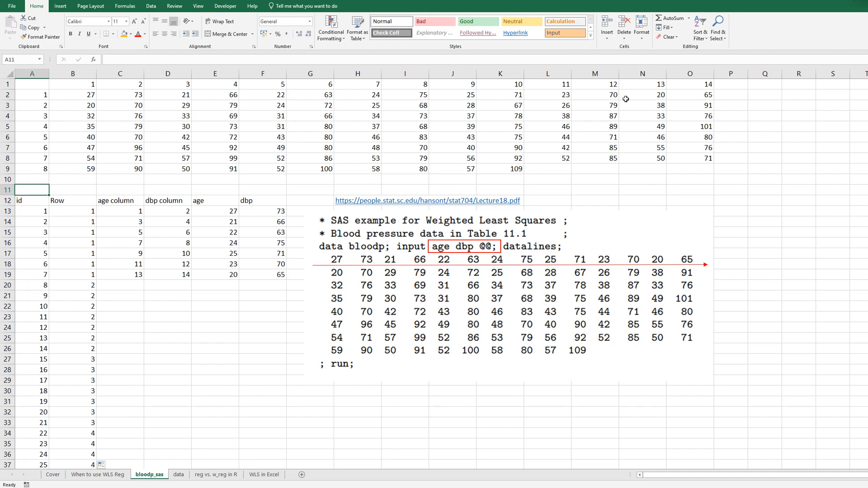
type("=(")
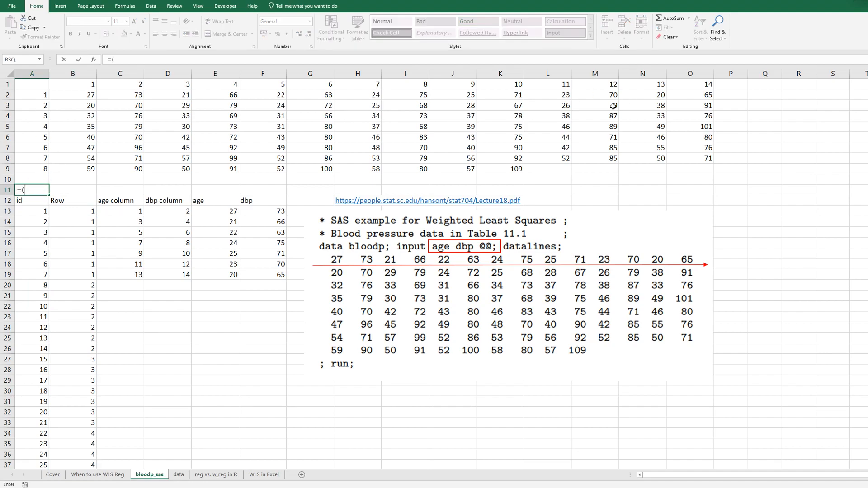
type("8*1")
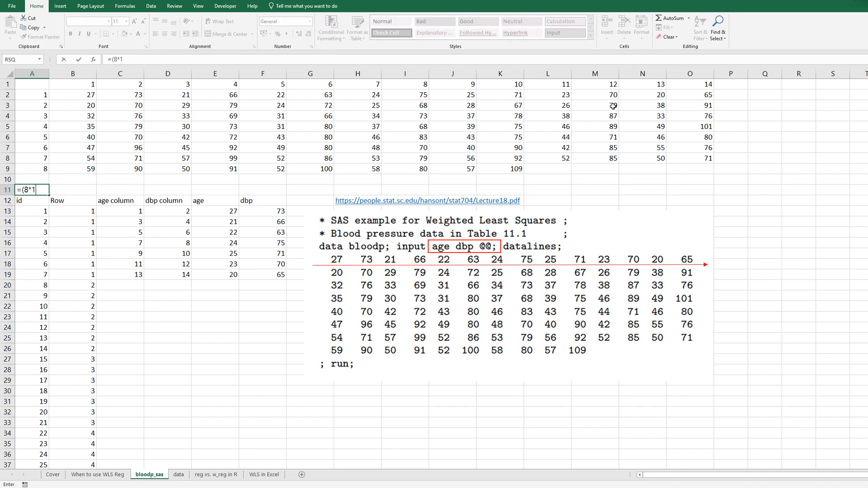
type("4-4")
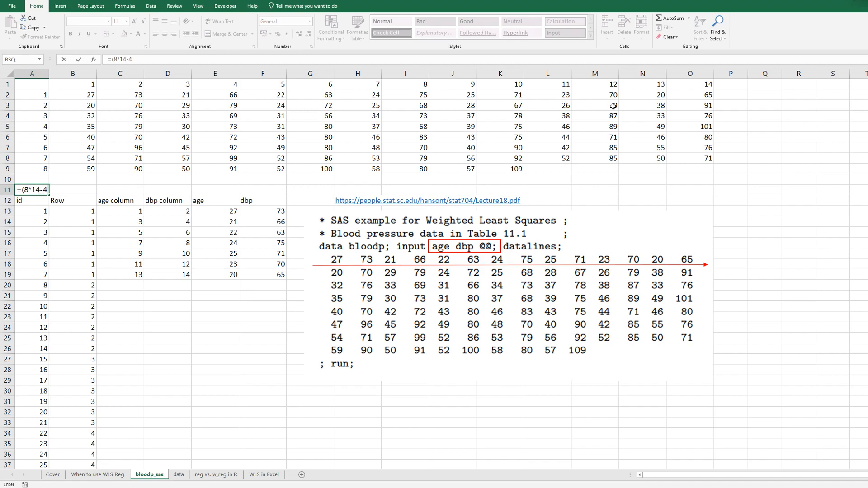
mouse_move(660, 171)
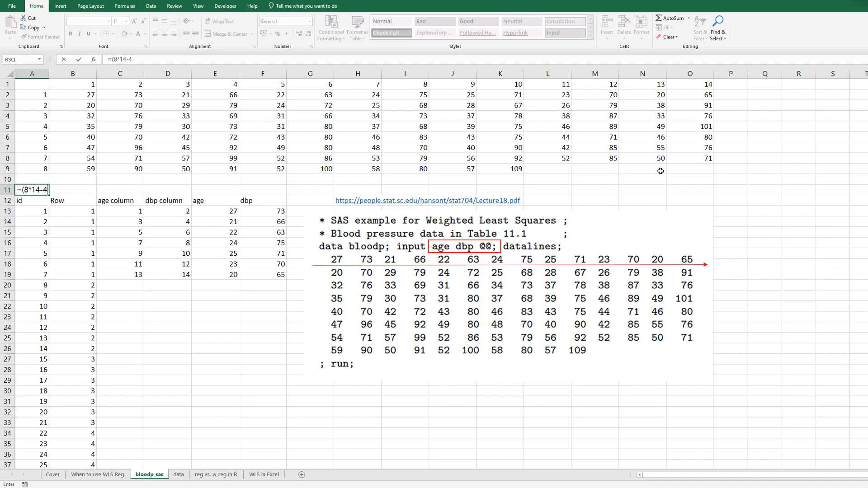
type(")/2")
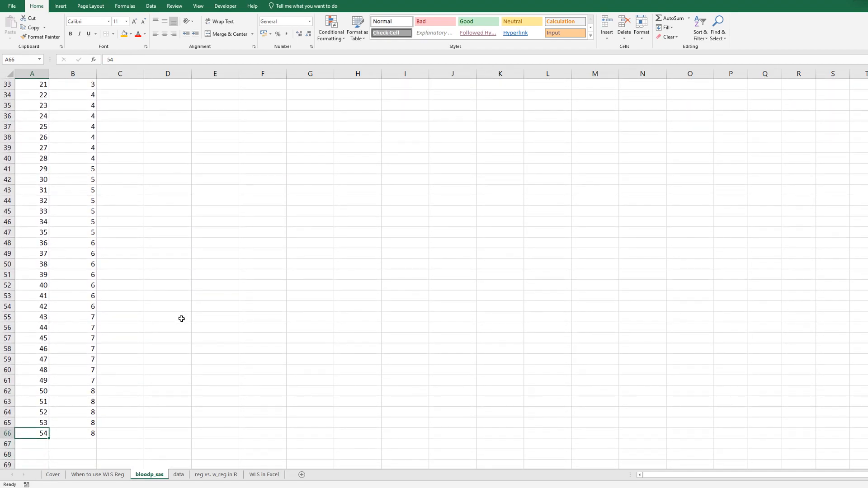
key("ctrl+Home")
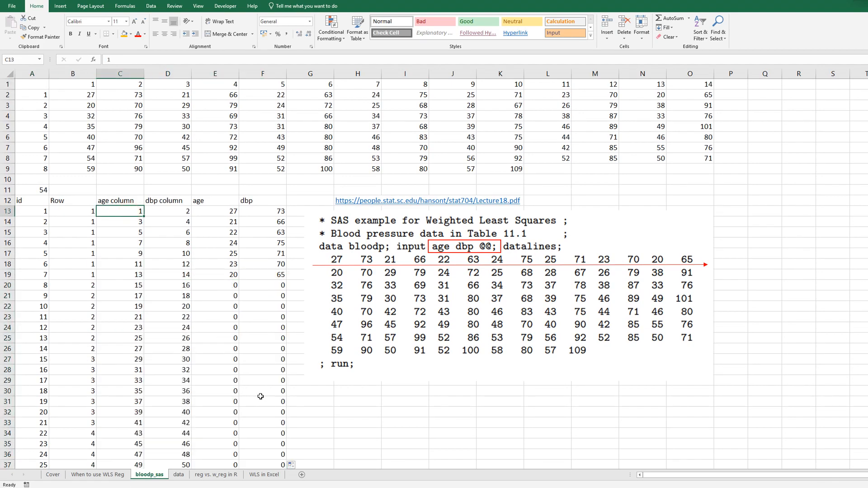
Repeat the age and dbp column numbers down all 54 rows with =C13.
left_click(215, 211)
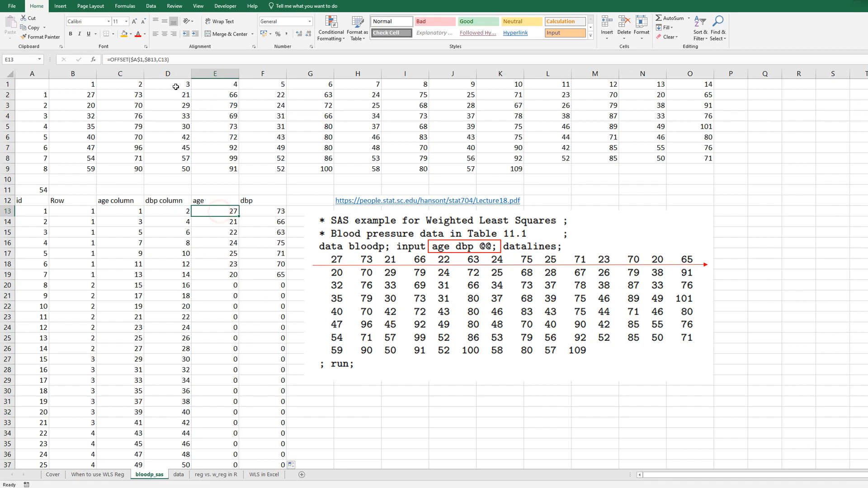
mouse_move(216, 282)
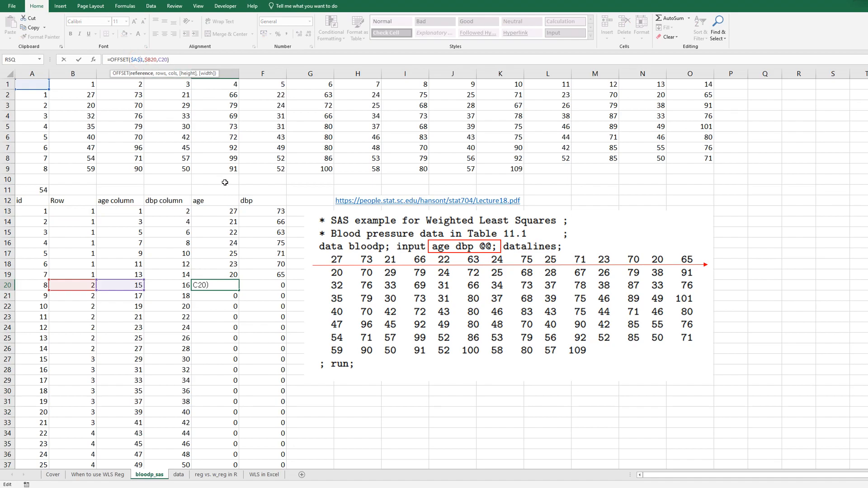
mouse_move(257, 180)
type("=C13")
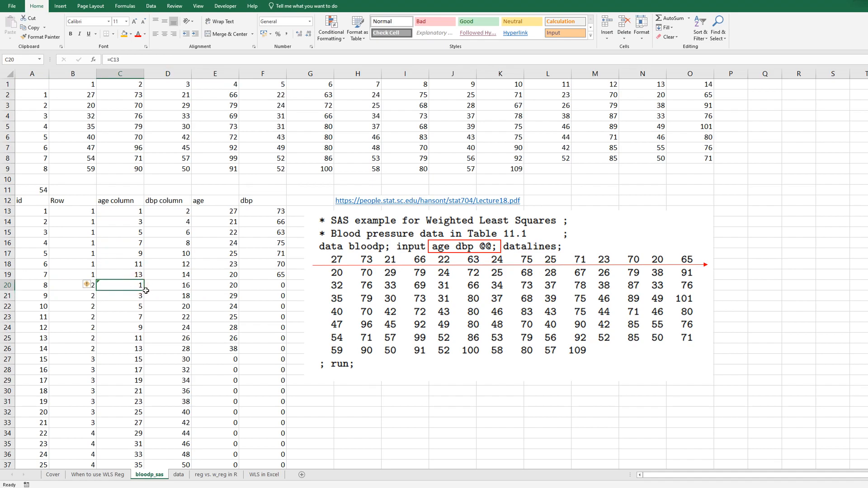
left_click_drag(140, 285, 141, 463)
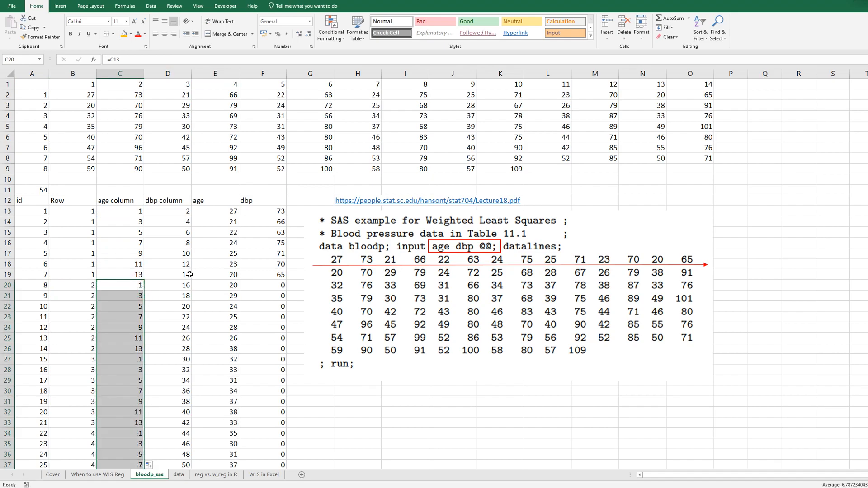
left_click(167, 285)
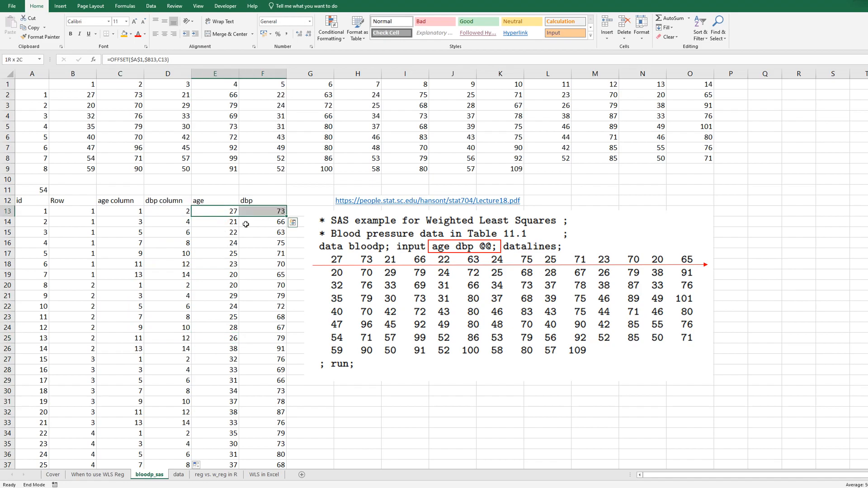
scroll("down", 3)
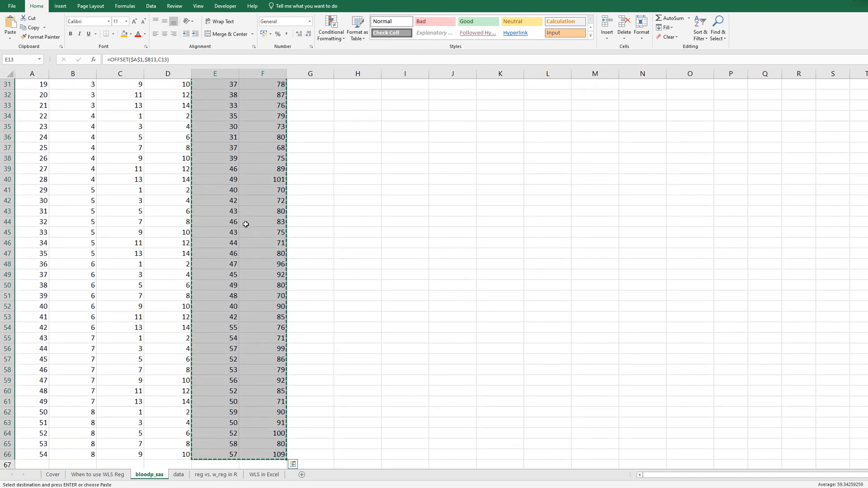
Switch to the data sheet and check the pasted id, age and dbp values.
right_click(126, 90)
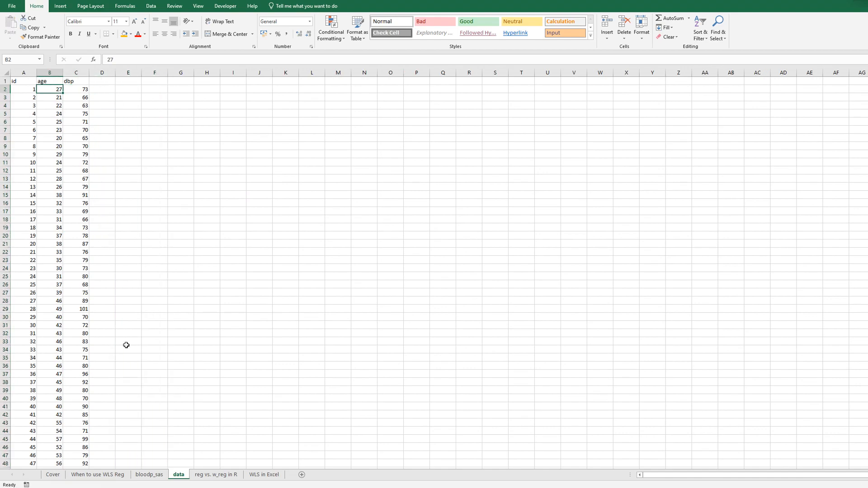
left_click(76, 90)
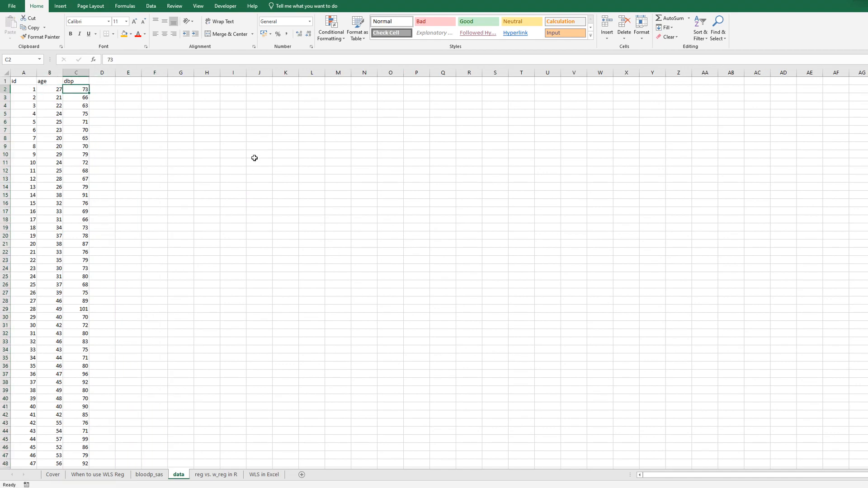
left_click(127, 90)
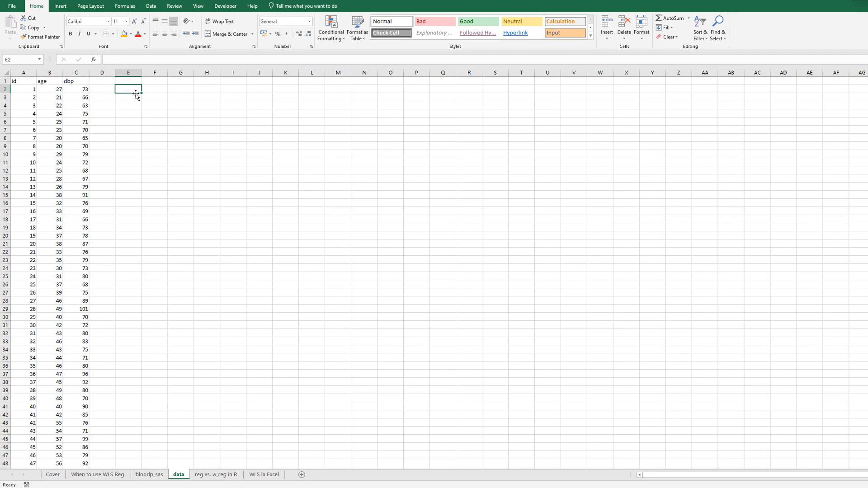
mouse_move(141, 97)
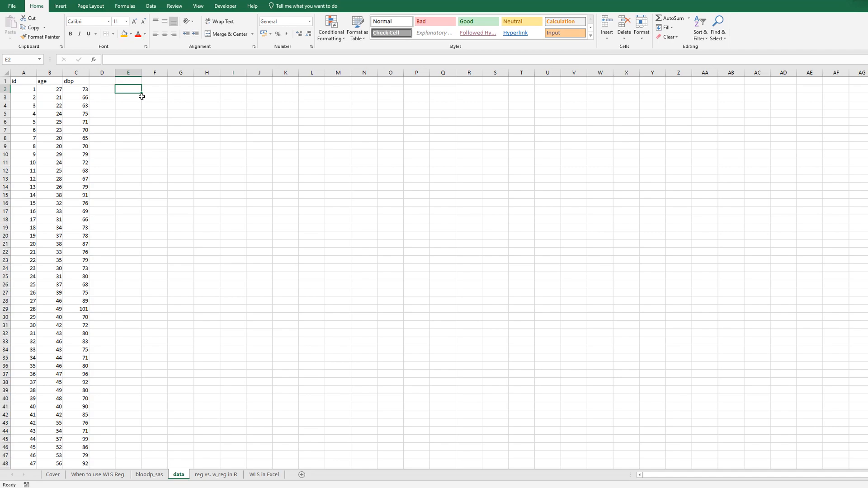
mouse_move(160, 46)
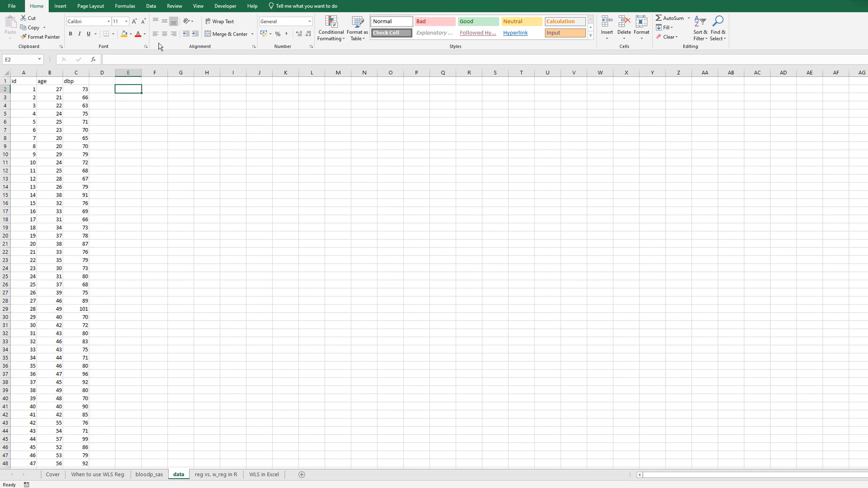
Run a regression of dbp on age (Y C1:C55, X B1:B55, Labels) output beside the data.
left_click(150, 7)
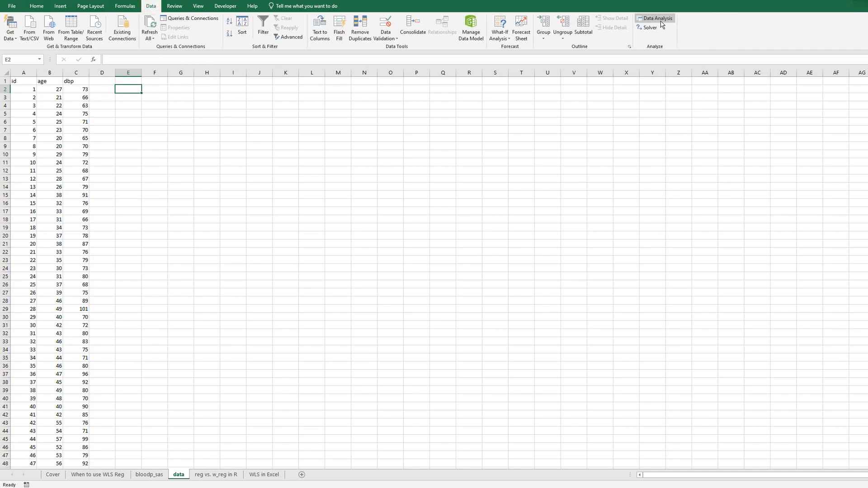
left_click(655, 18)
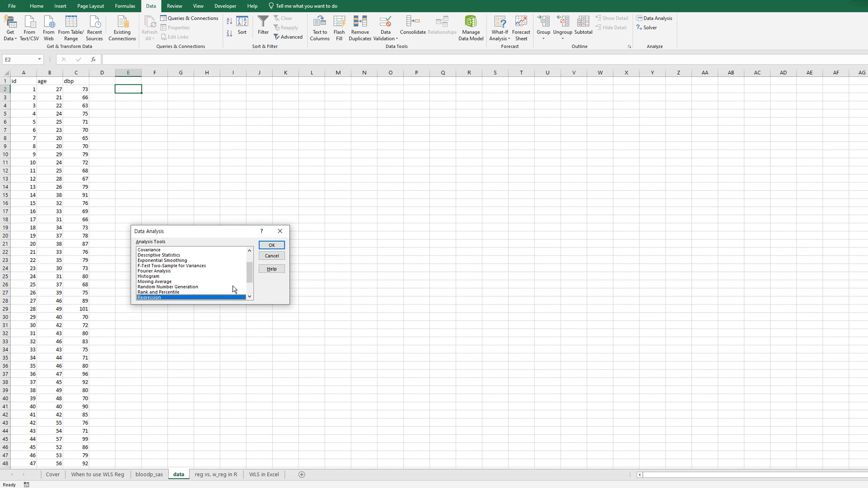
left_click(270, 245)
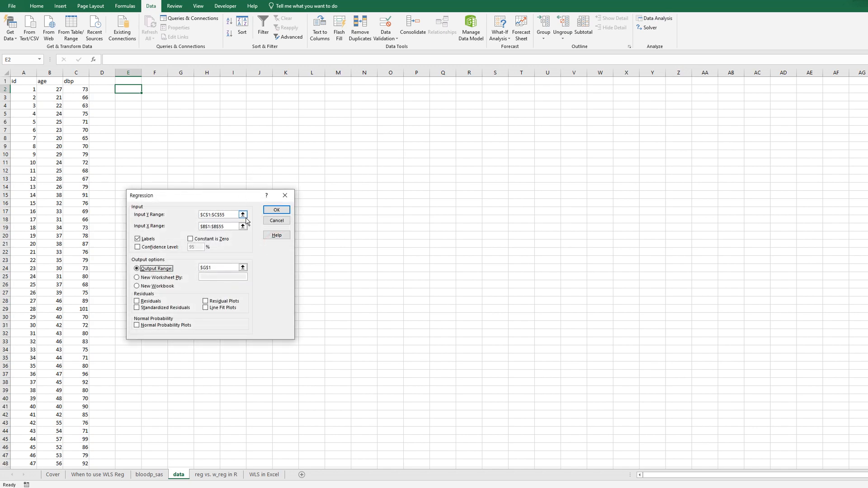
left_click(242, 215)
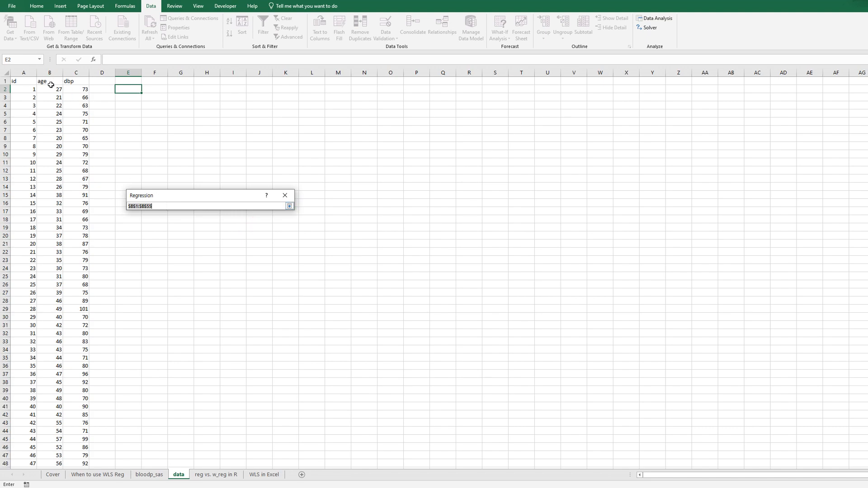
left_click(49, 81)
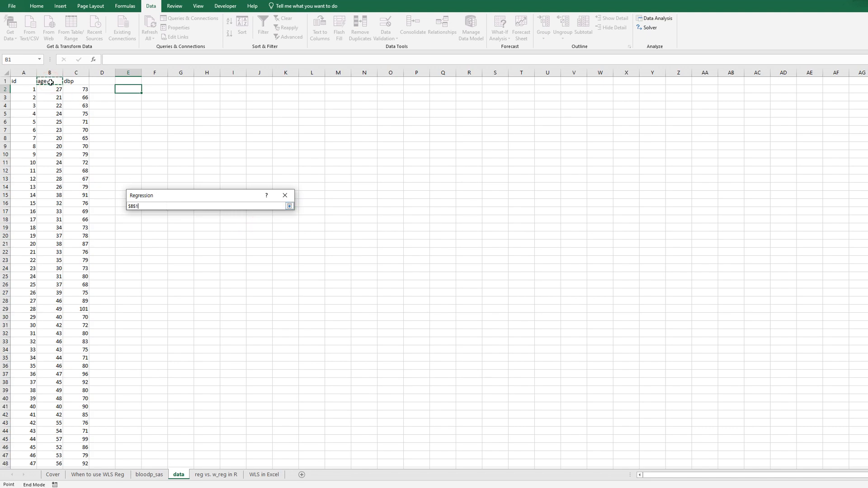
left_click(277, 211)
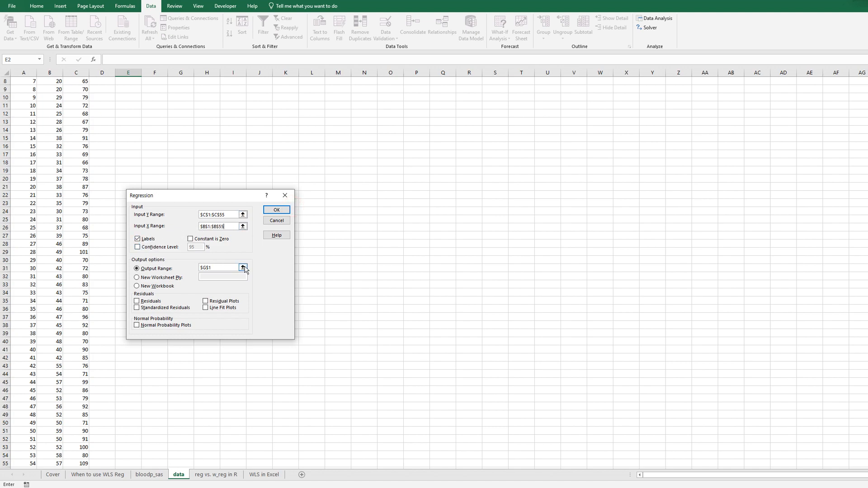
left_click(242, 268)
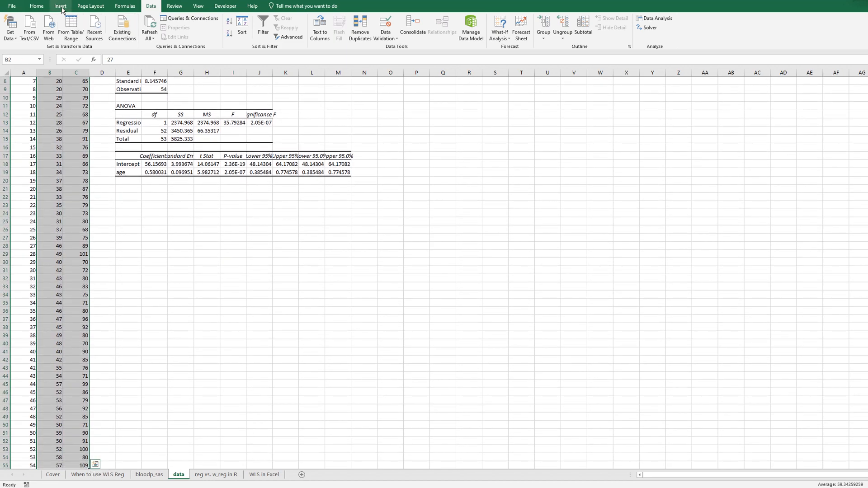
Insert a scatter chart of dbp against age below the regression output.
left_click(59, 6)
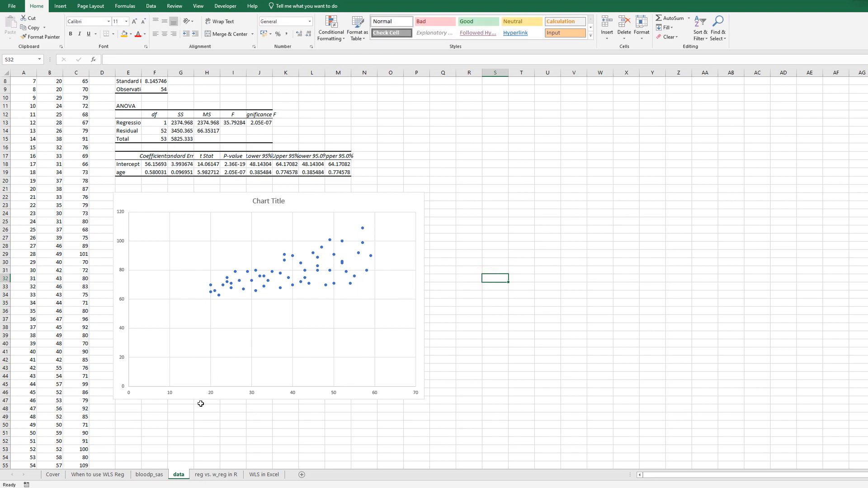
mouse_move(297, 407)
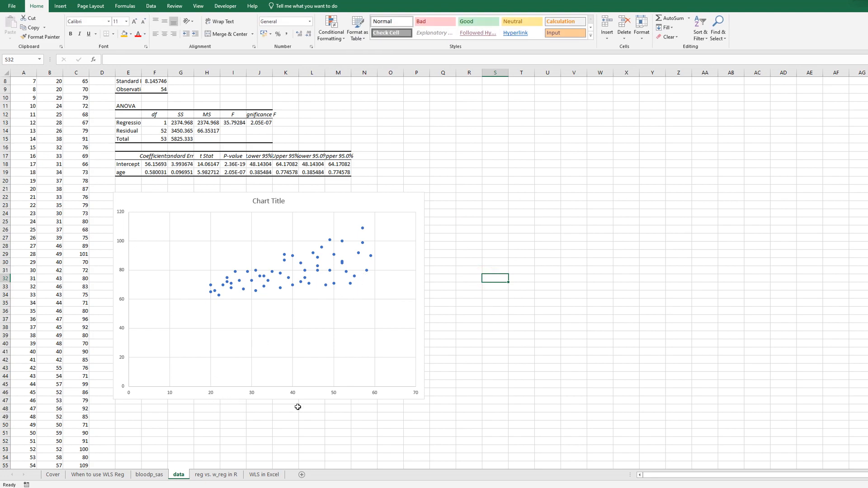
mouse_move(304, 284)
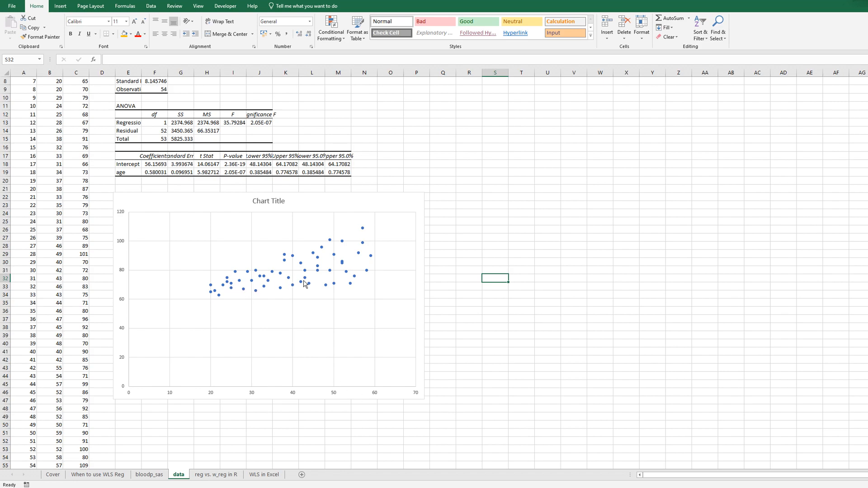
mouse_move(130, 346)
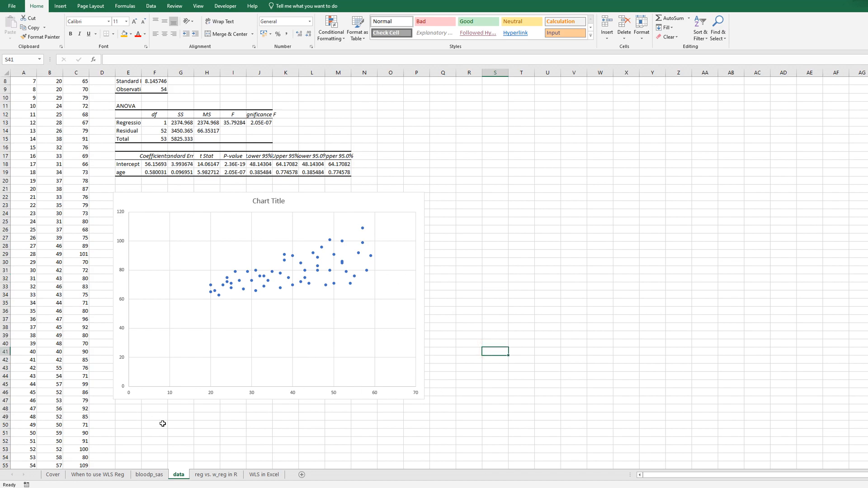
Switch the workbook to the 'reg vs. w_reg in R' sheet with the weighted regression tutorial.
left_click(216, 475)
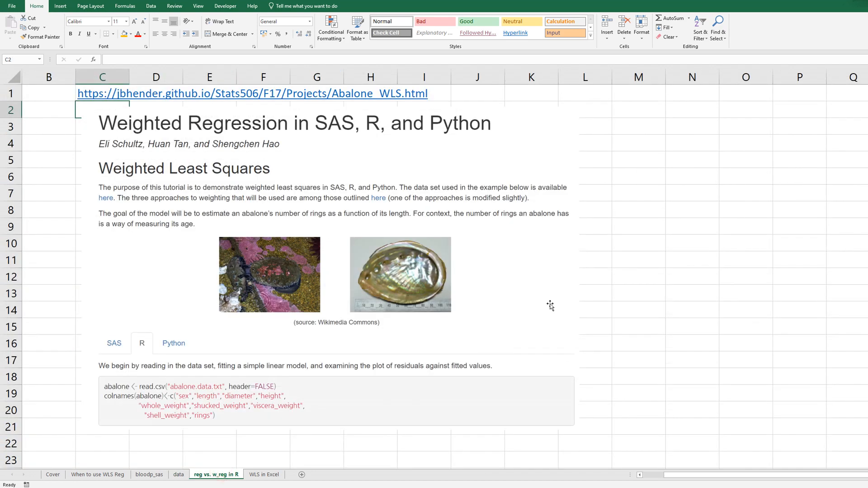
mouse_move(187, 200)
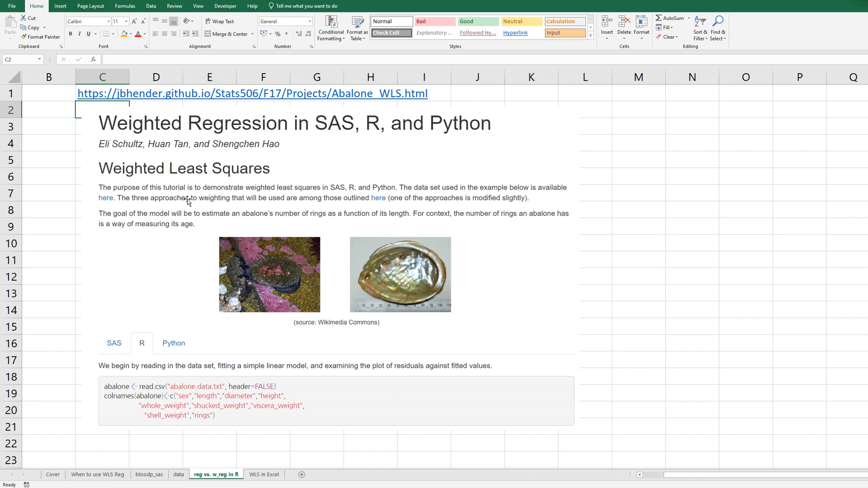
mouse_move(159, 323)
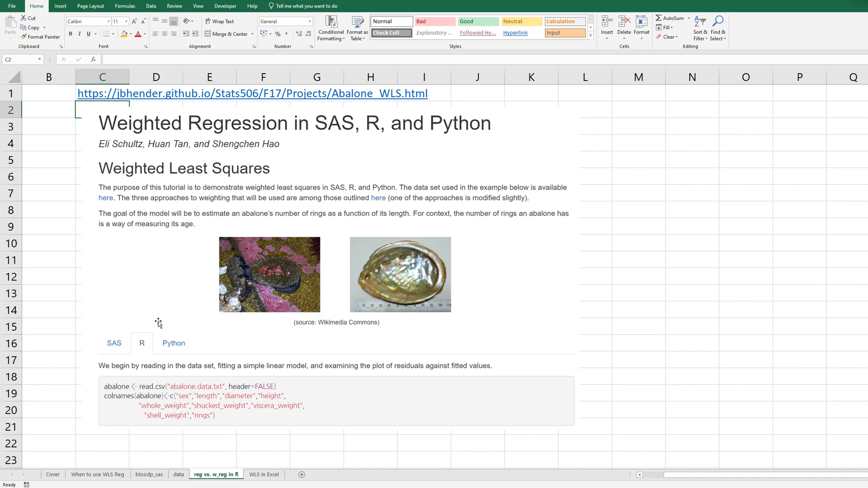
mouse_move(288, 152)
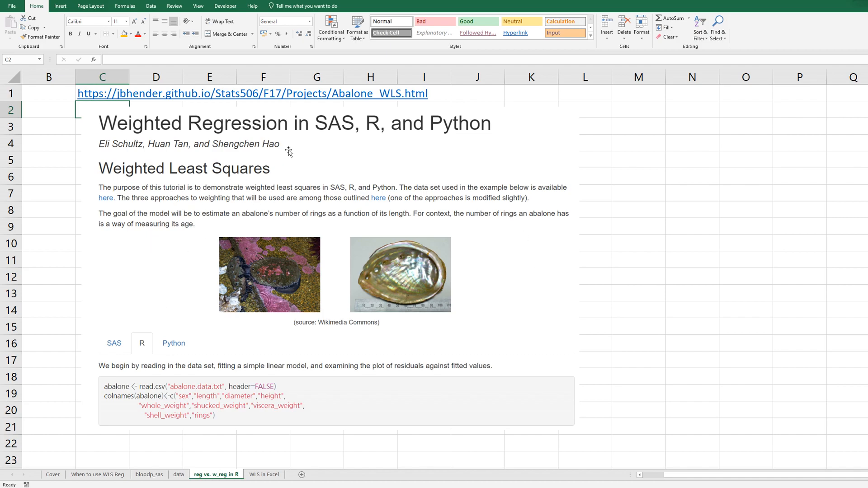
mouse_move(160, 330)
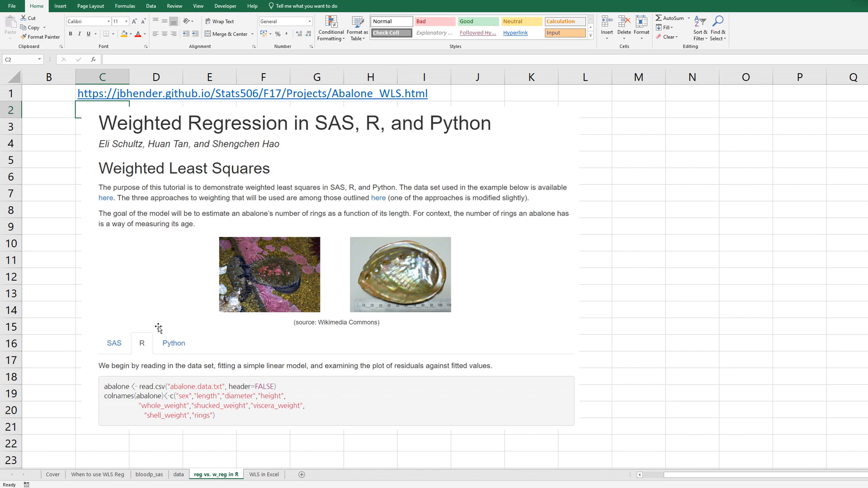
mouse_move(251, 303)
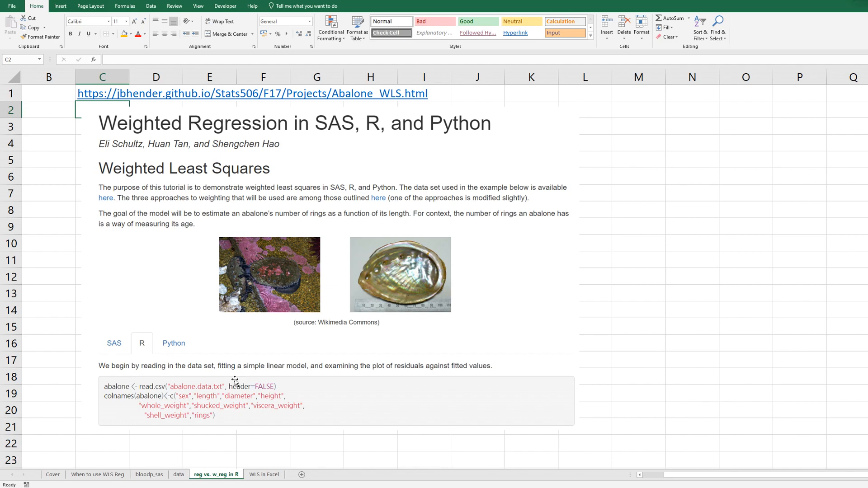
mouse_move(465, 337)
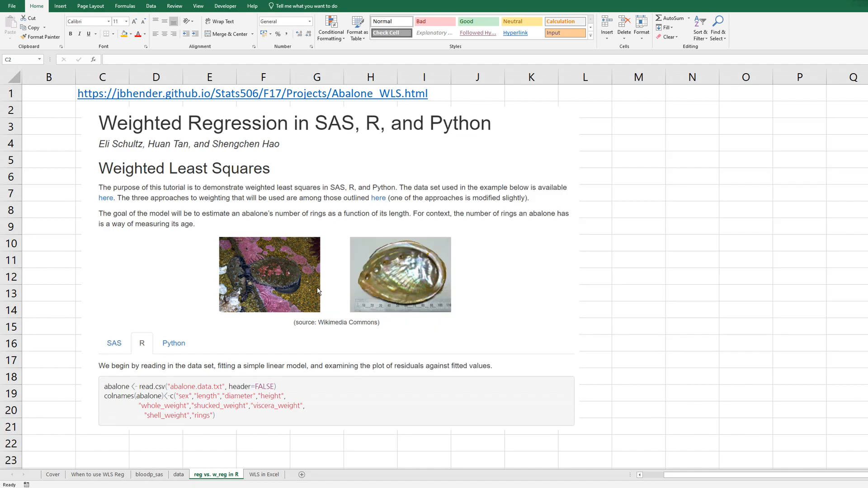
mouse_move(318, 292)
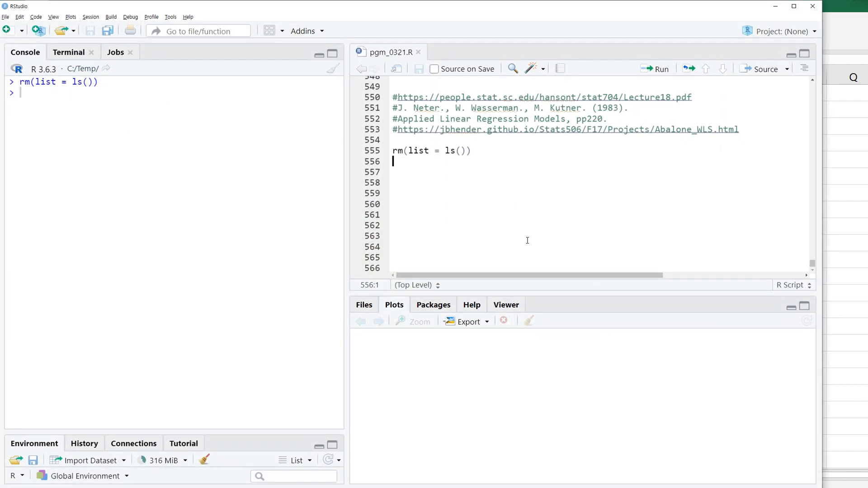
Read d:/youtube_data/bloodp_data.csv into a data frame named bloodp.
key("alt+tab")
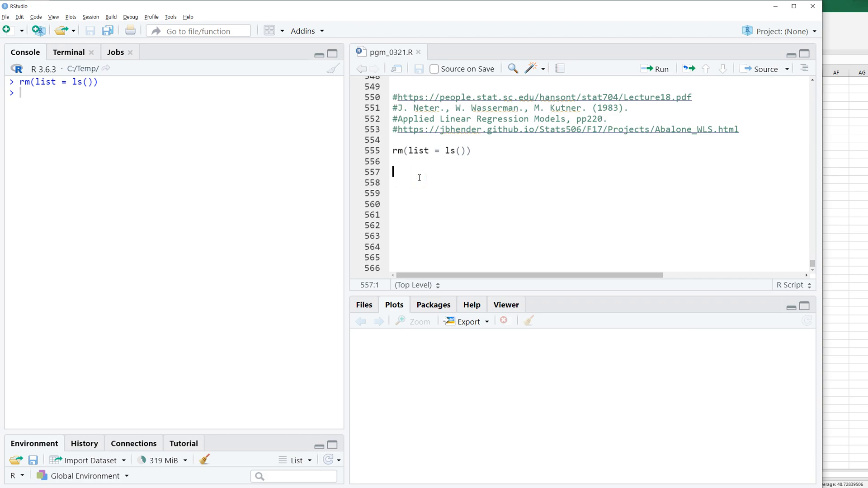
type("bloo")
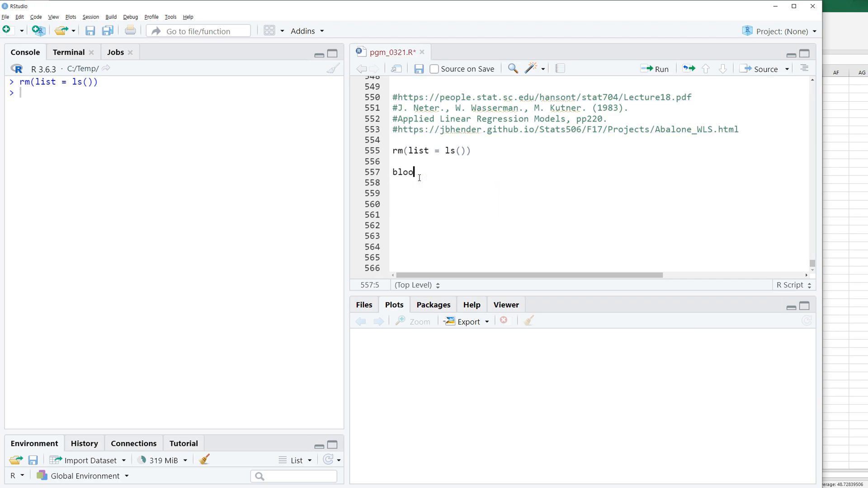
type("p <- re")
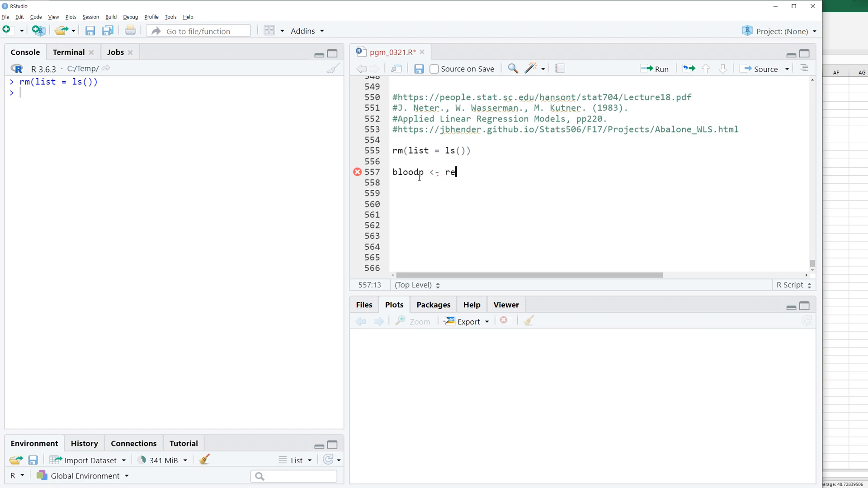
type("ad.csv(")
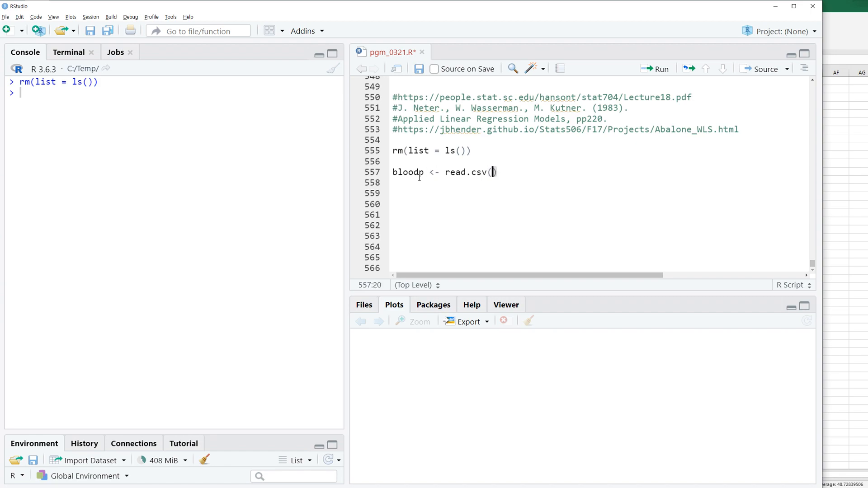
type("\"d:/youtub\"")
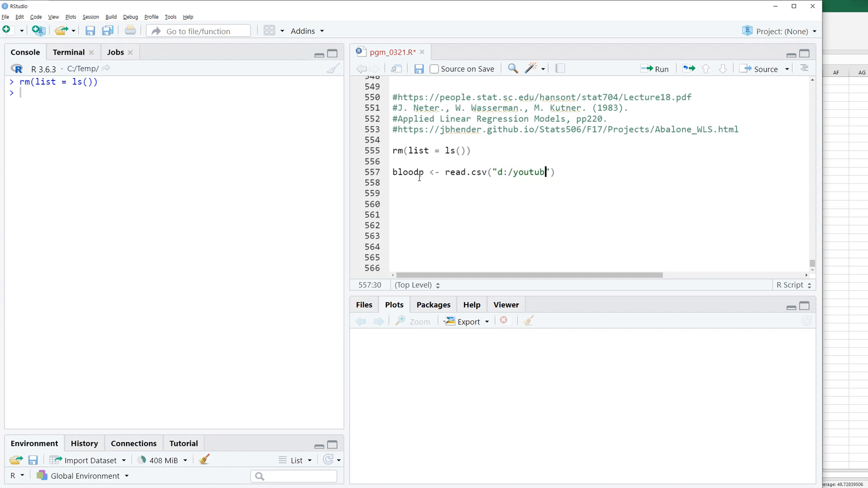
type("_dat")
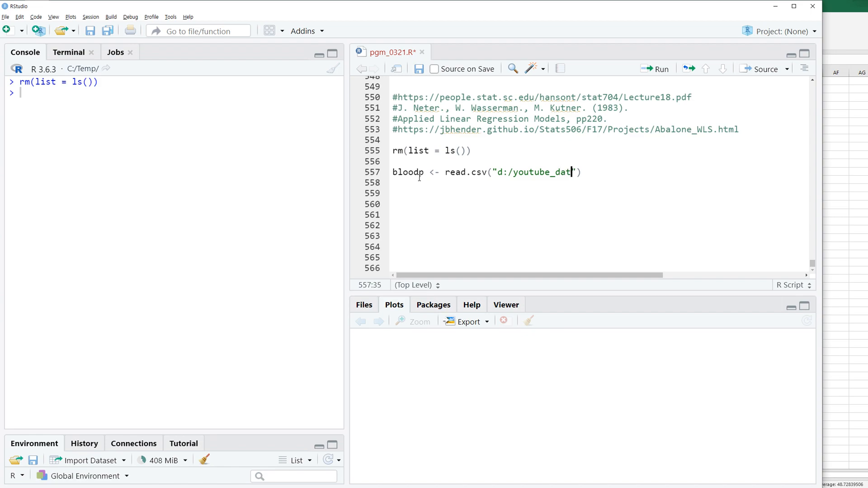
type("a/bloodp")
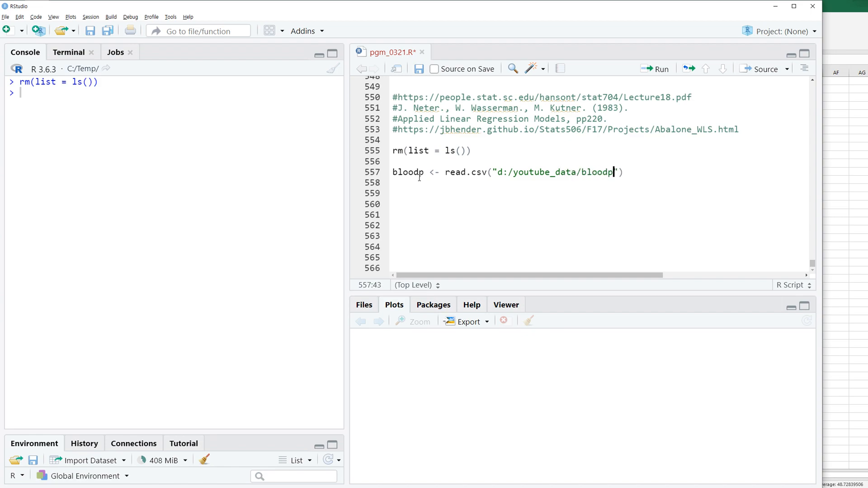
type("_")
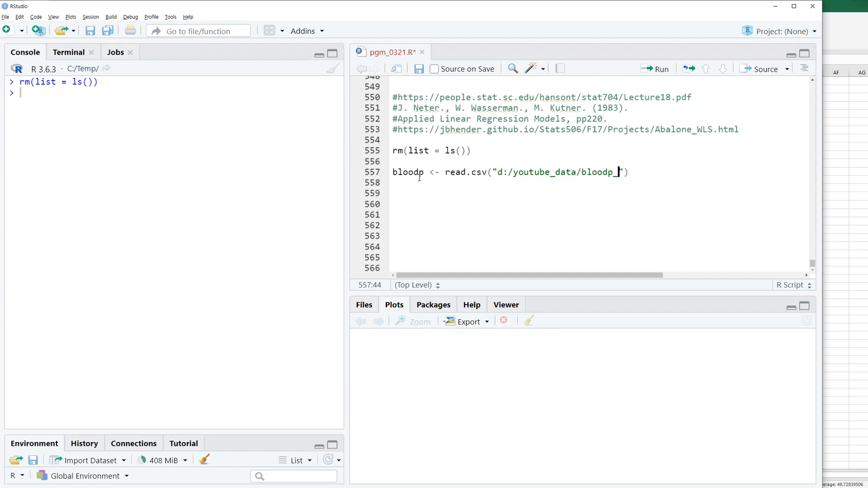
type("data.csv")
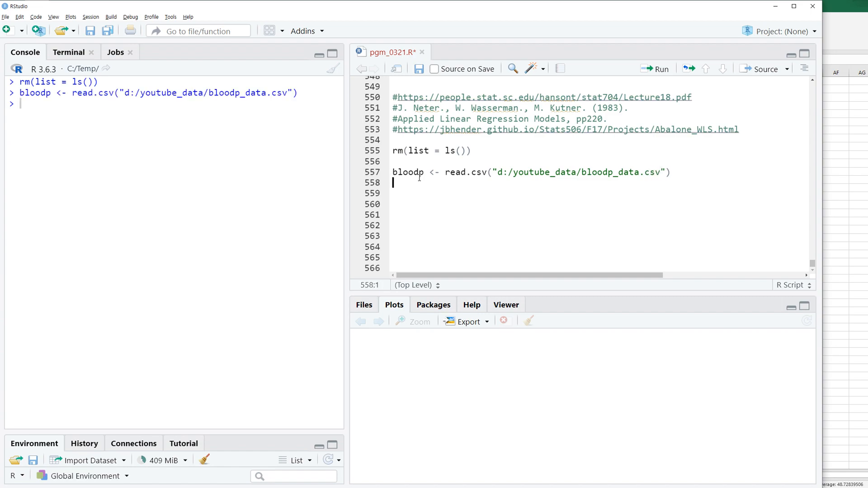
Start a head(bloodp) line to preview the first rows.
type("head(bloodp")
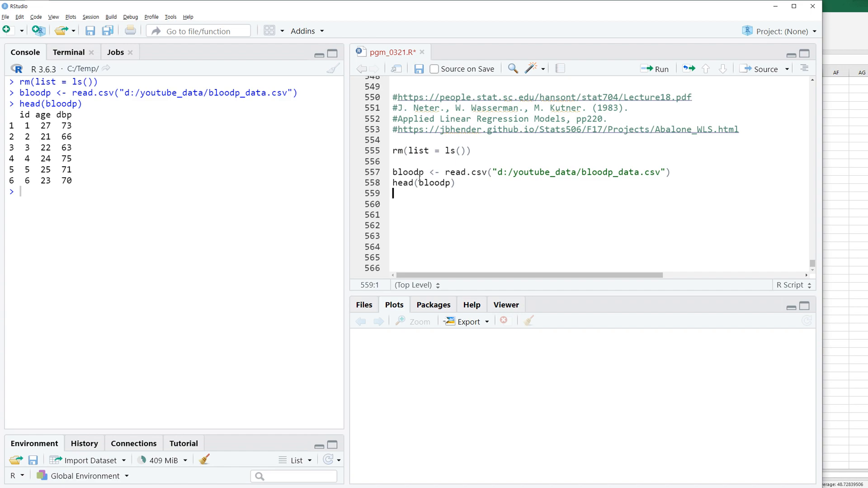
Fit reg.fit as lm(dbp ~ age, data=bloodp).
type("reg.fit <- l")
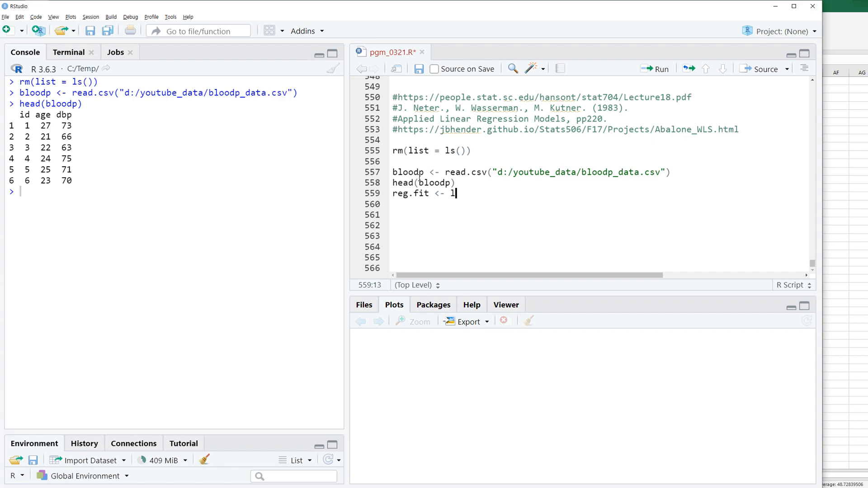
type("m(")
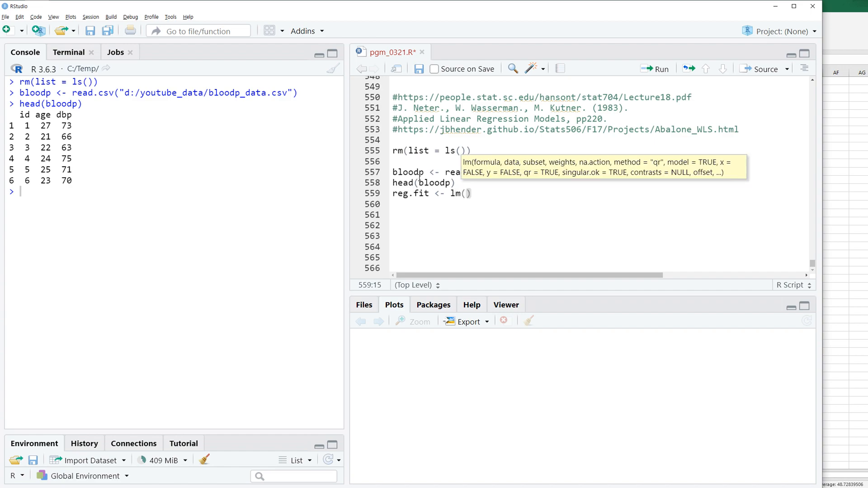
type("dbp ~ age")
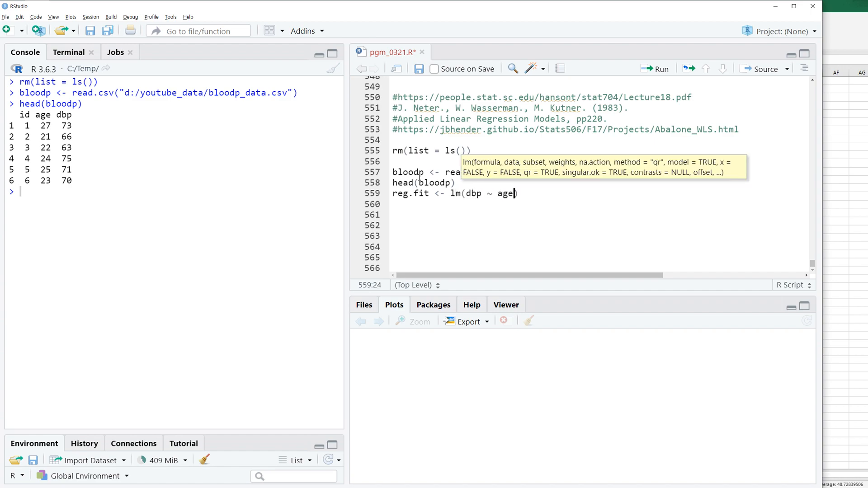
type(", data=bloodp")
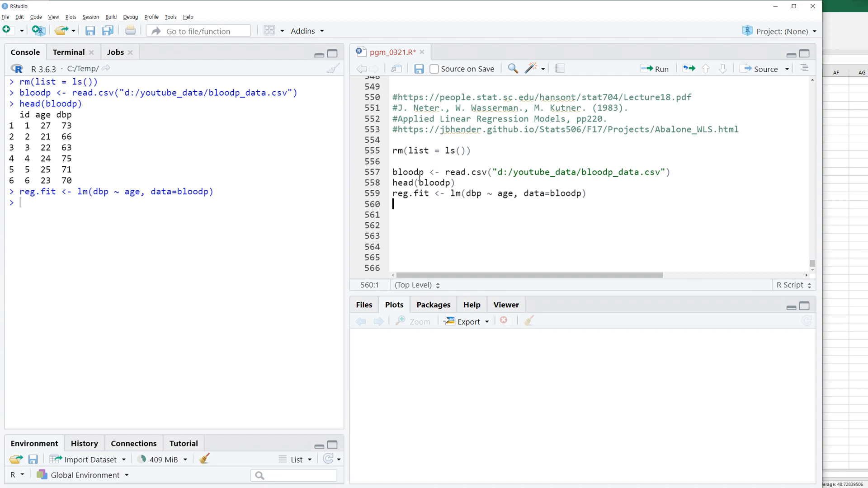
Print summary(reg.fit) and highlight the age coefficient 0.580 in the output.
type("summmary")
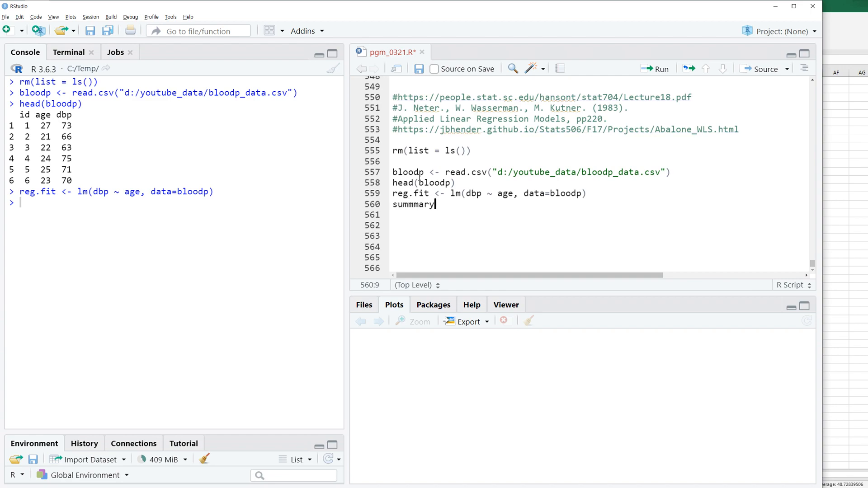
key("BackSpace")
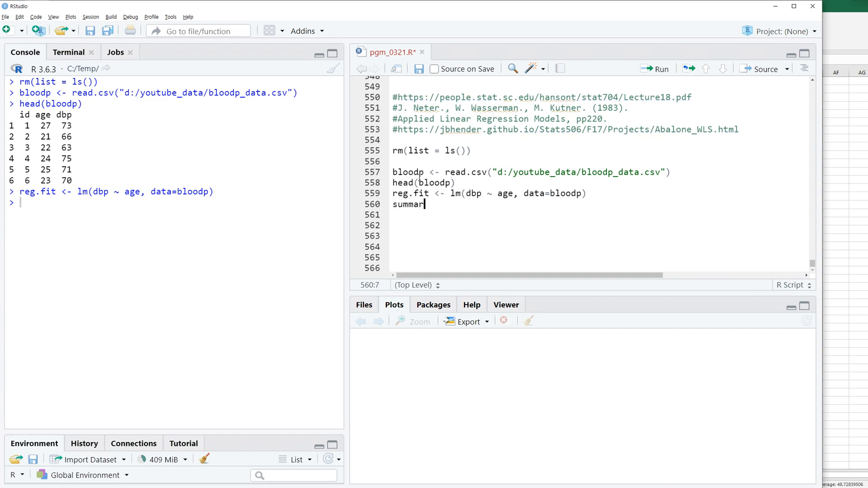
type("(reg.fit")
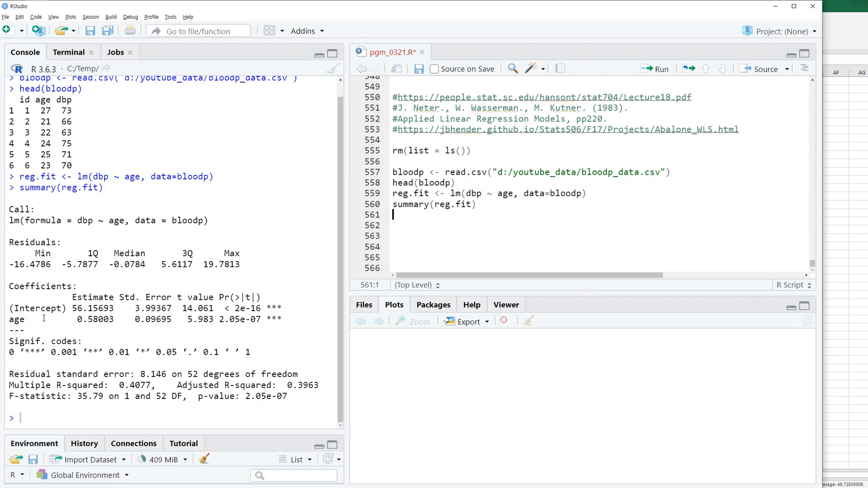
double_click(16, 319)
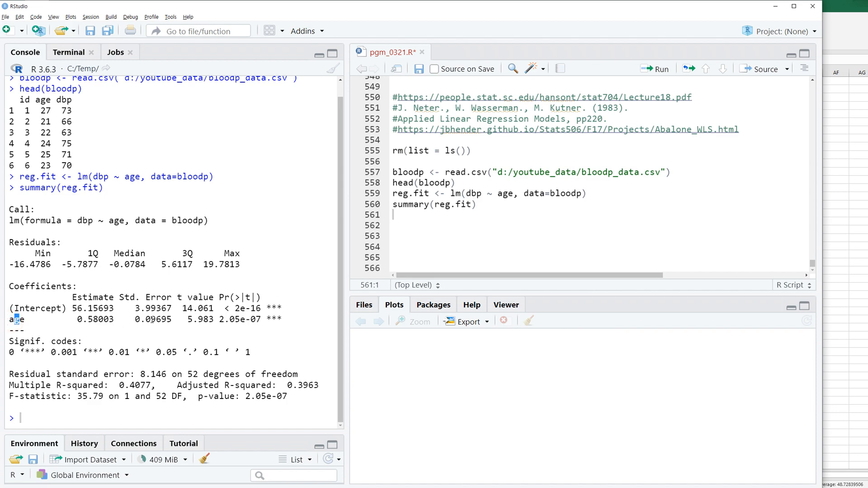
double_click(239, 320)
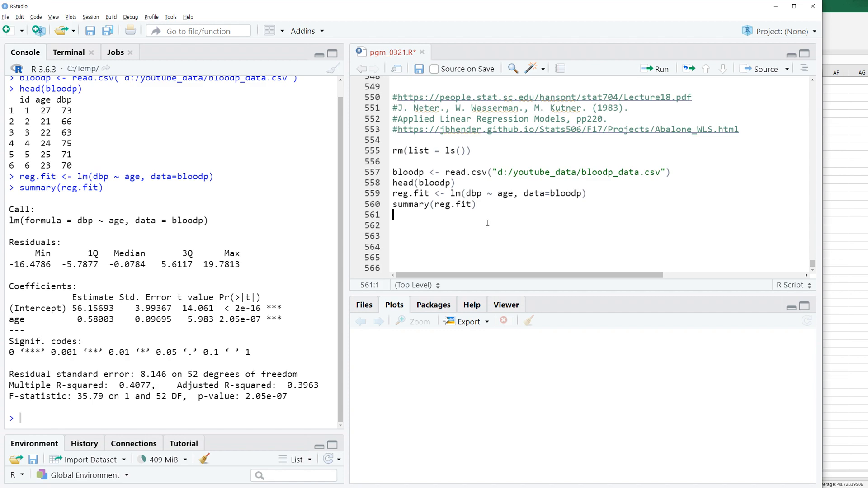
Plot reg.fit$residuals against bloodp$age as a residual scatter plot.
type("plot")
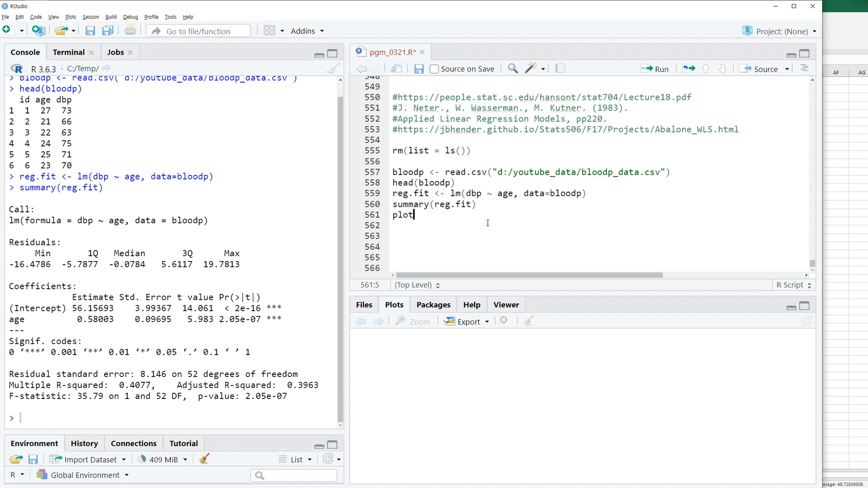
type("plot")
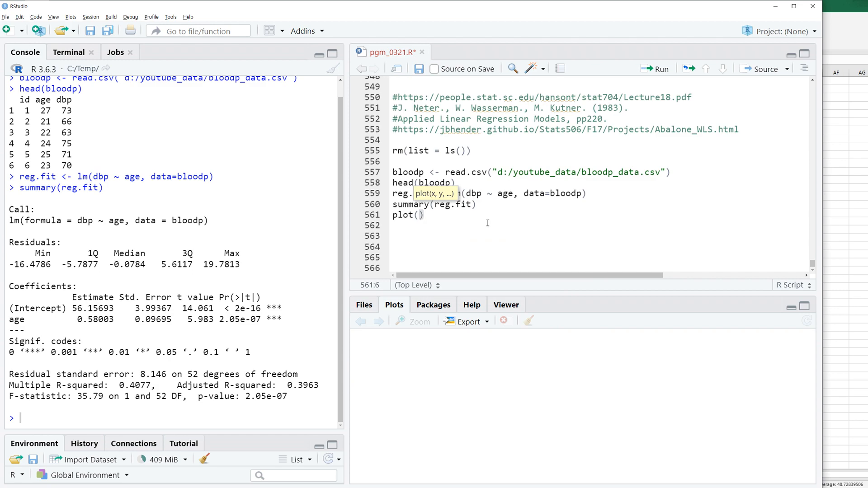
type("bloodp$")
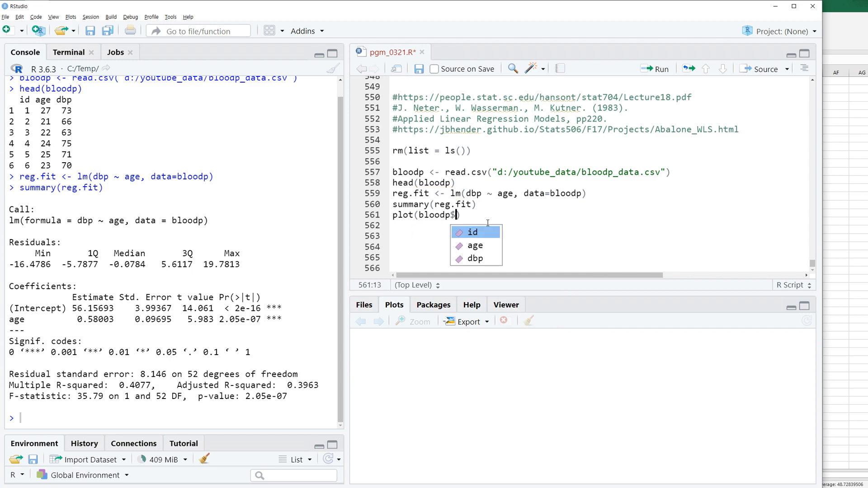
type("age, re")
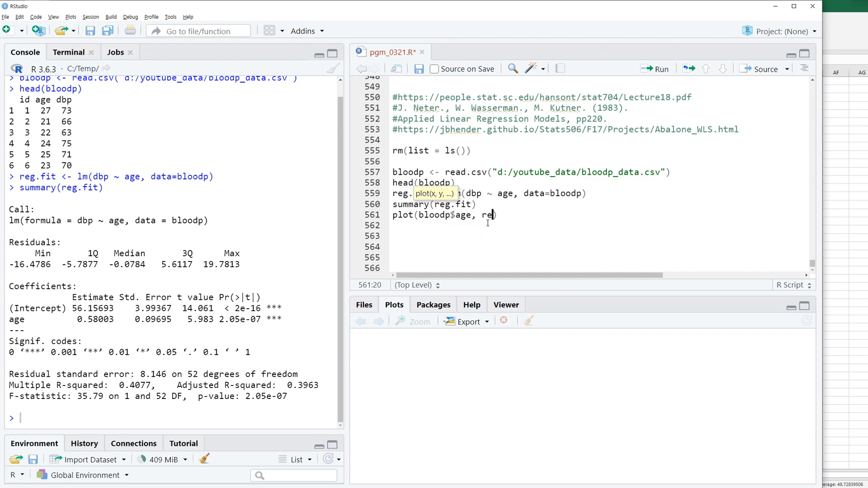
type("f.fit")
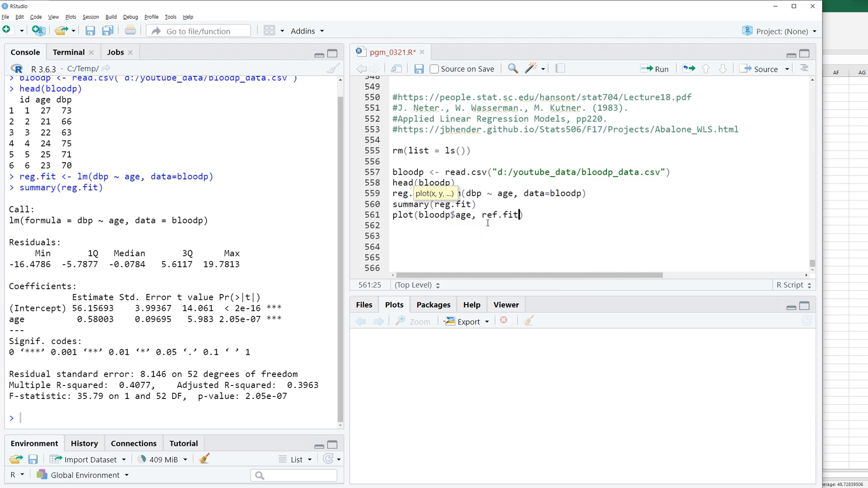
key("BackSpace")
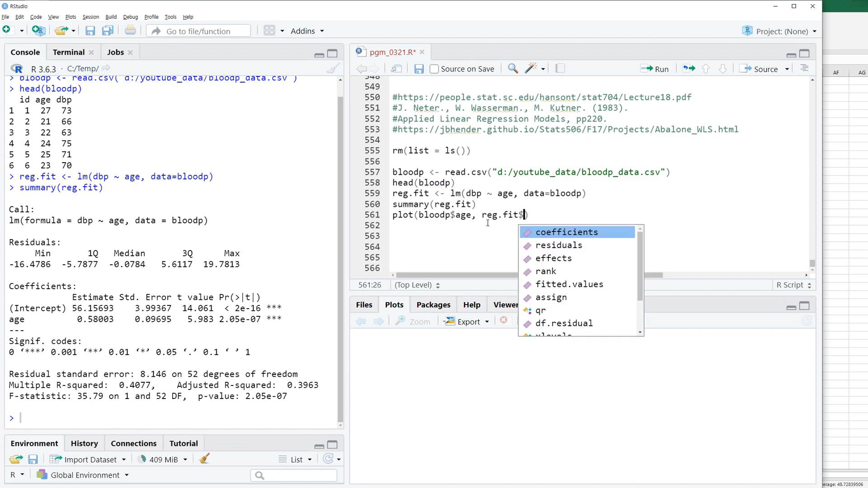
left_click(558, 245)
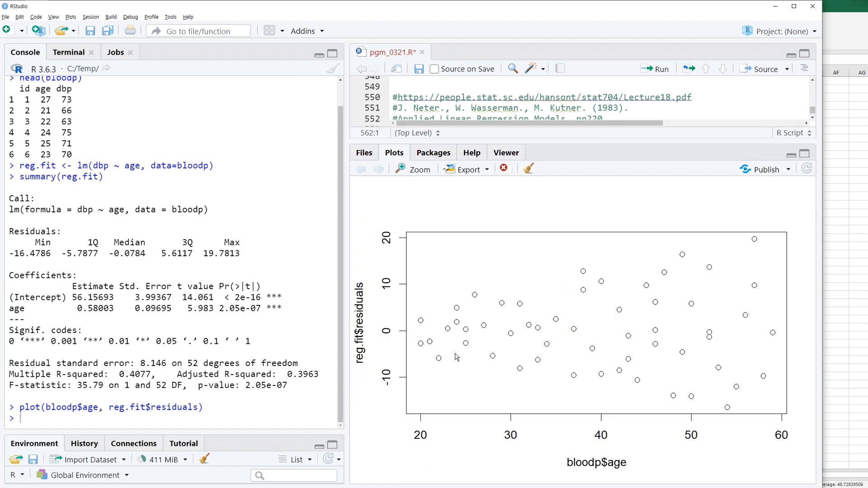
mouse_move(431, 436)
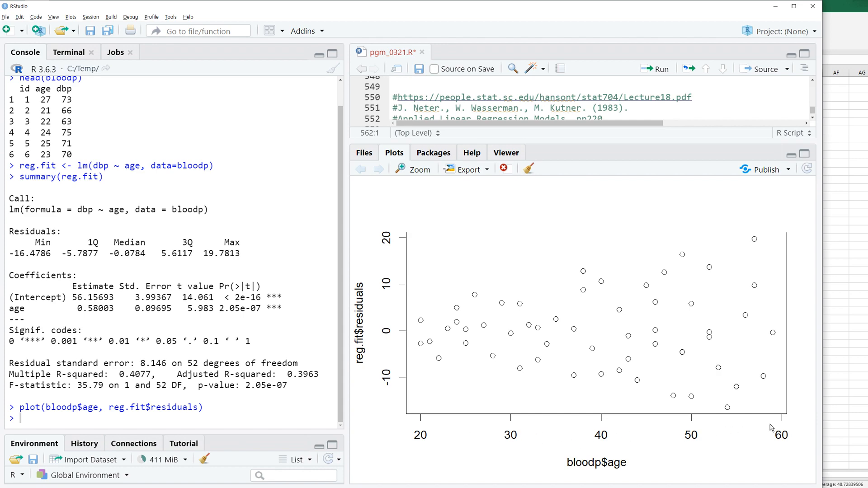
mouse_move(410, 341)
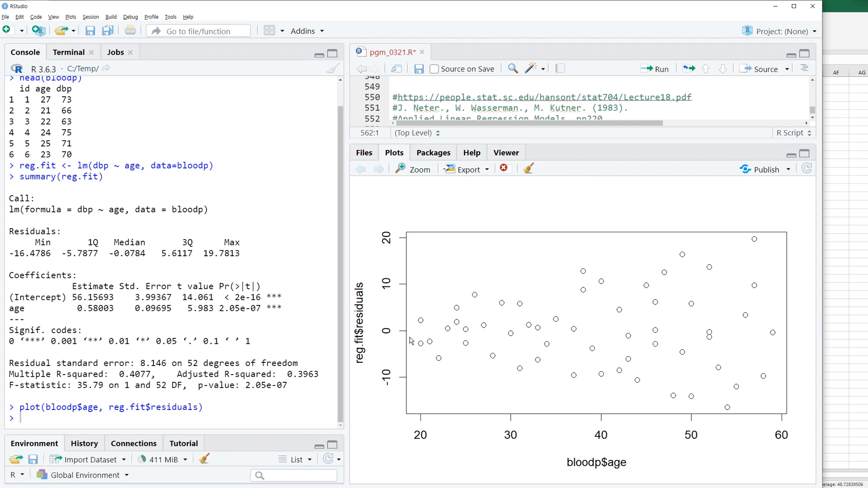
mouse_move(587, 305)
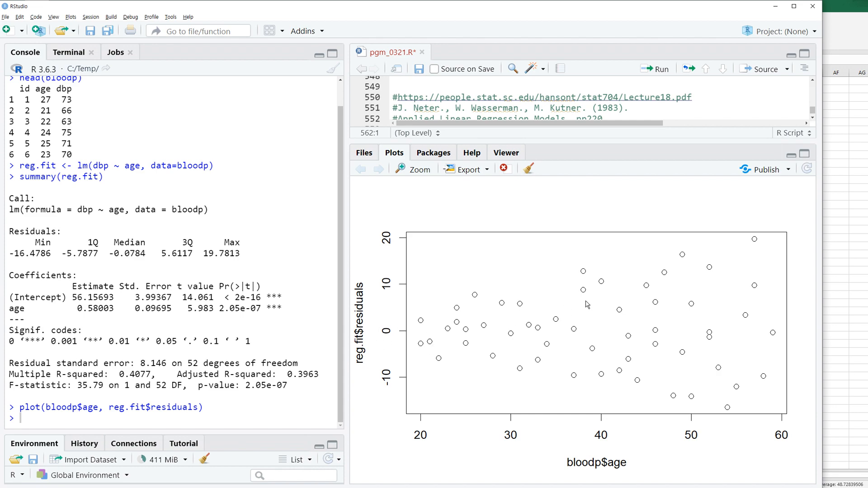
mouse_move(652, 139)
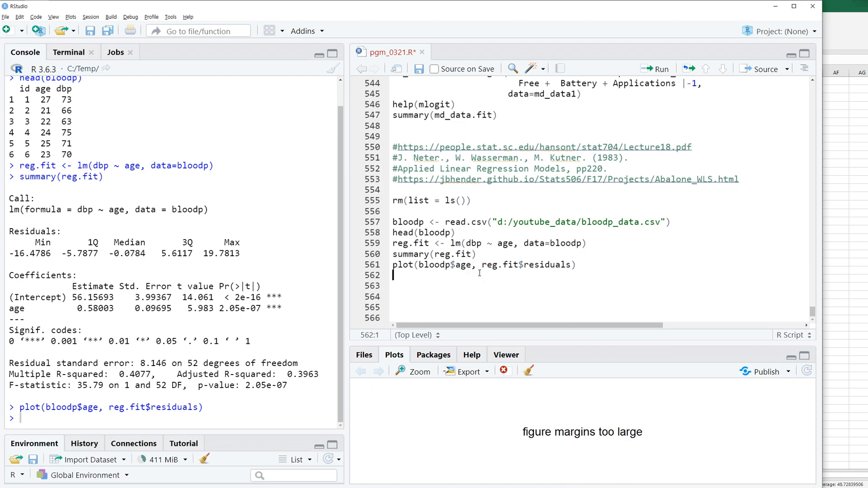
Add '#option1 : 1/y_hat' and define wt1 <- 1/reg.fit$fitted.values.
type("#")
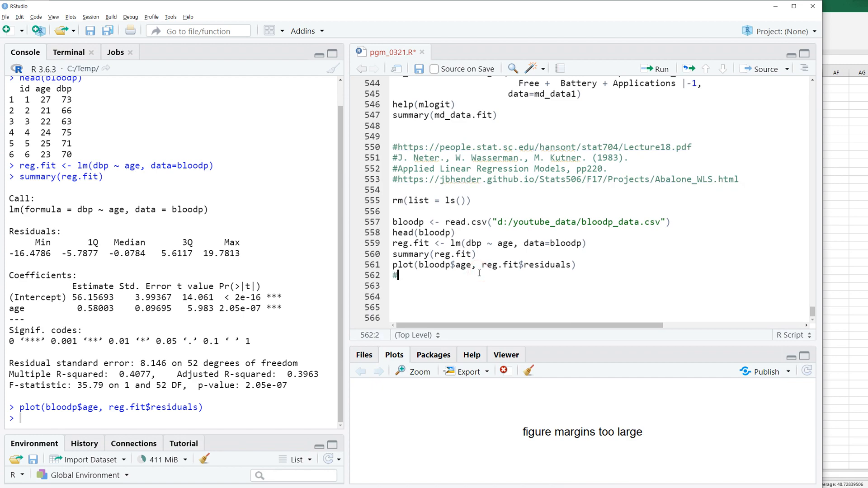
type("option1 :")
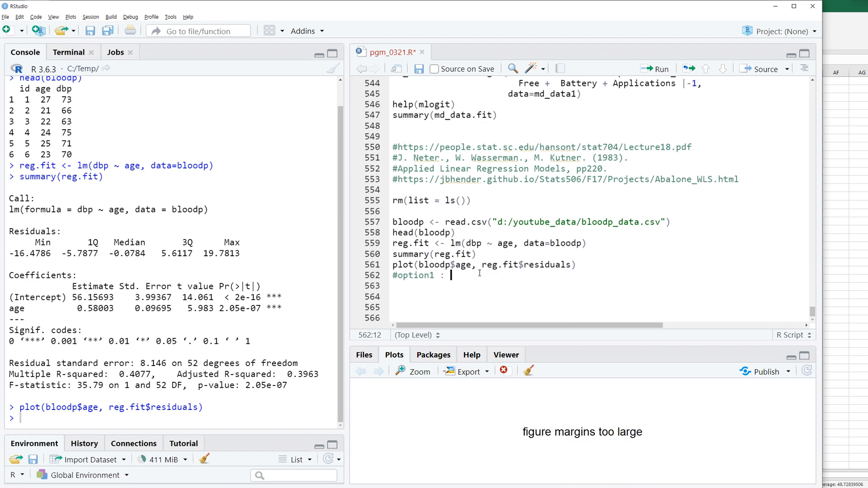
type("1/y")
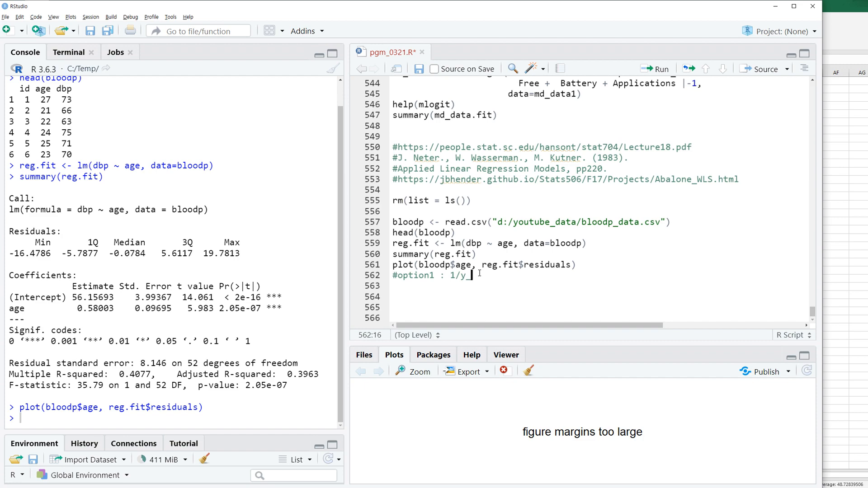
type("hat")
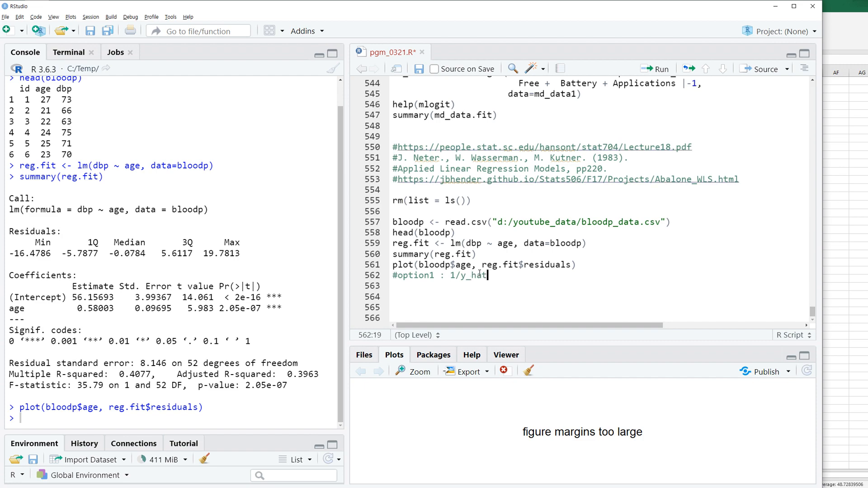
type("wt1 <-")
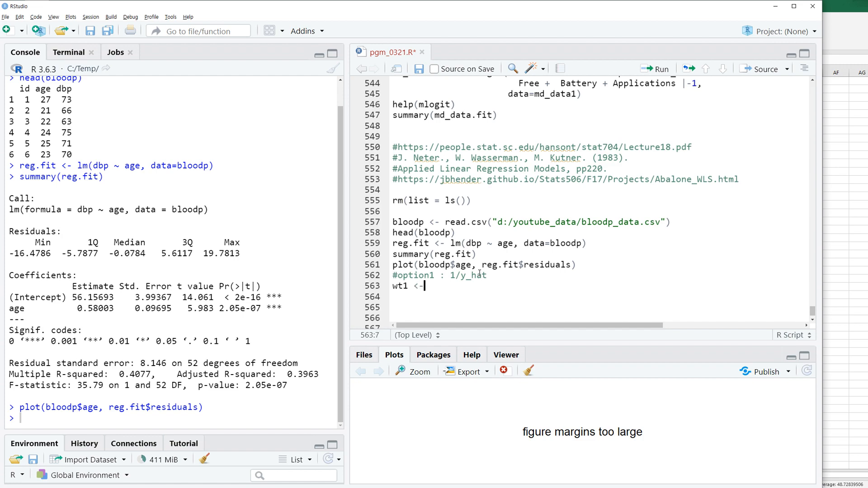
type("1/reg.fit$")
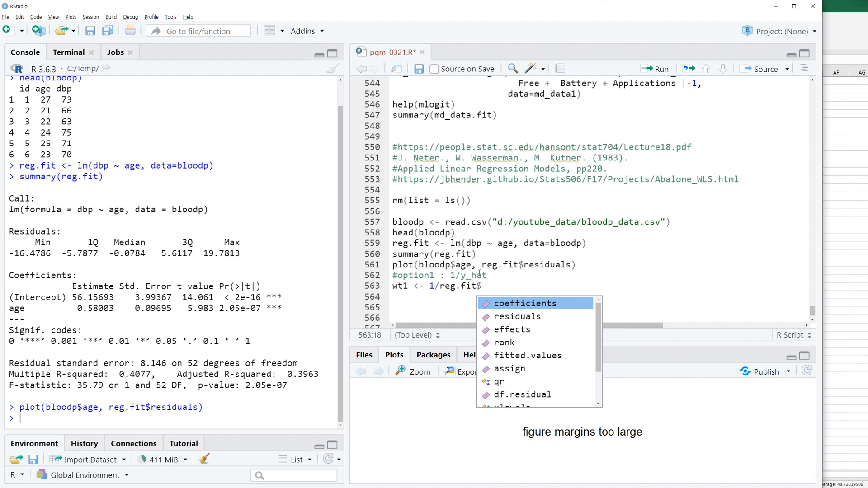
type("fitted.values")
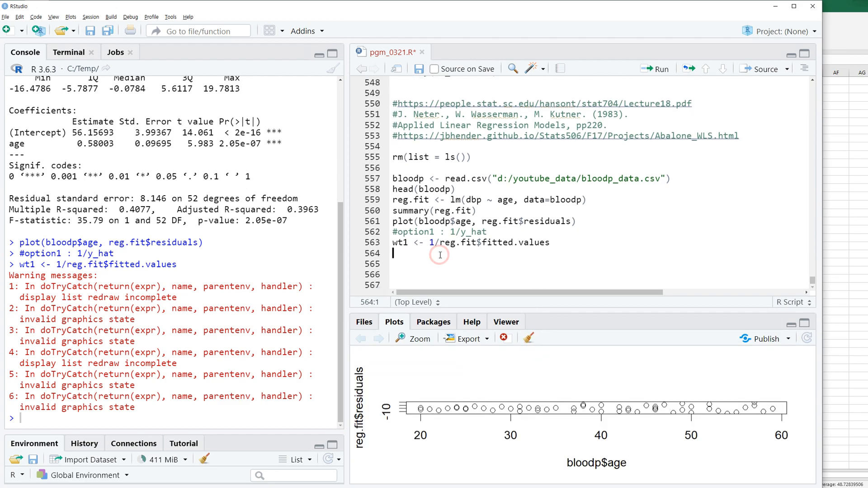
Fit wt1.reg.fit as lm(dbp ~ age, data=bloodp, weight=wt1).
type("wt1.")
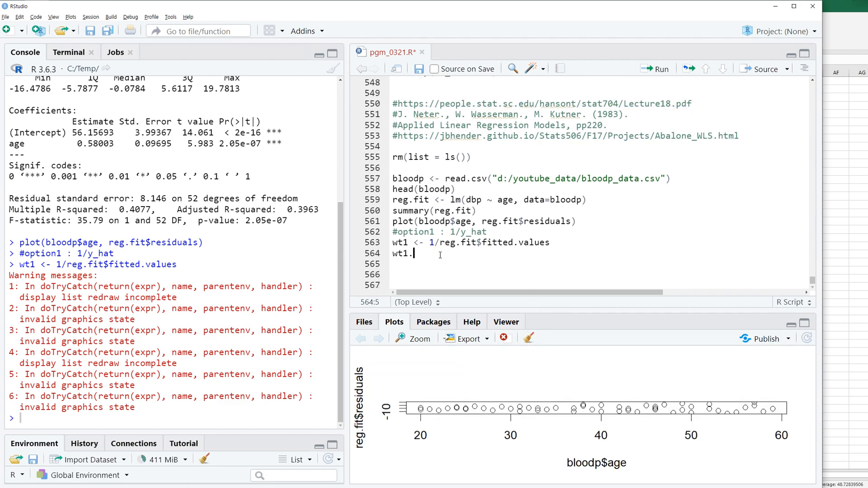
type("reg.fit <-")
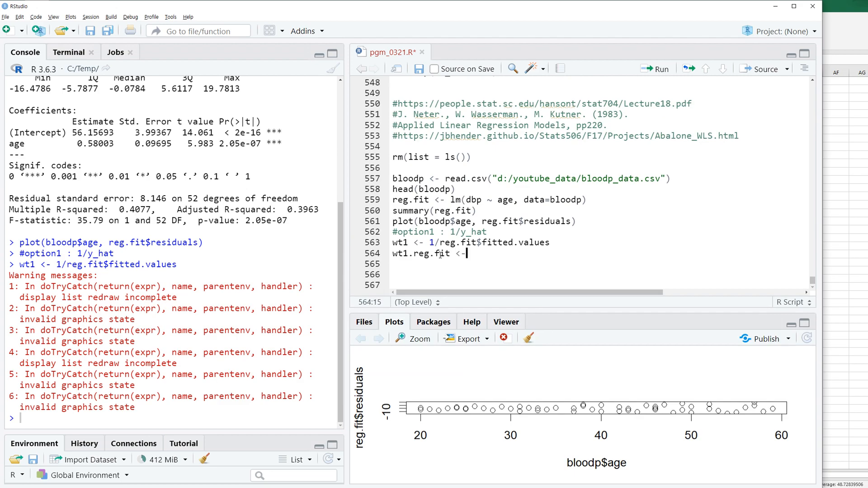
type("lm(")
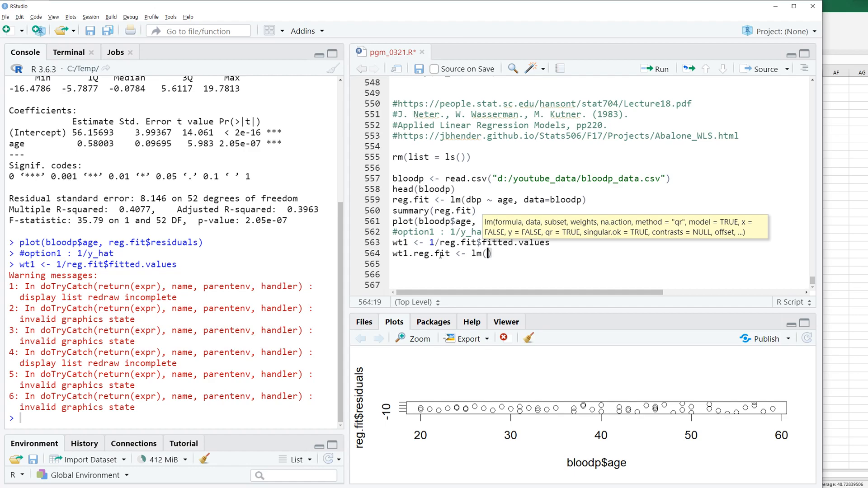
type("dd")
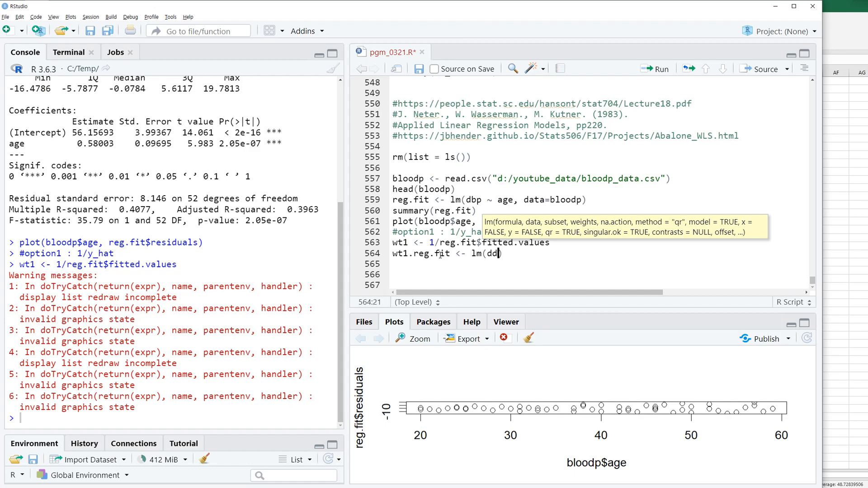
type("bp ~")
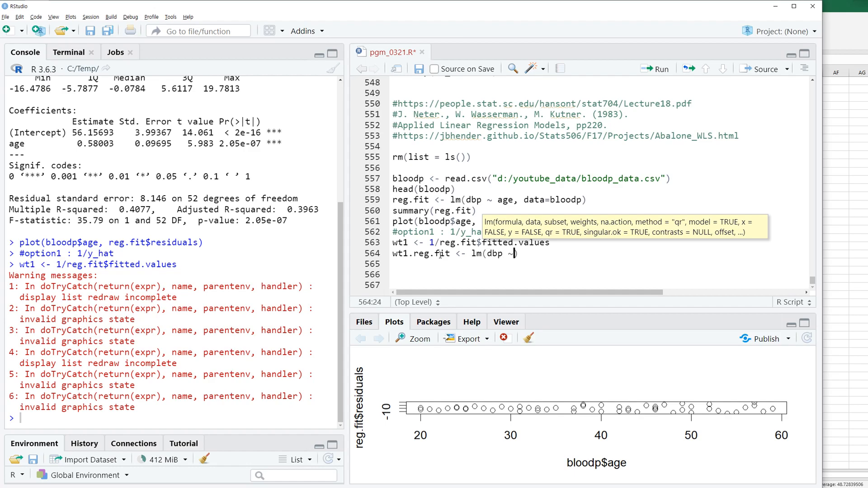
type("age, data=")
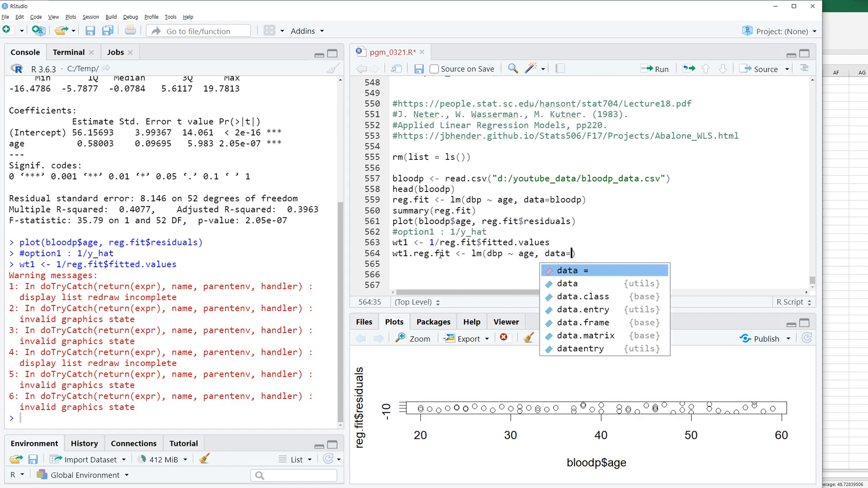
type("bloodp, weight")
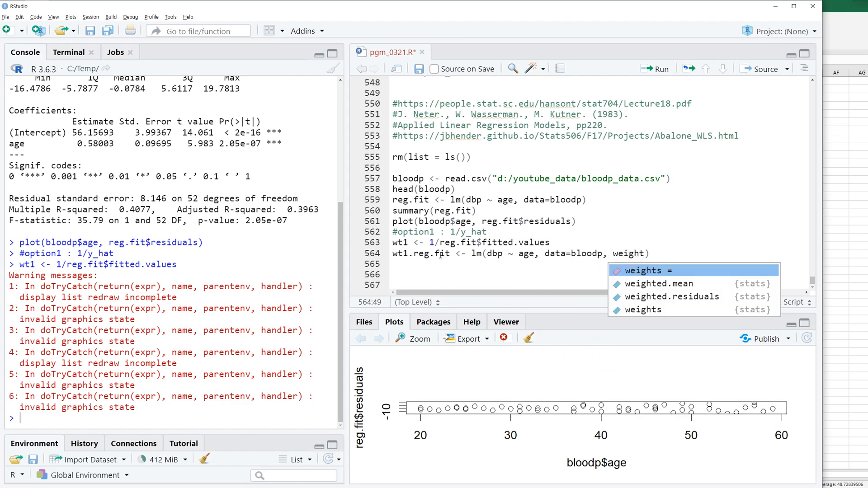
type("=wt1")
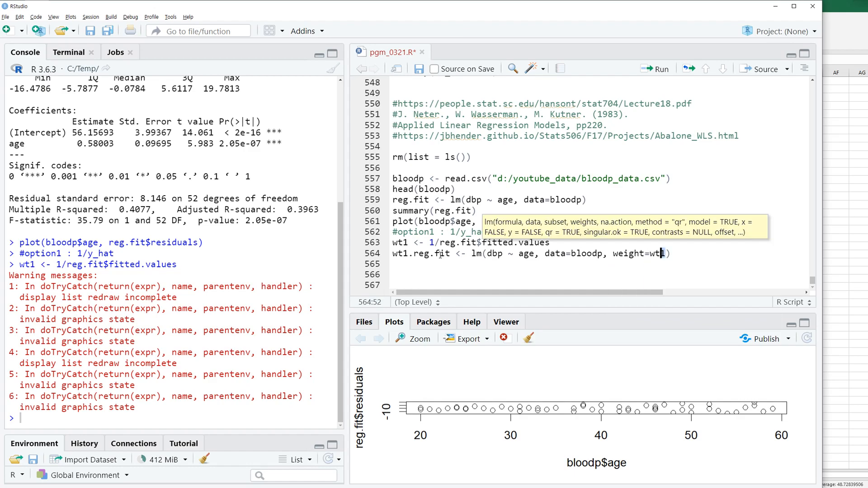
double_click(636, 253)
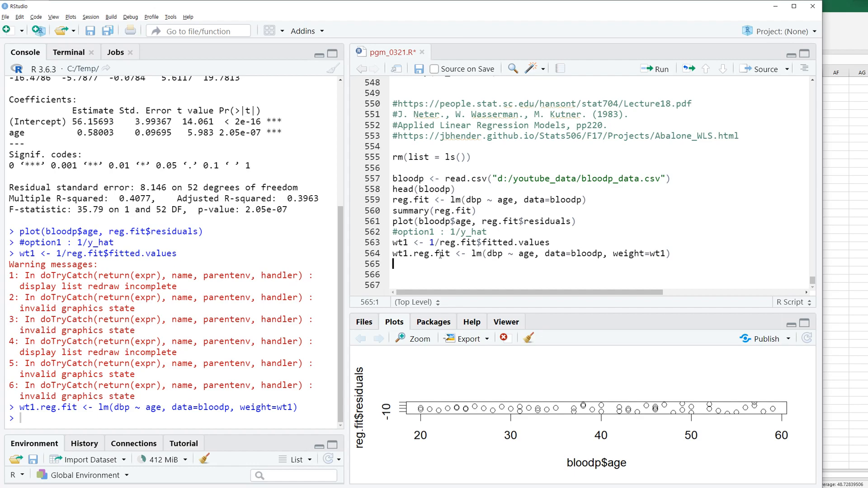
Print summary(wt1.reg.fit) and the coefficients[,2] standard errors for both models.
type("summary")
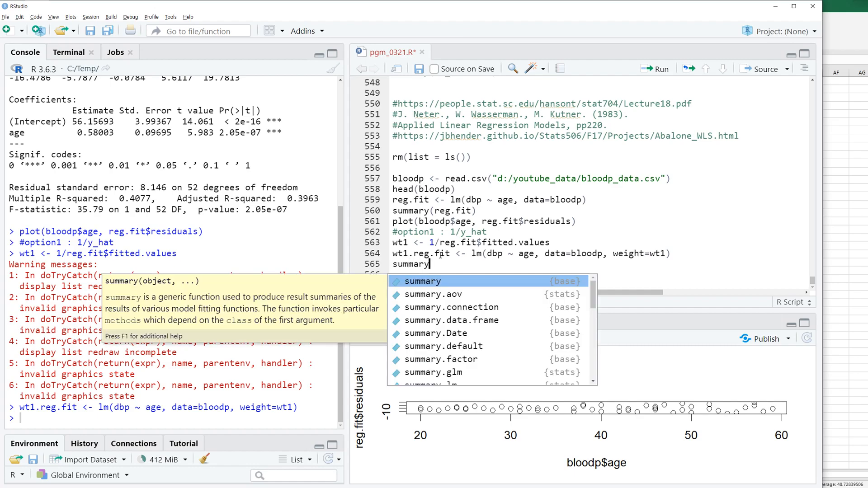
type("(wt1.re")
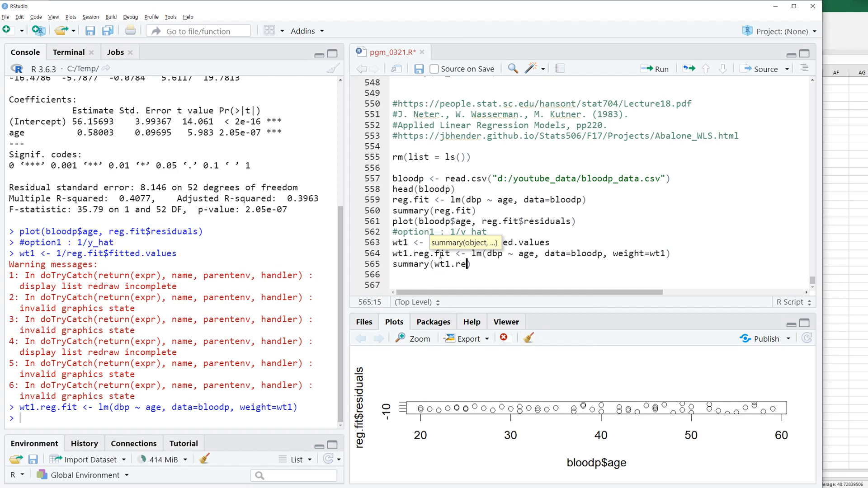
type("g.fit")
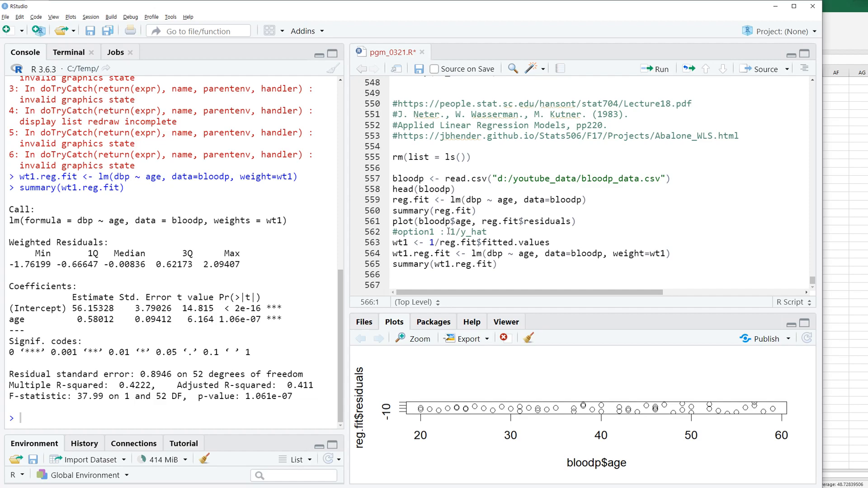
type("summary(")
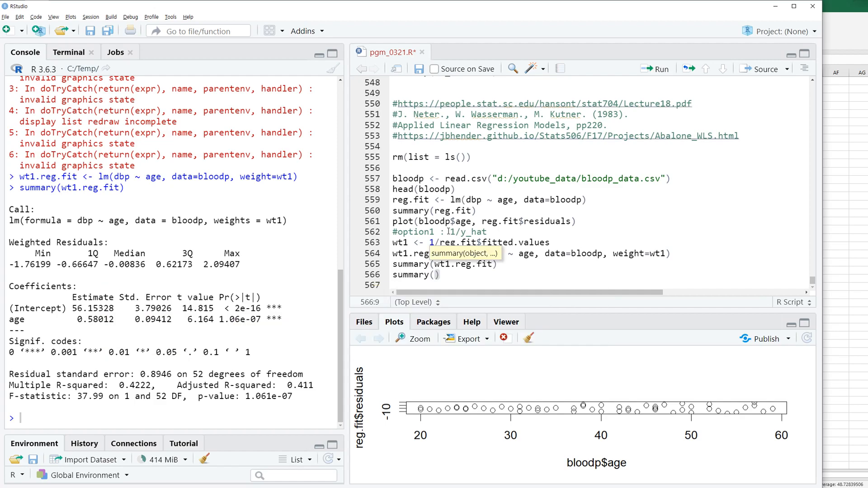
type("reg.fit")
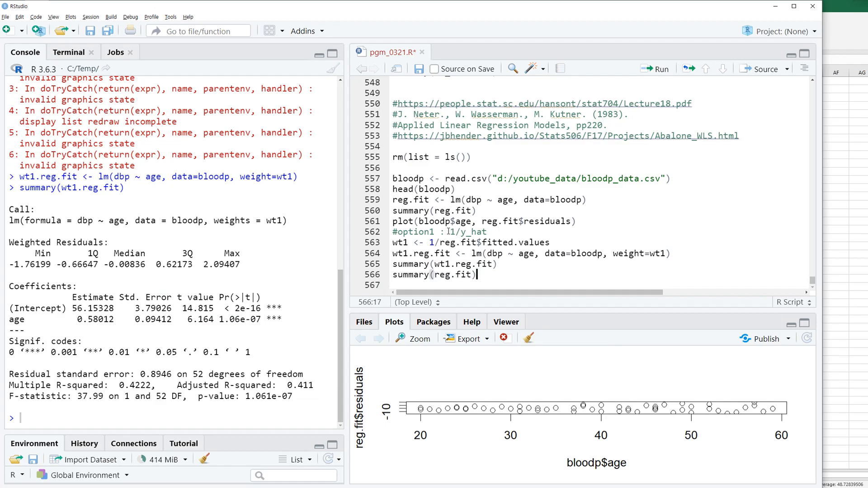
type("$coe")
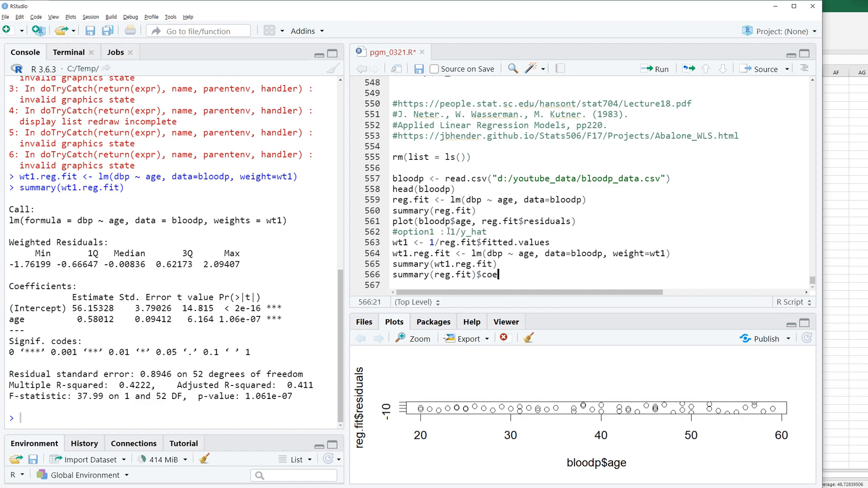
type("fficients[,2")
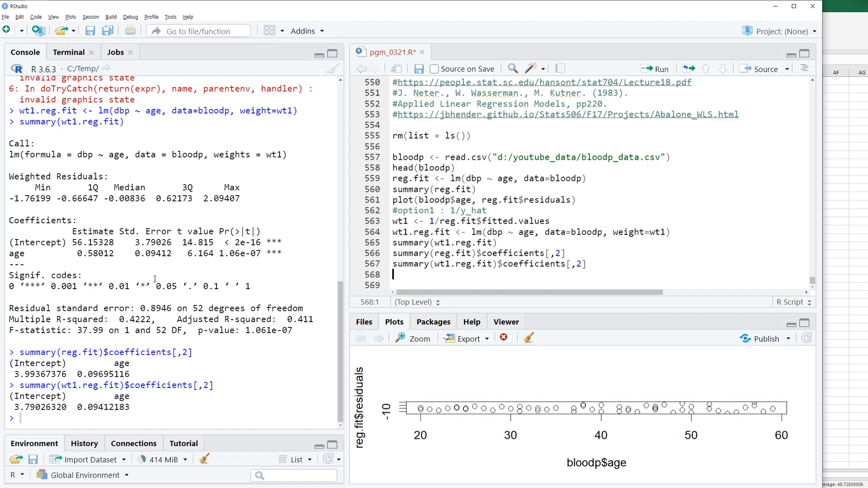
Highlight the age standard errors: 0.0970 unweighted versus 0.0941 weighted.
double_click(88, 407)
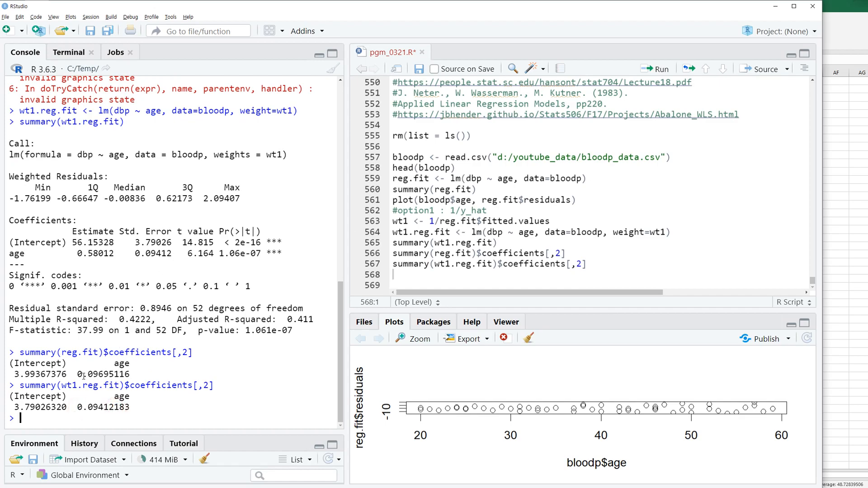
double_click(99, 373)
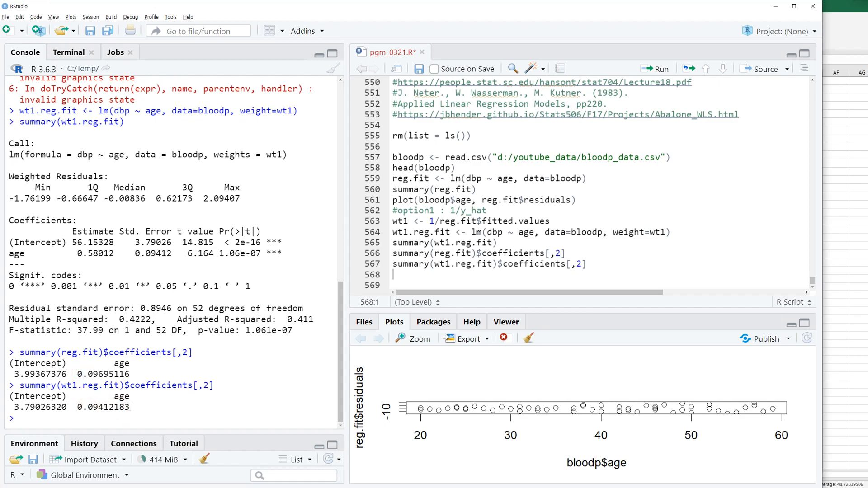
double_click(103, 407)
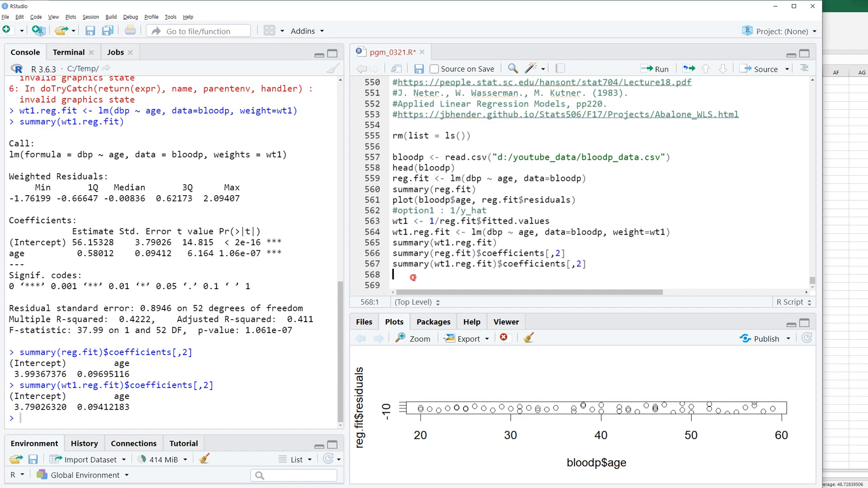
Add the #option2 comment: regress abs(sigma) and weight by 1/prediction^2.
type("#o")
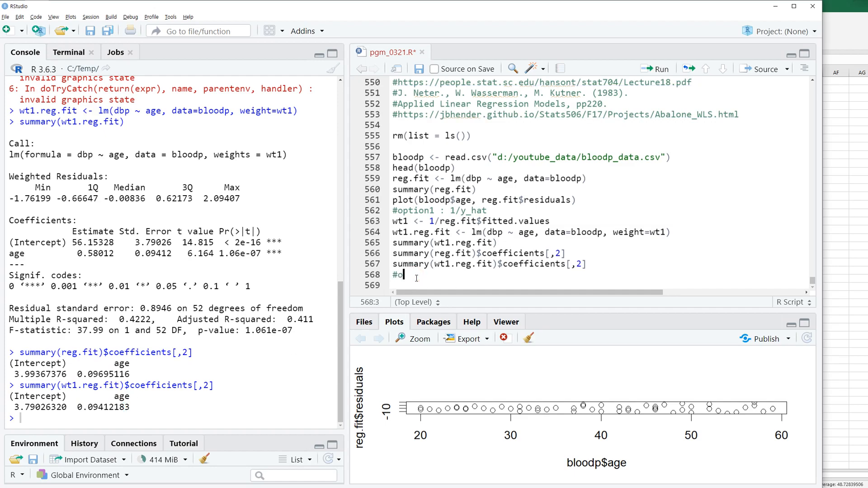
type("ption2 :")
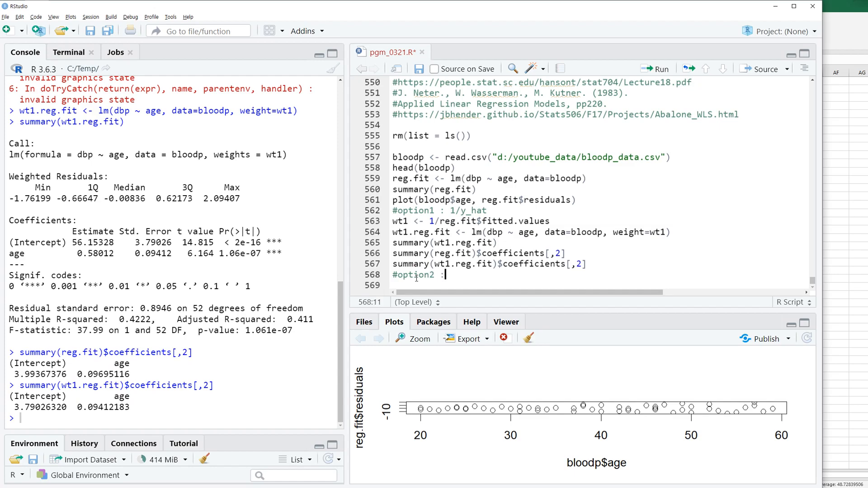
type("regress the ab")
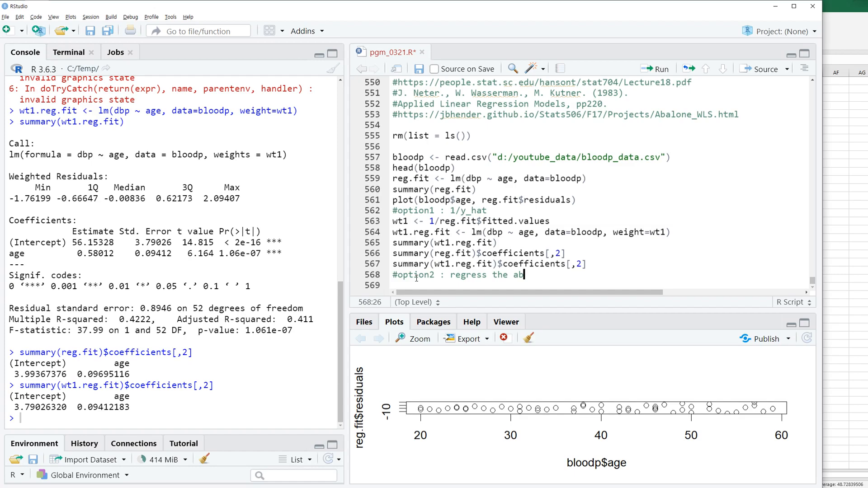
type("s(siga")
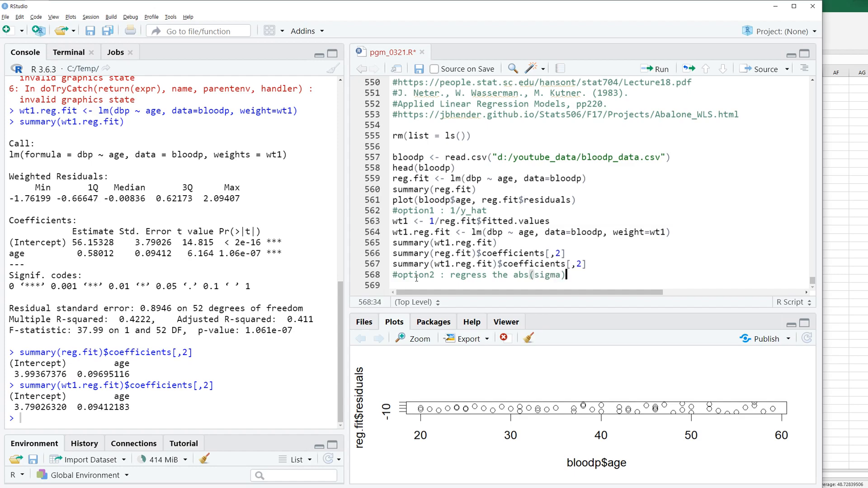
type("and weigh")
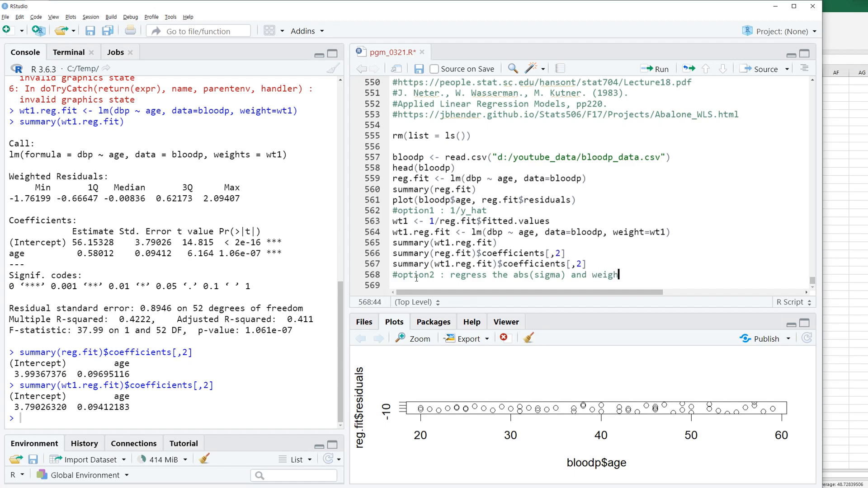
type("1/")
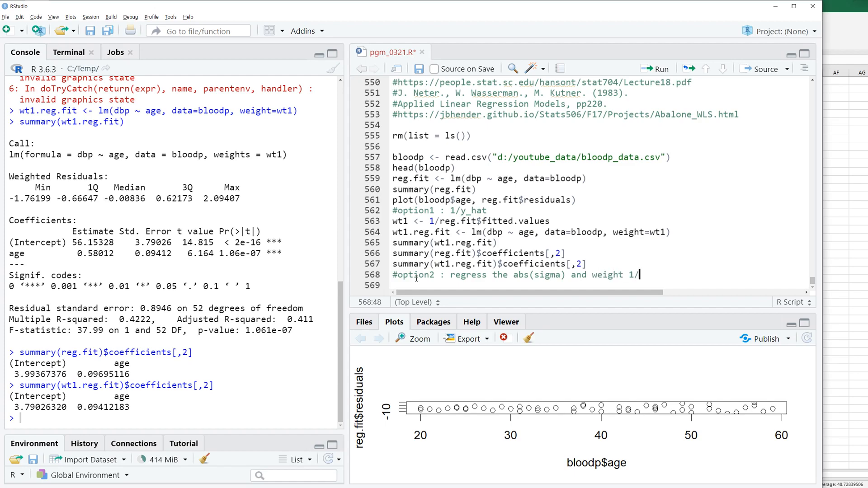
type("pred")
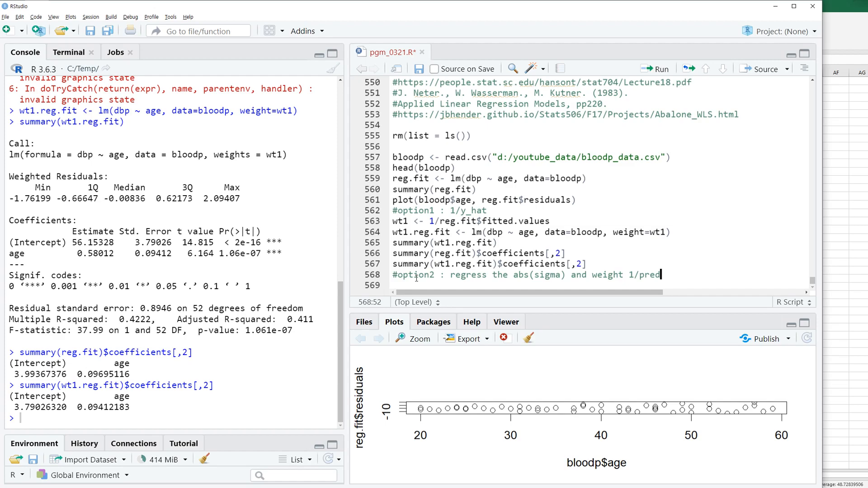
type("ic")
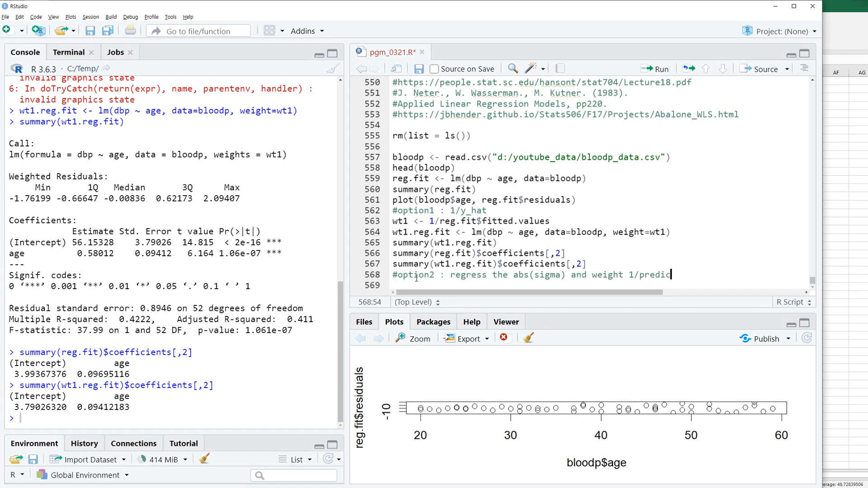
type("tion^2")
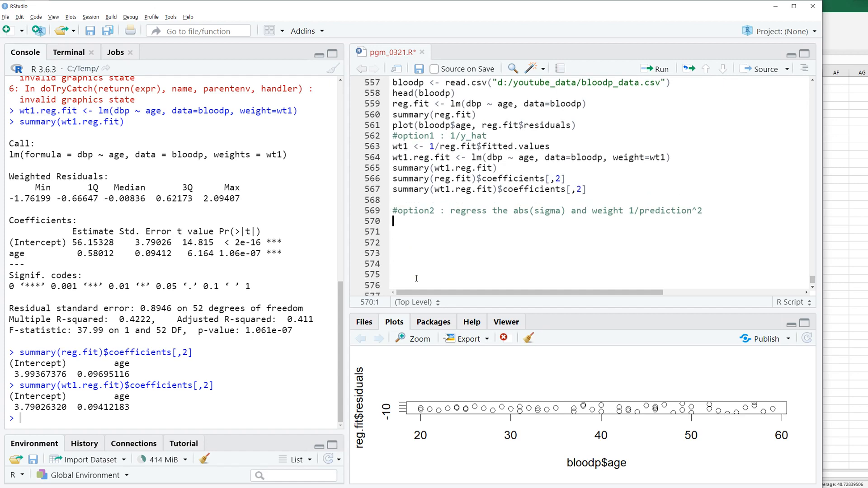
Start the abs_res <- abs(...) assignment of absolute residuals.
type("abs")
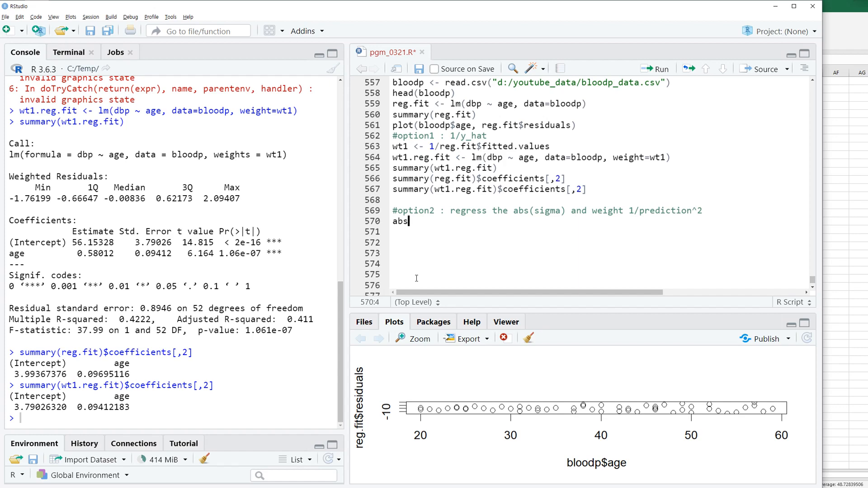
type("_res")
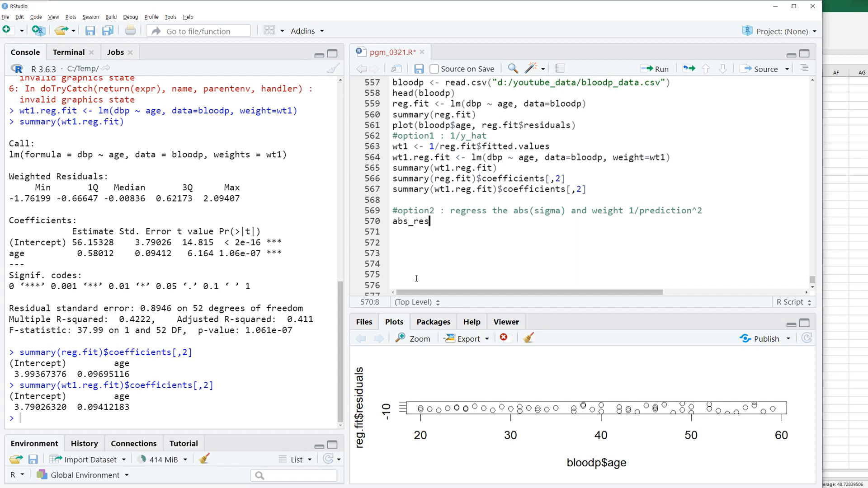
type("<-")
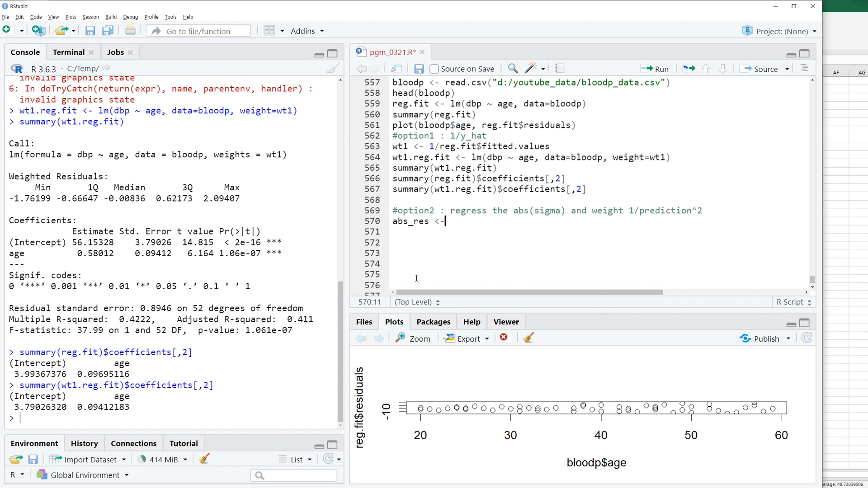
type("abs(reg.fit$residuals")
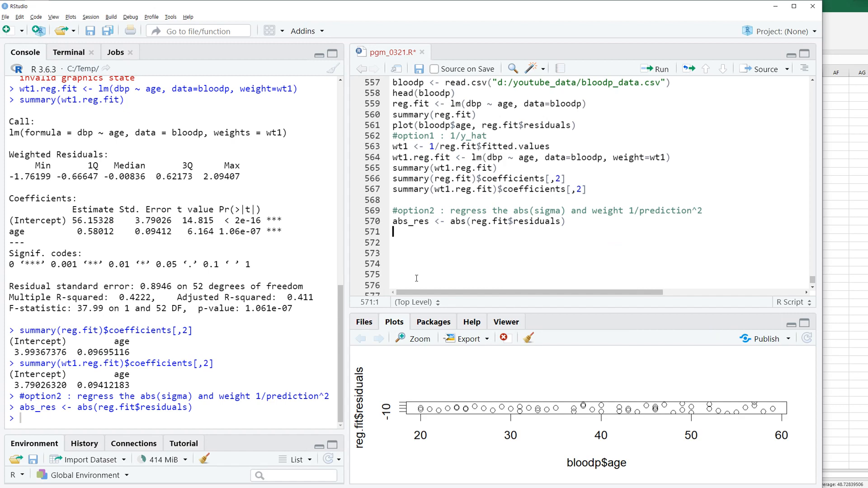
Fit fit2 as lm(abs_res ~ bloodp$age).
type("fit2 <- lm")
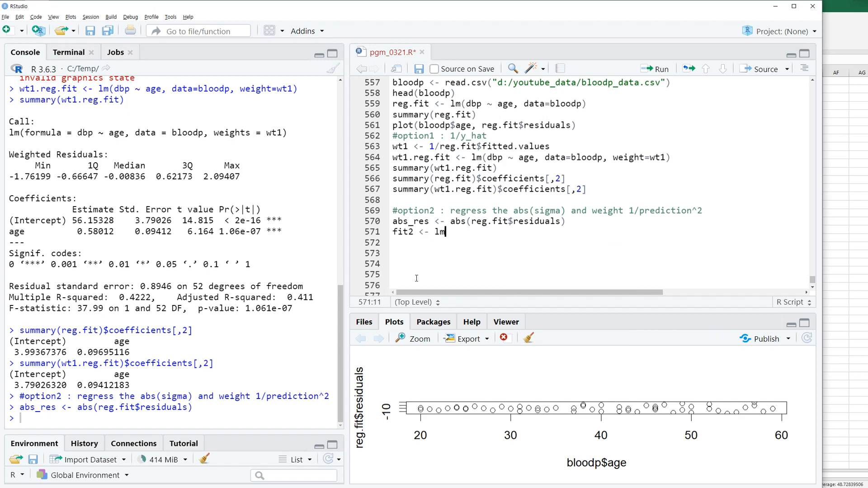
type("ab")
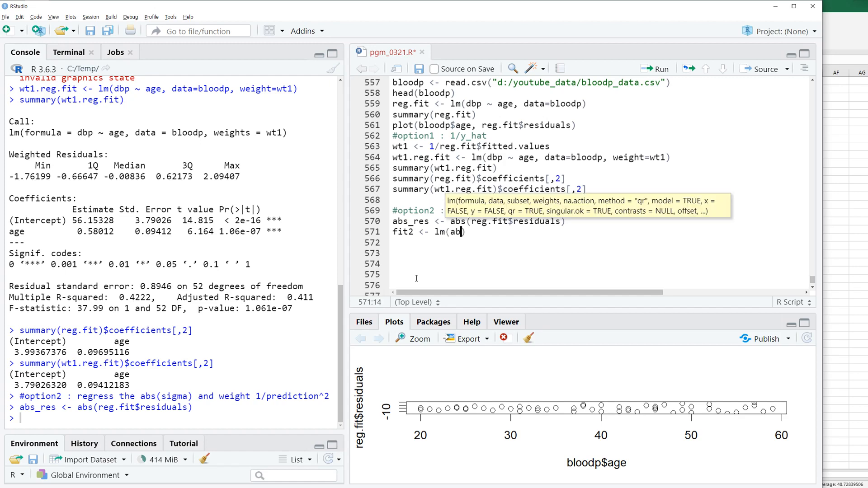
type("s_res ~")
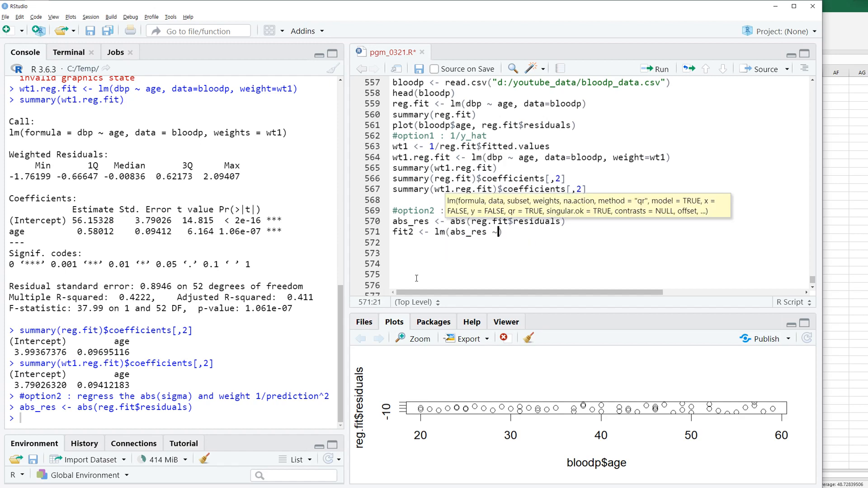
type("bloodp")
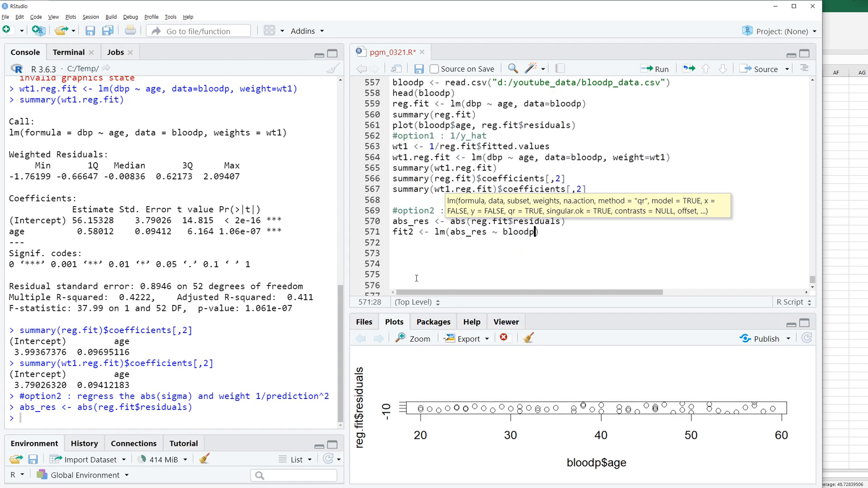
type("$age")
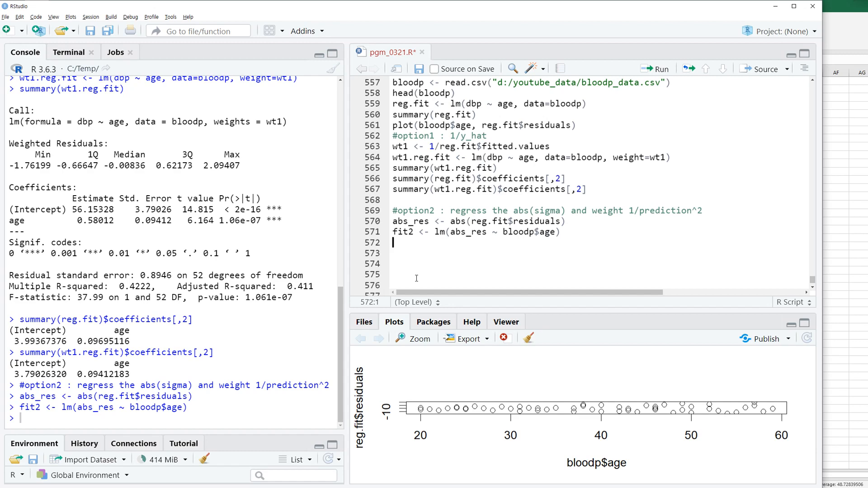
Define wt2 <- 1/fit2$fitted.values^2 and start the wt2 model line.
type("wt2")
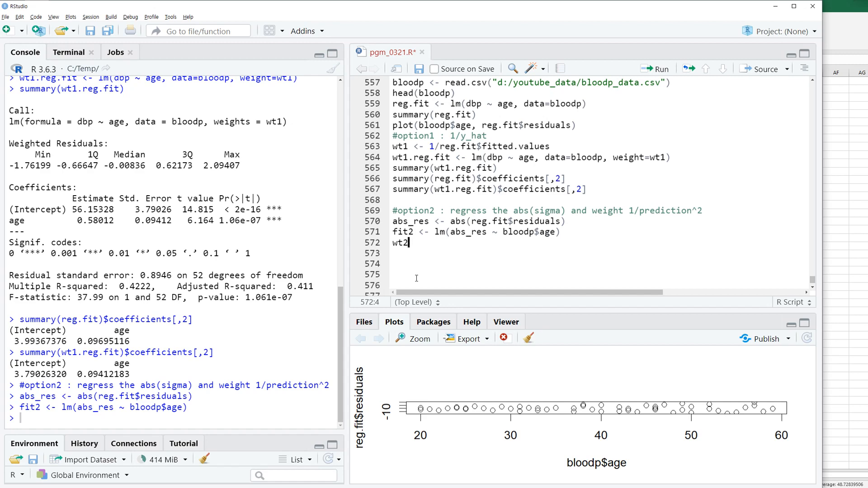
type("<-")
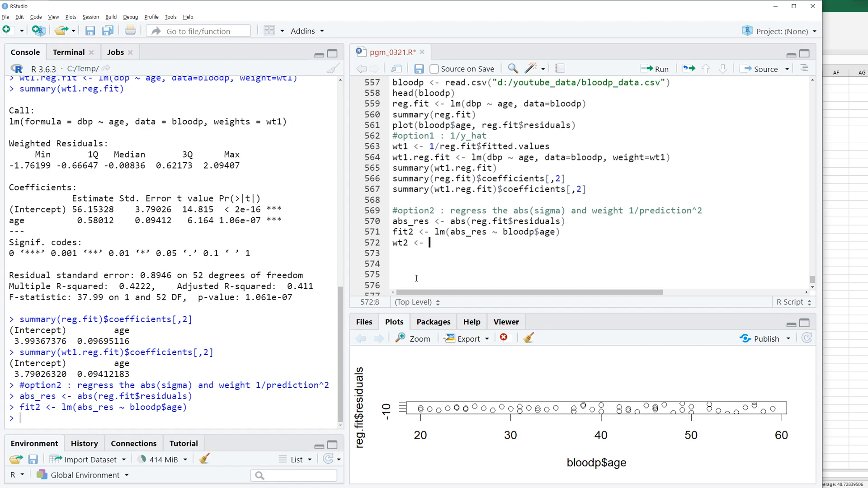
type("1/fit")
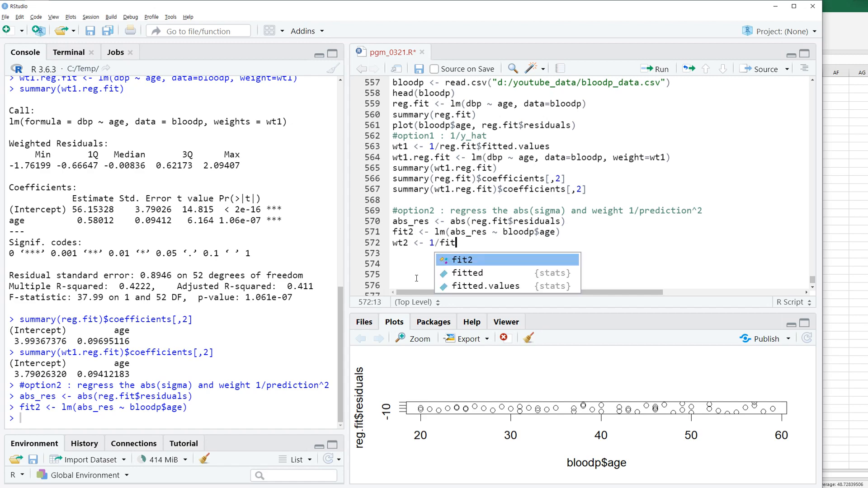
key("Tab")
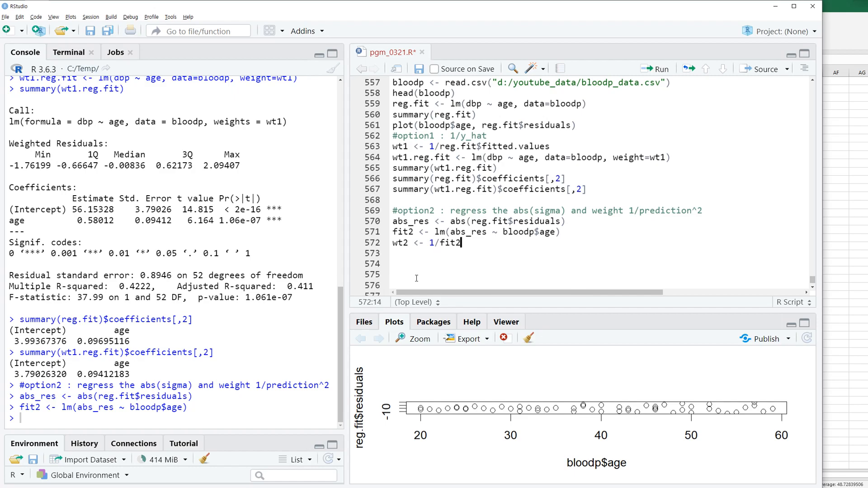
type("$fitted.values")
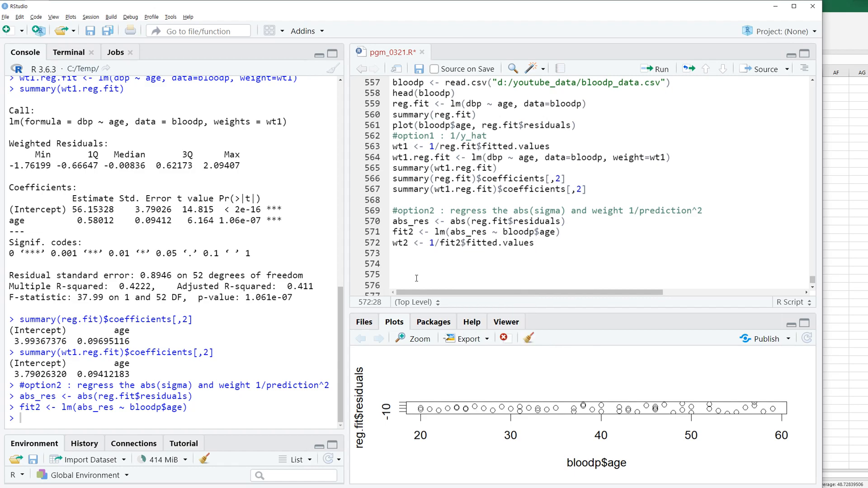
type("^2")
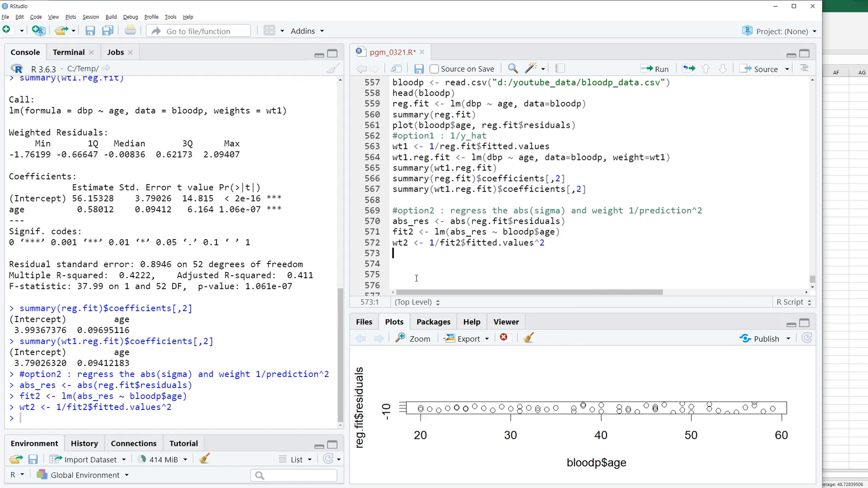
type("wt2")
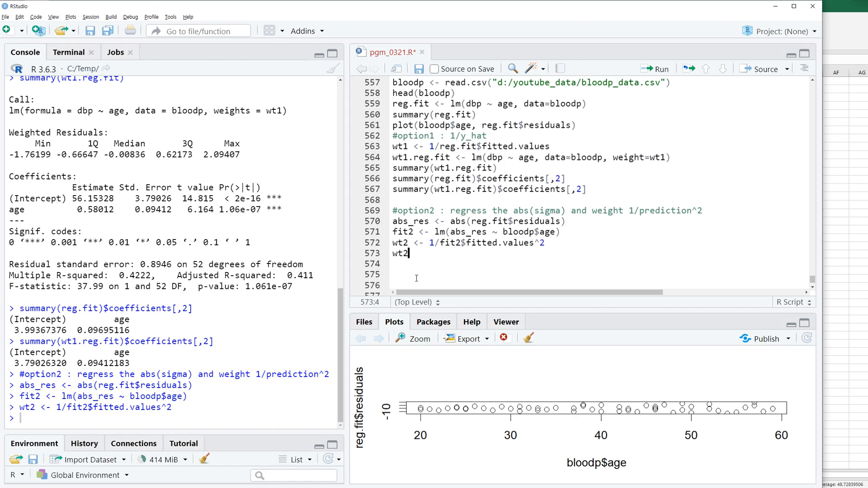
Fit wt2.reg.fit as lm(dbp ~ age, data=bloodp, weight=wt2) and print its coefficient standard errors.
type(".reg")
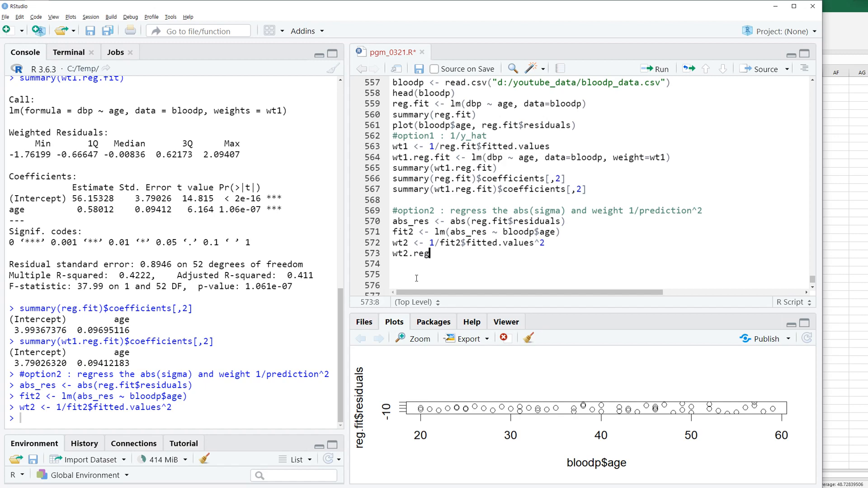
type(".fit <-")
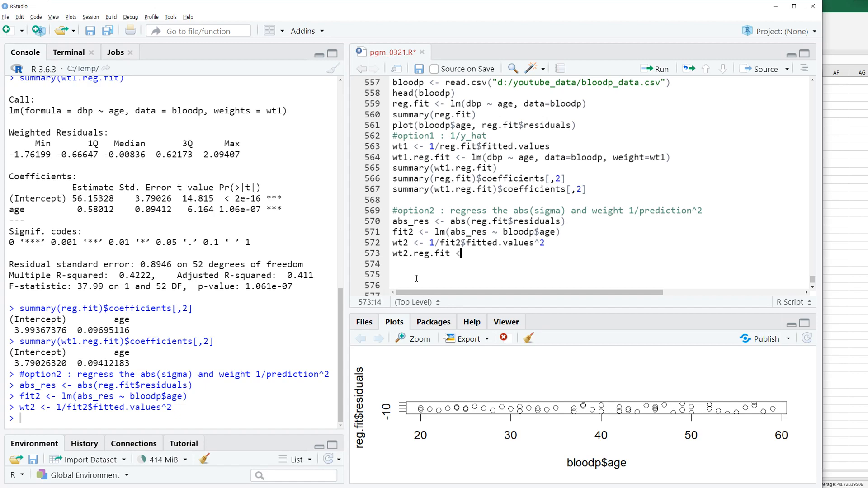
type("lm(")
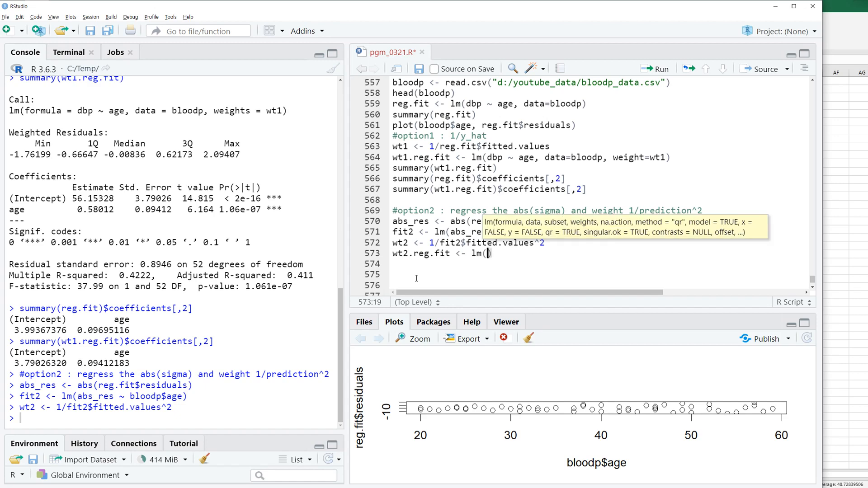
type("dbp")
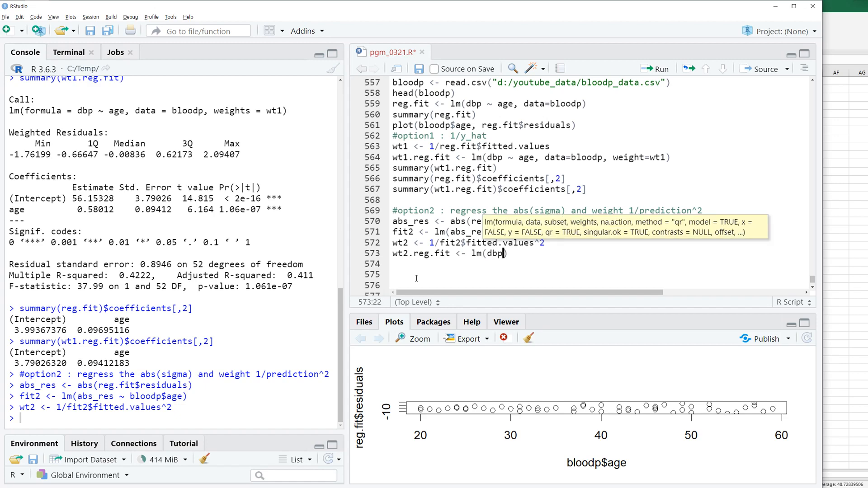
type("~ age, d")
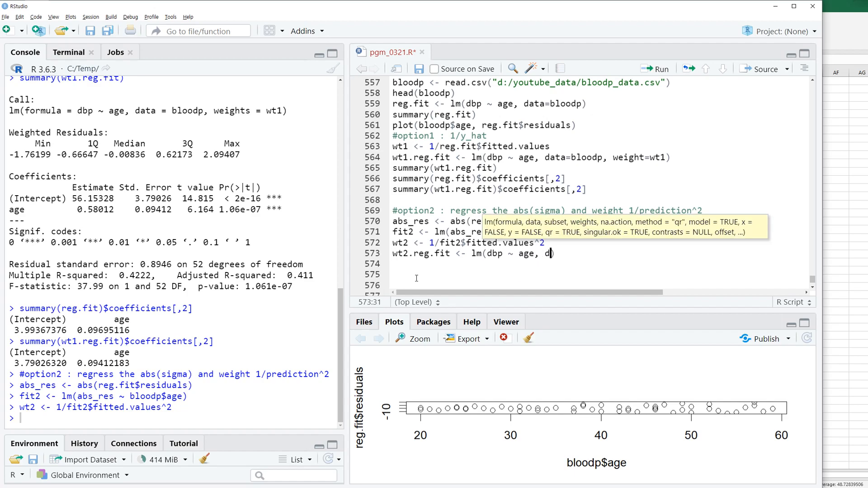
type("ata=bloodp, we")
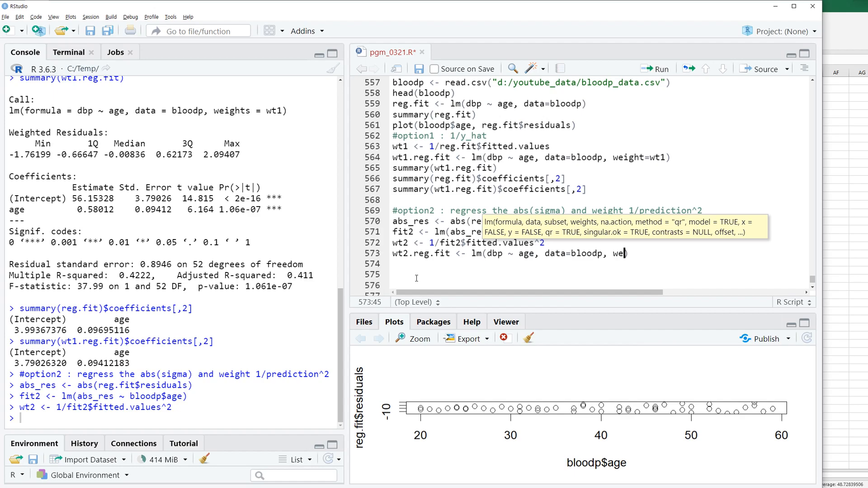
type("ith")
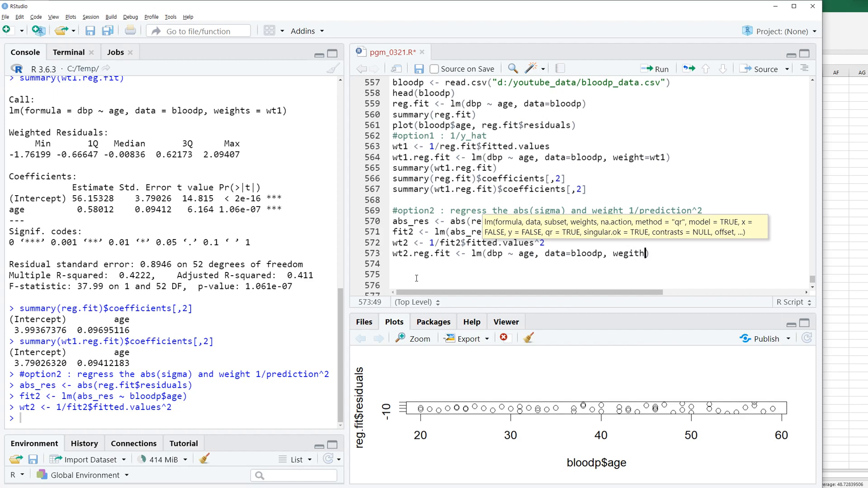
type("=wt2")
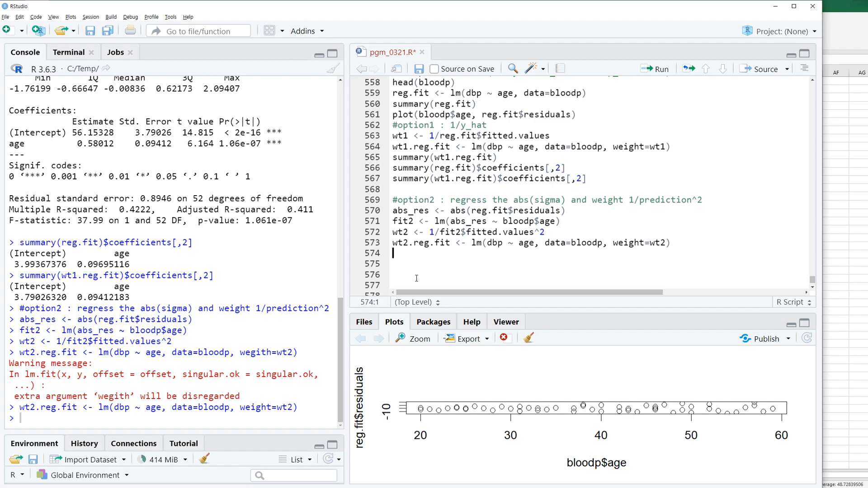
type("summary(wt1.reg.fit)$coefficients[,2]")
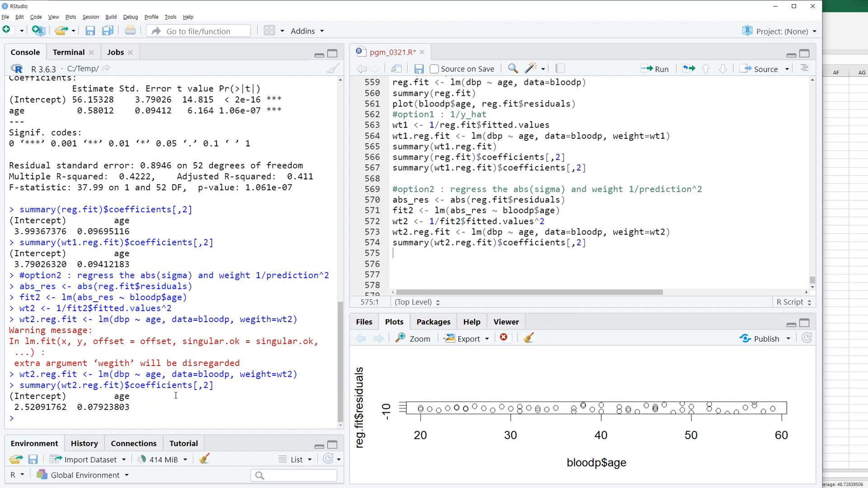
mouse_move(376, 293)
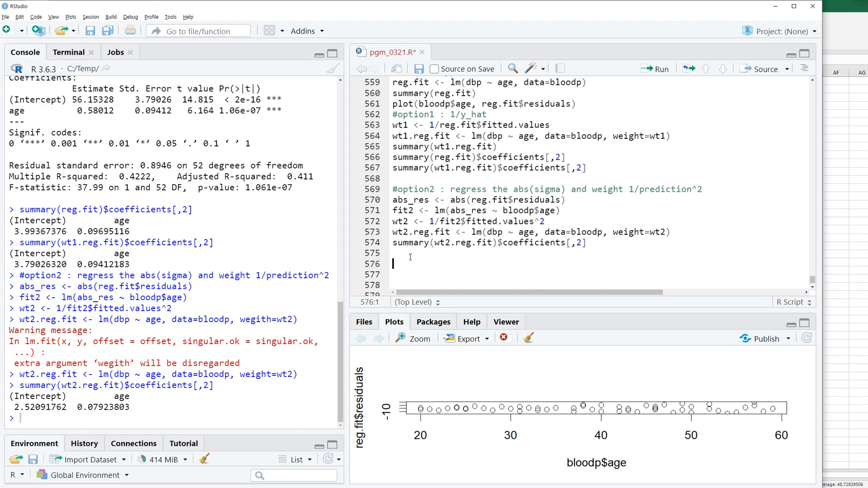
Add the #option3 comment: regress sigma^2 and weight by prediction.
type("#option")
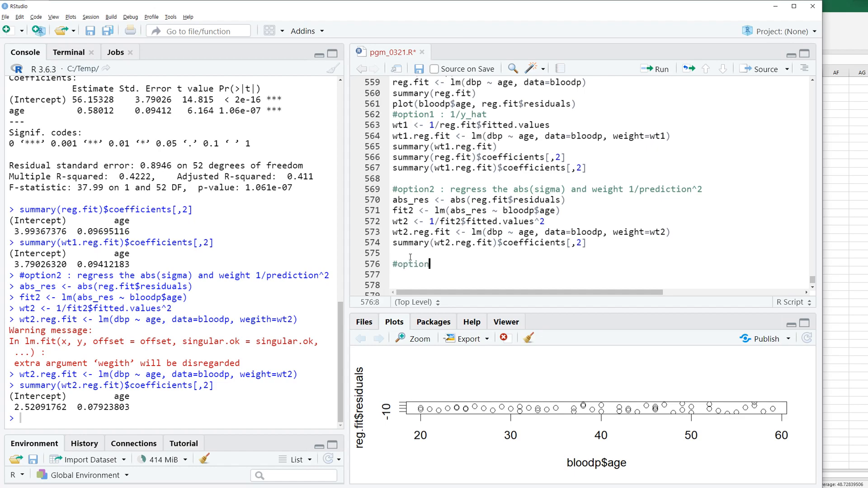
type("3")
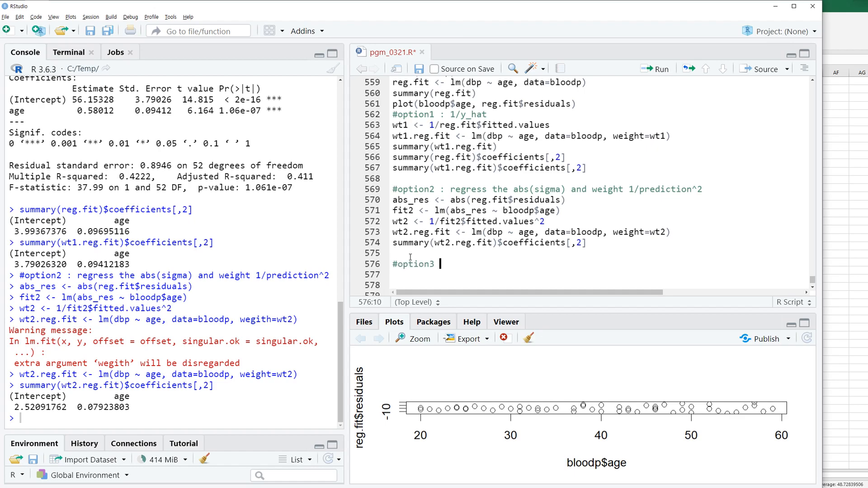
type(": regress the abl")
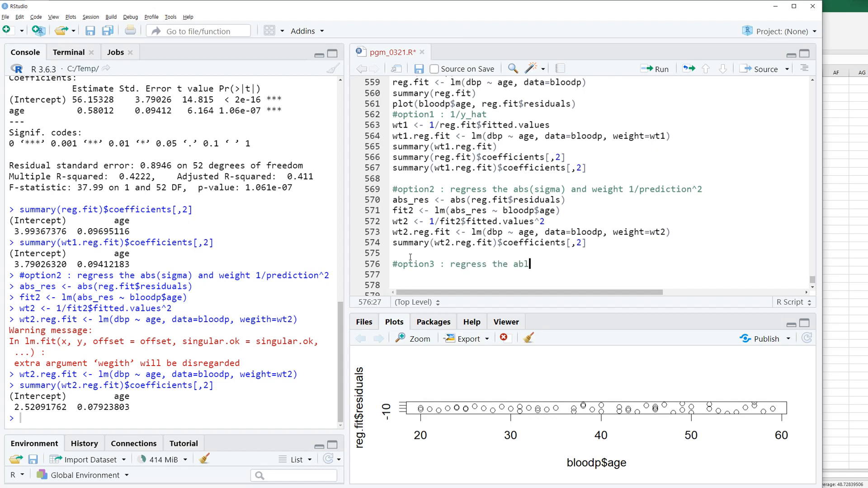
type("s(sig")
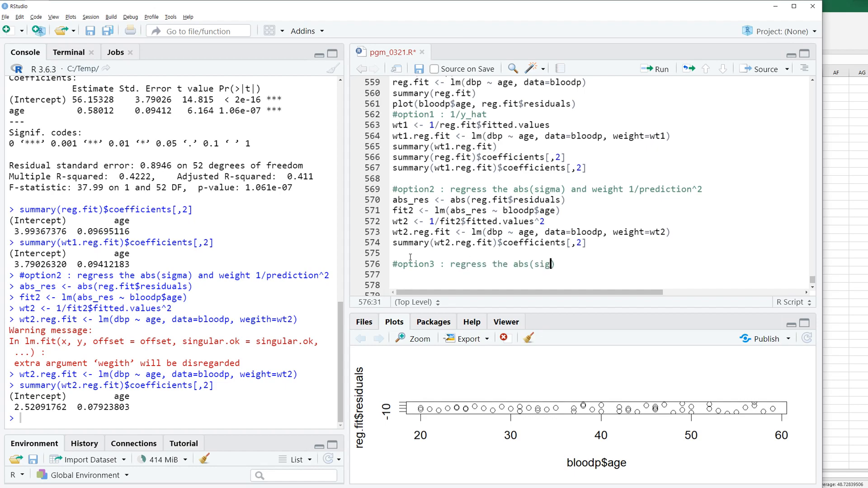
type("^2)")
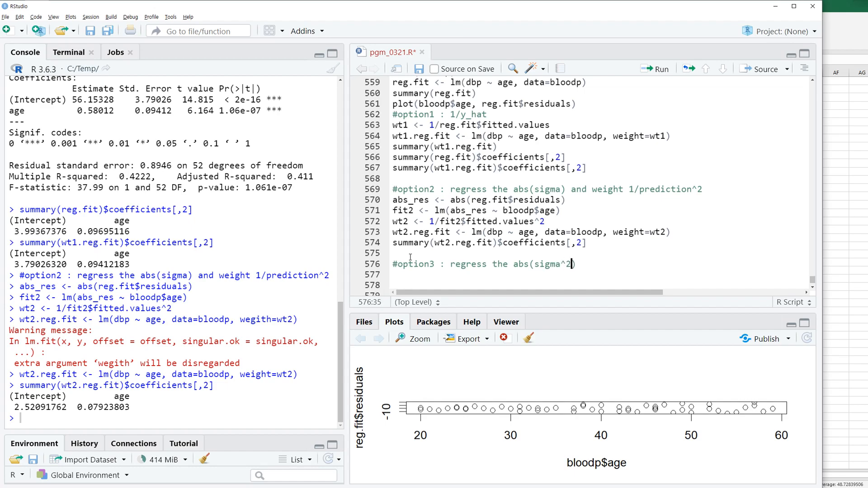
type("and weight 1/")
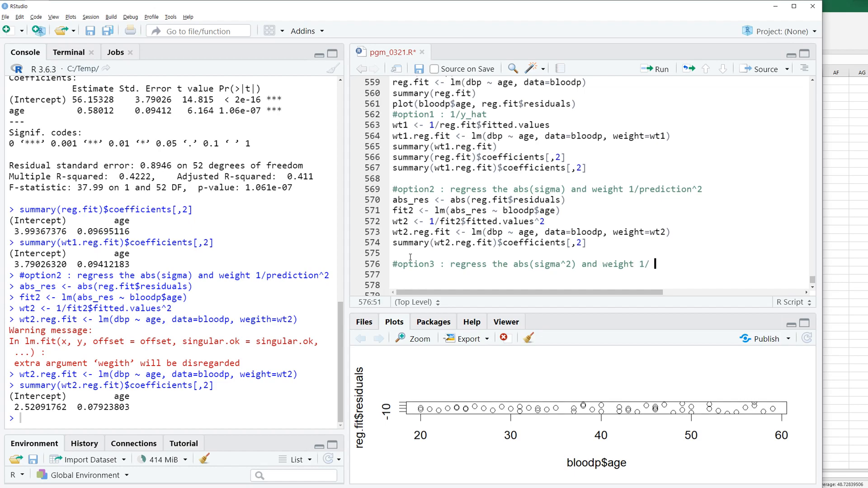
type("pred")
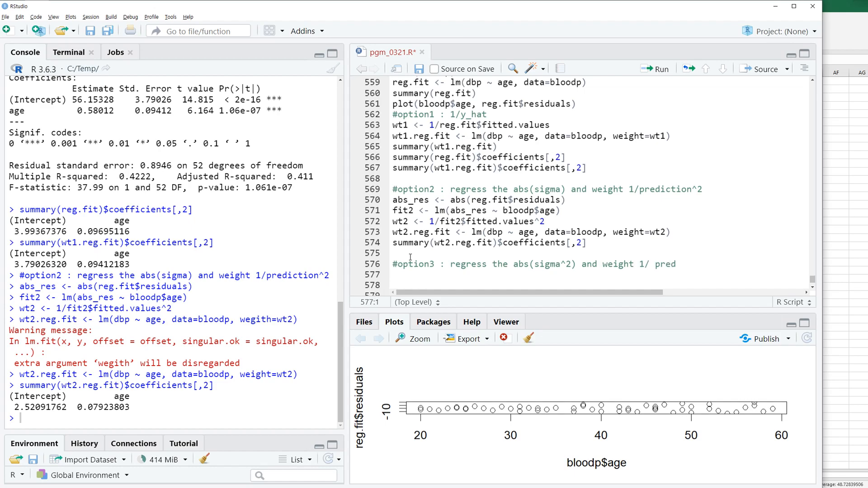
Define abs_res2 <- abs(reg.fit$residuals)^2.
type("abs_Re")
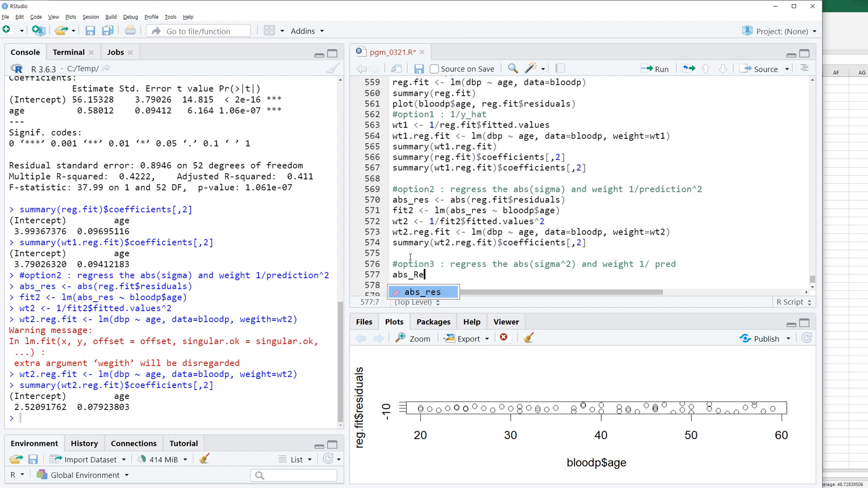
type("2")
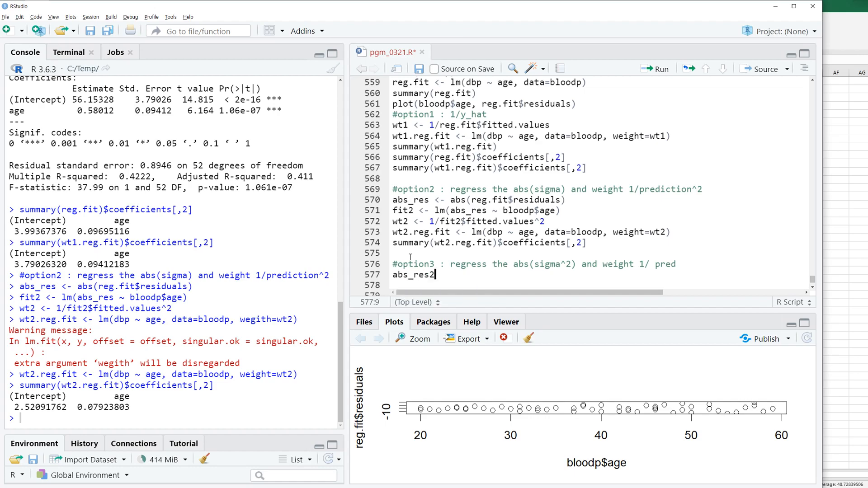
type("<-")
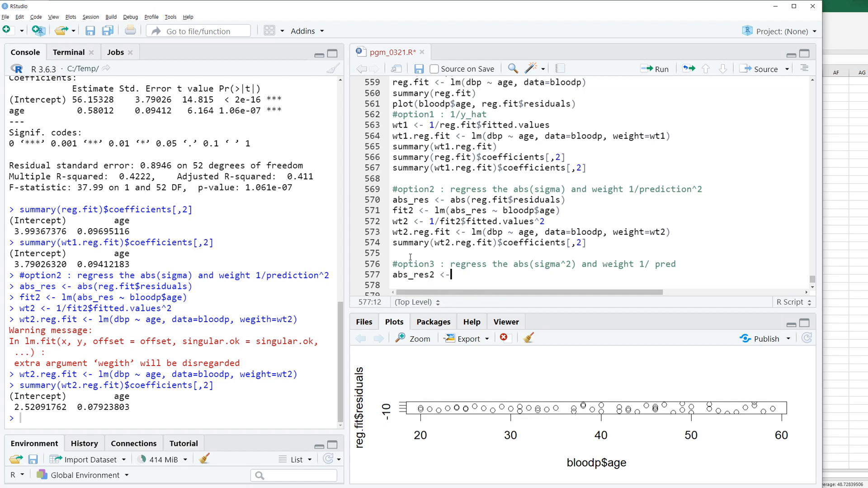
type("abs(")
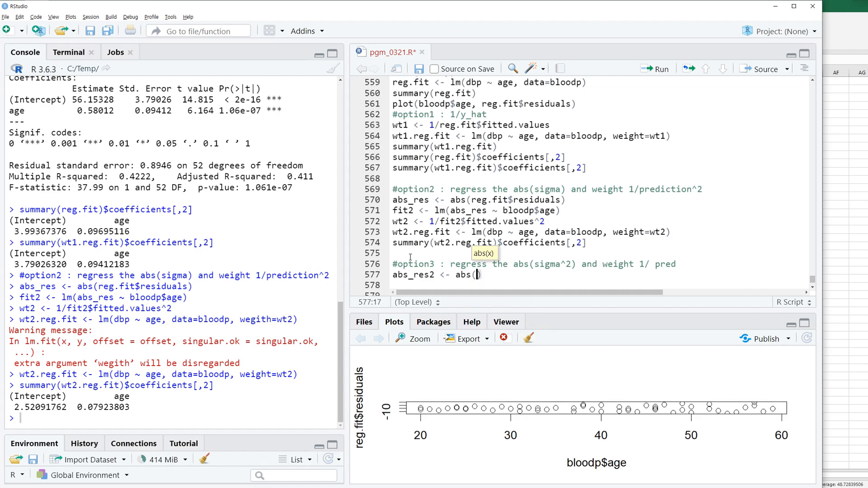
type("reg.fit")
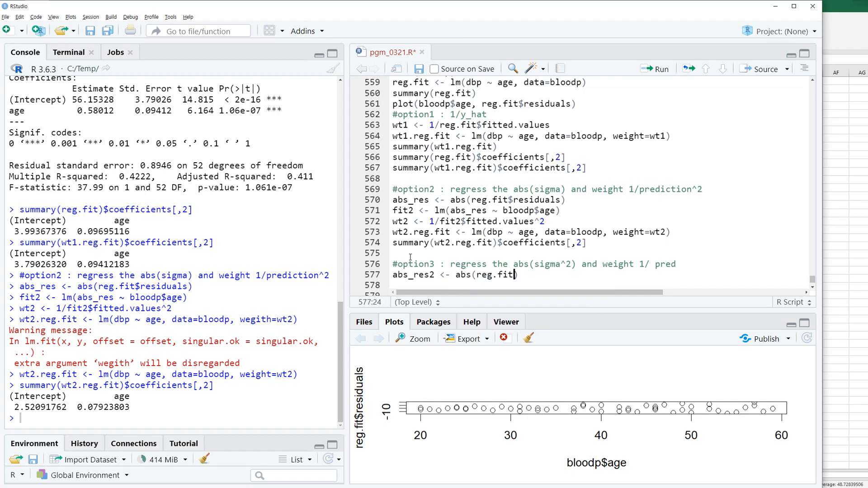
type("$residuals")
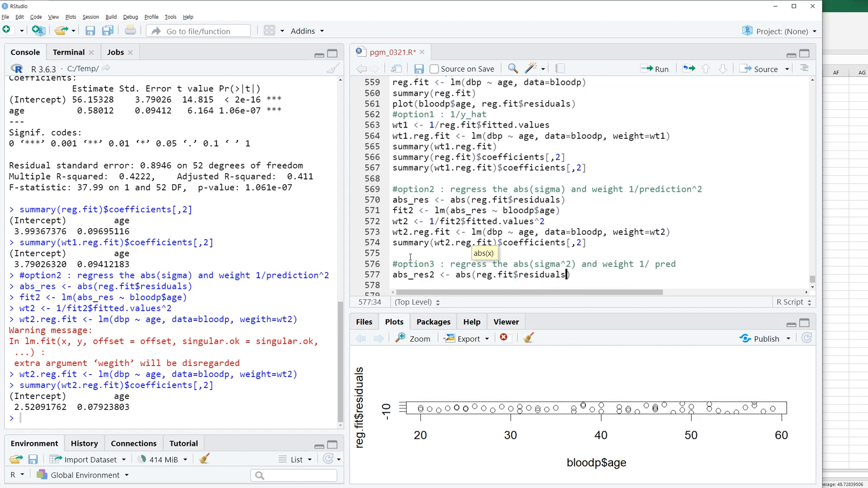
type("^2")
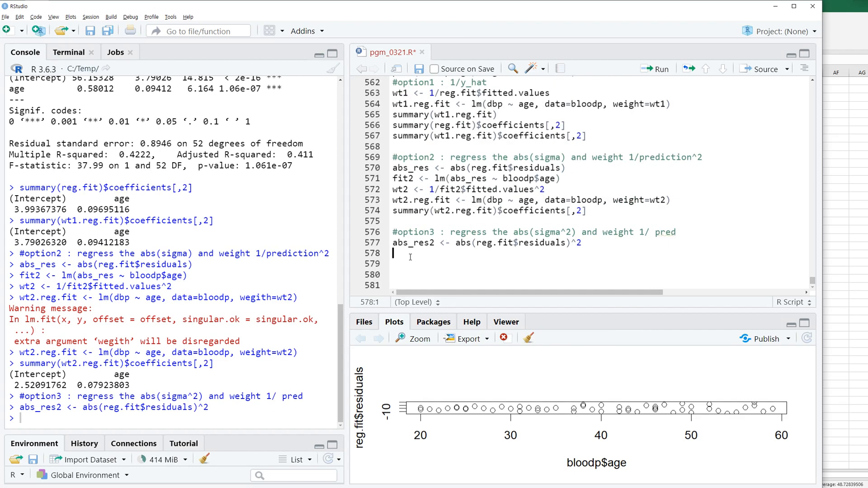
Fit fit3 as lm(abs_res2 ~ bloodp$age).
type("fit3 <-")
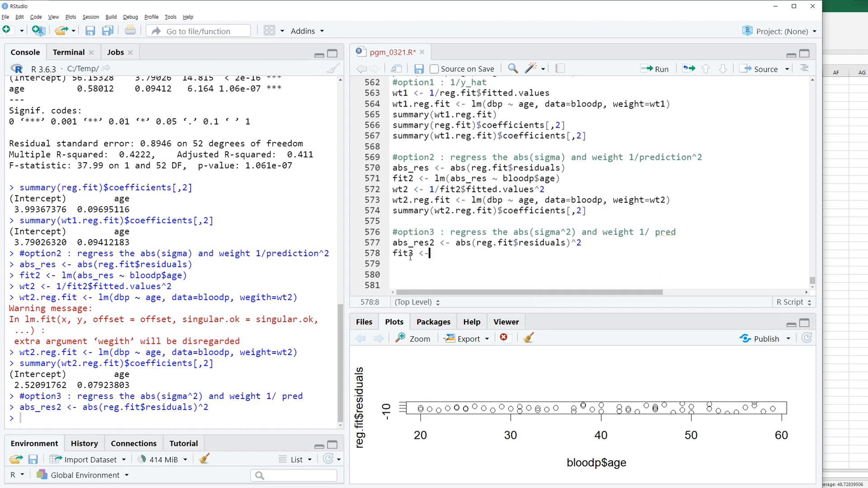
type("lm")
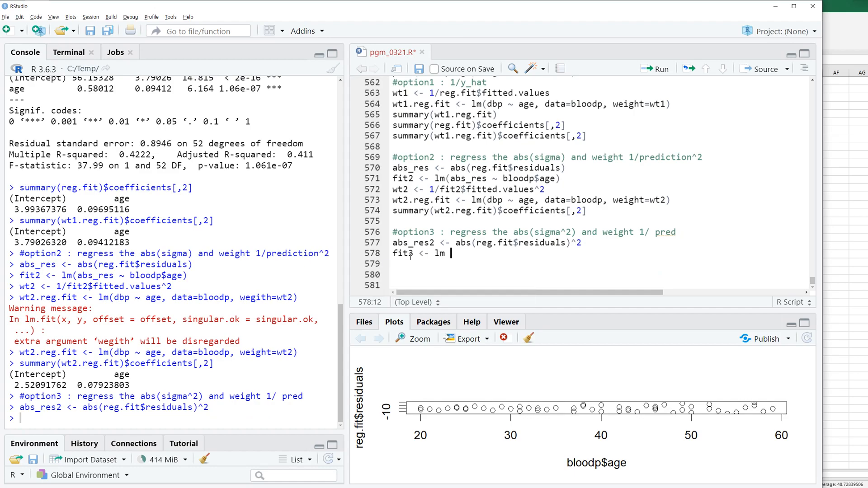
type("(abs_res2")
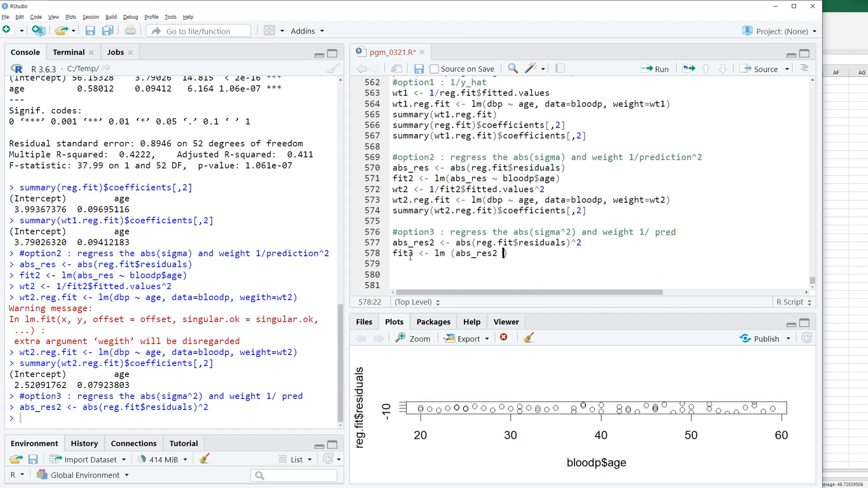
type("~")
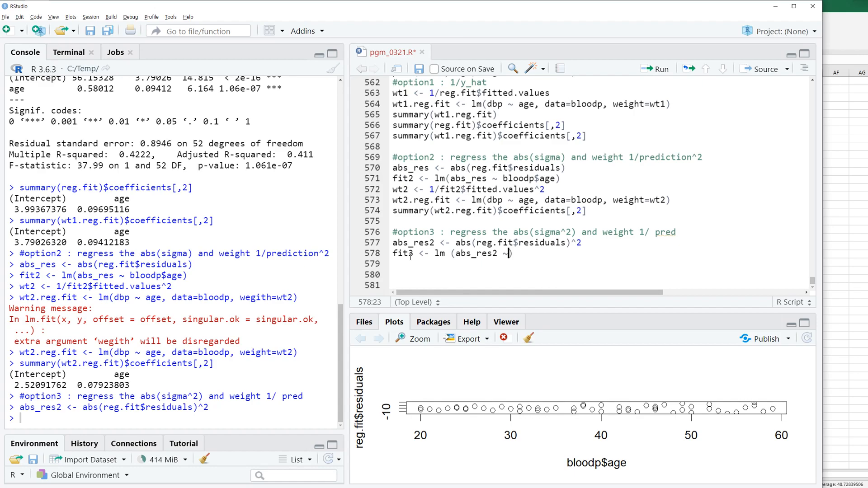
type("bloodp")
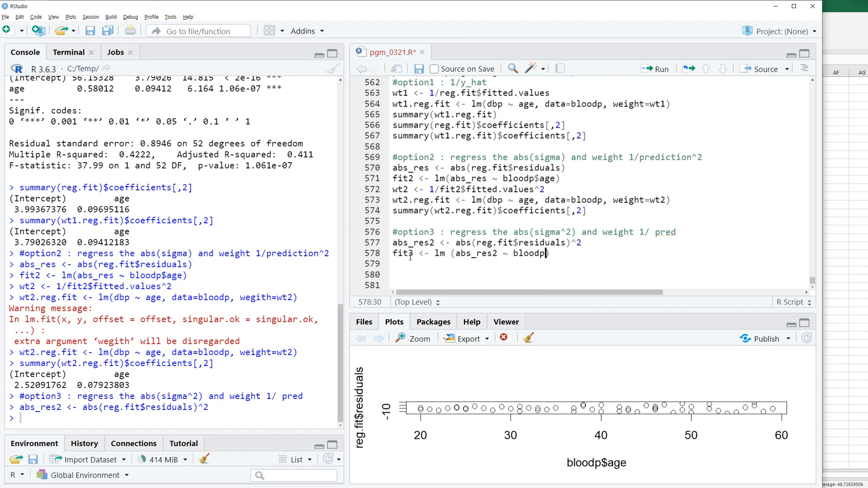
type("$age")
left_click(600, 264)
type("wt")
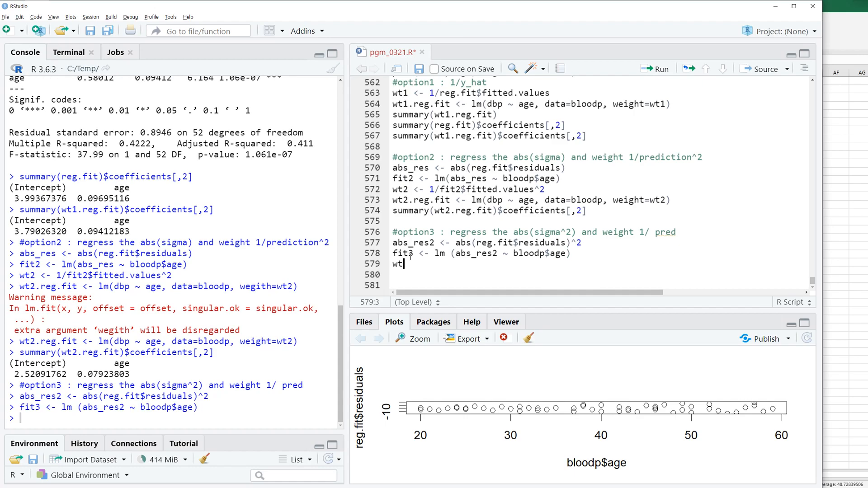
Compute wt3 <- abs(1/fit3$fitted.values) as the third weighting option.
type("3 <-")
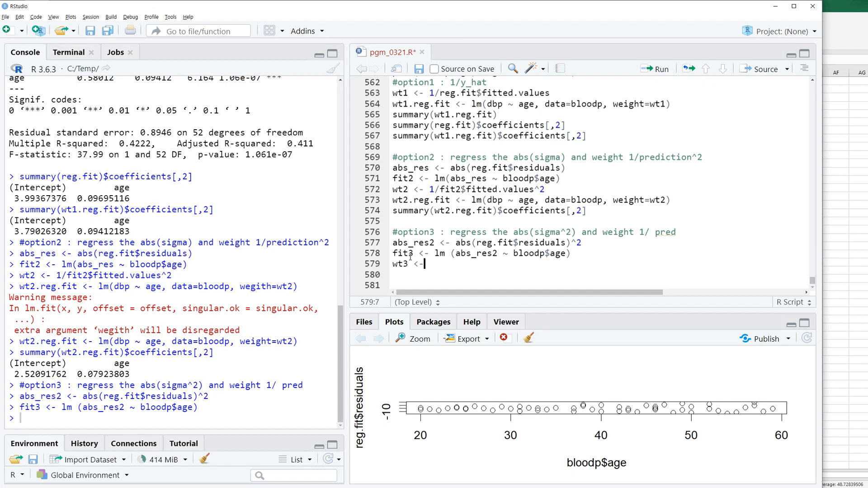
type("abs(")
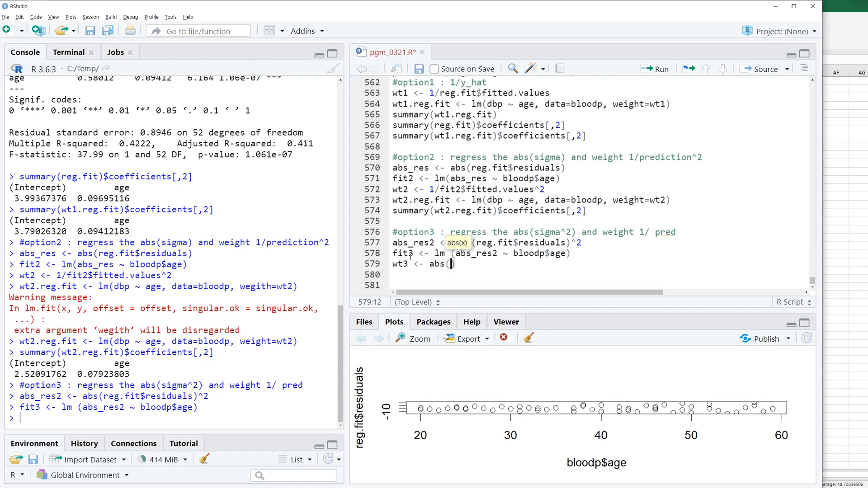
type("/fit")
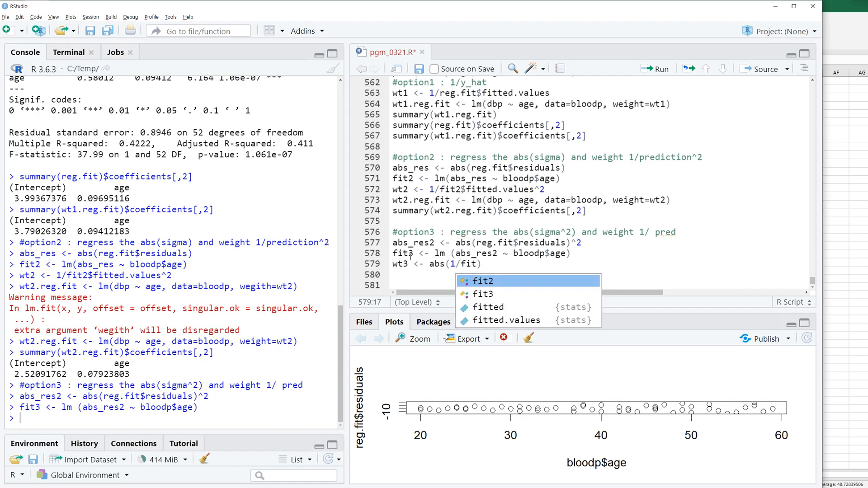
type("3$fitted.values")
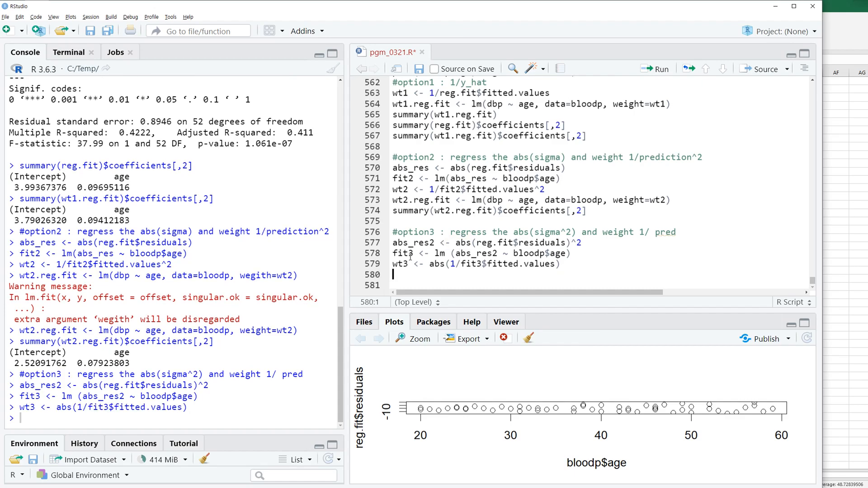
Fit wt3.reg.fit <- lm(dbp ~ age, data=bloodp, weight=wt3) and print its standard errors (age 0.0740).
type("wt")
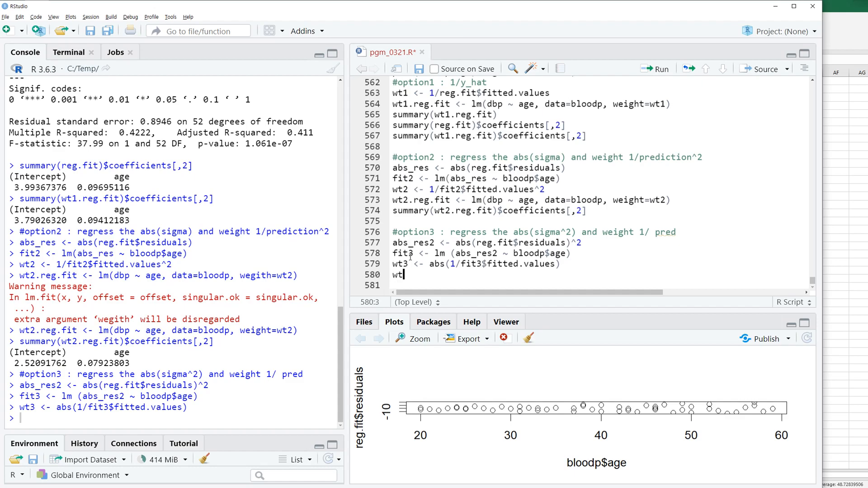
type(".reg.")
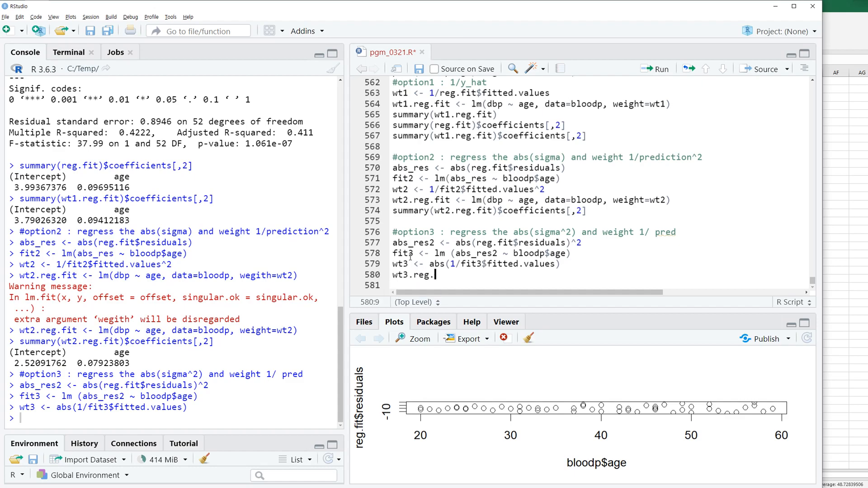
type("fit <-")
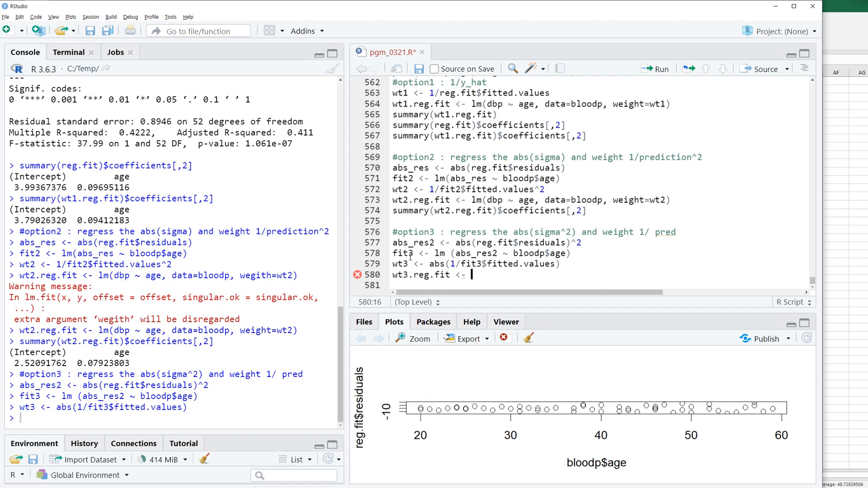
type("lm(db")
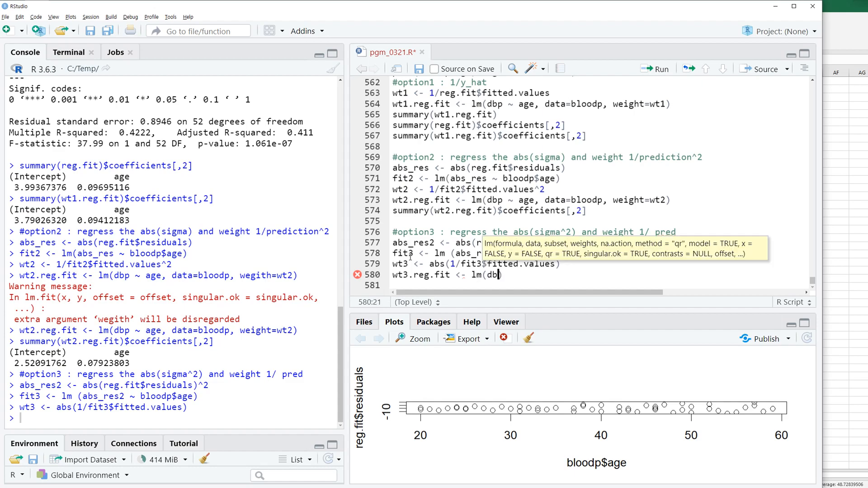
type("~ age, data=bloodp, weight=wt3")
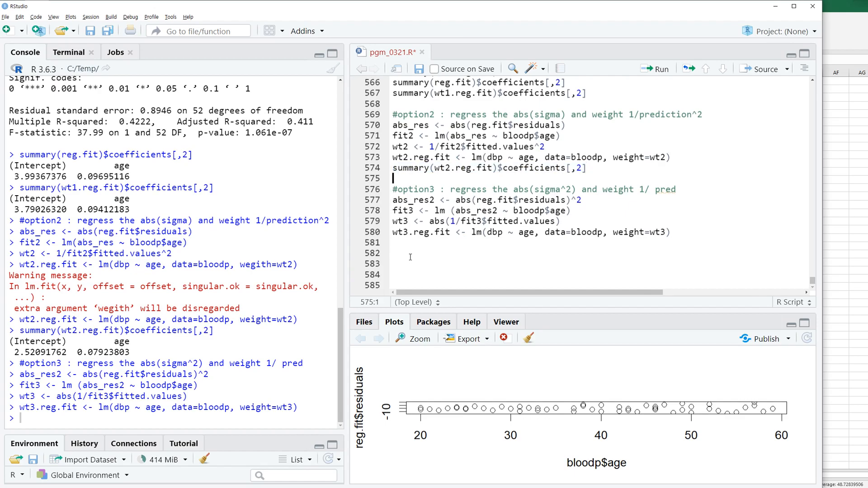
type("summary(wt2.reg.fit)$coefficients[,2")
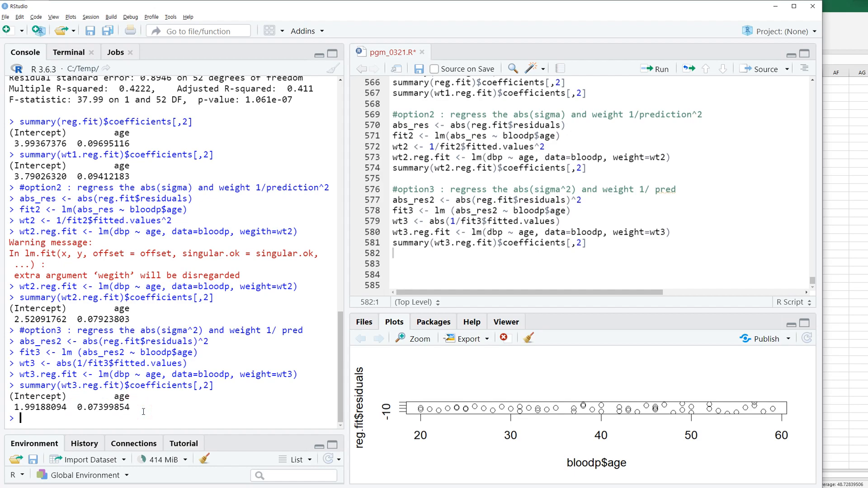
double_click(103, 319)
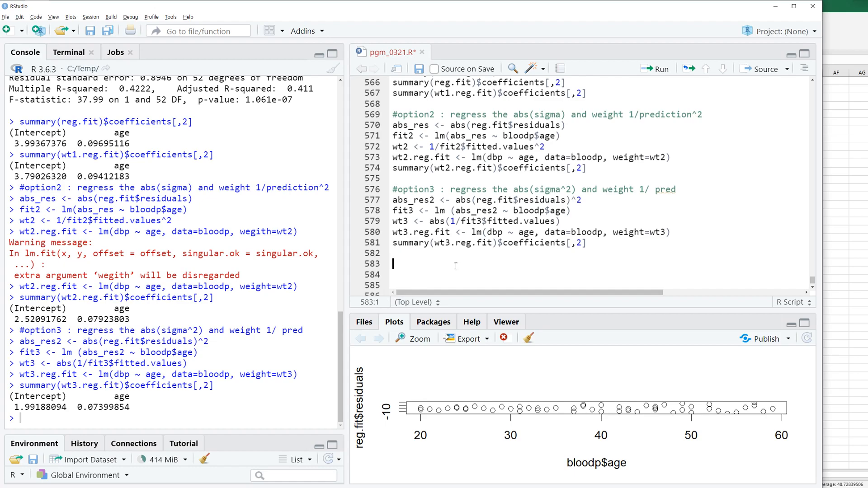
Print summary(...)$adj.r.squared for reg.fit, wt1, wt2 and wt3.reg.fit (0.3963, 0.4110, 0.5122, 0.5981).
type("summary(reg.fit")
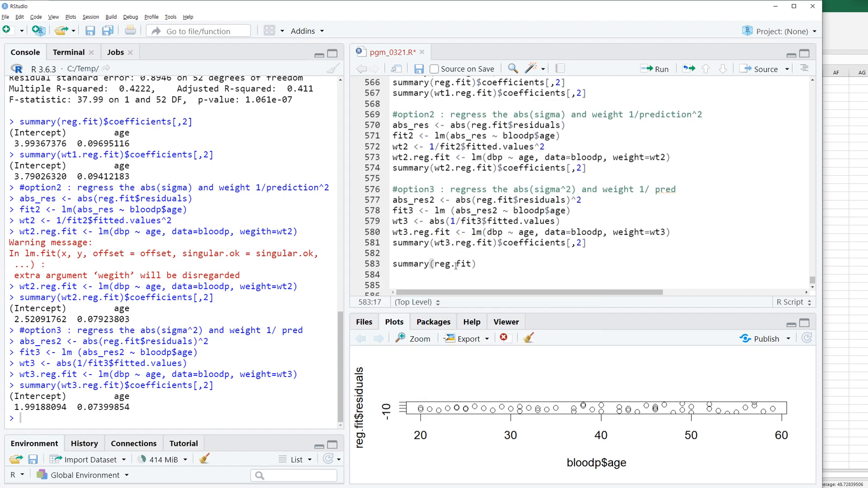
type("$ad")
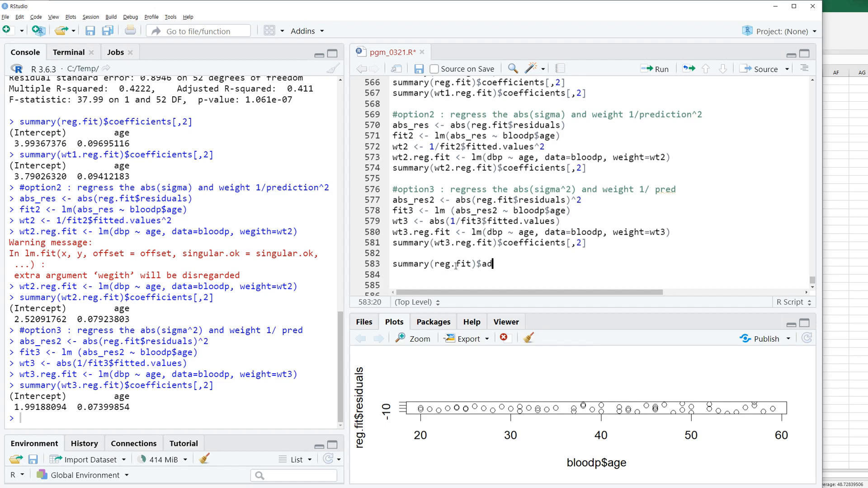
type("j.r.squared")
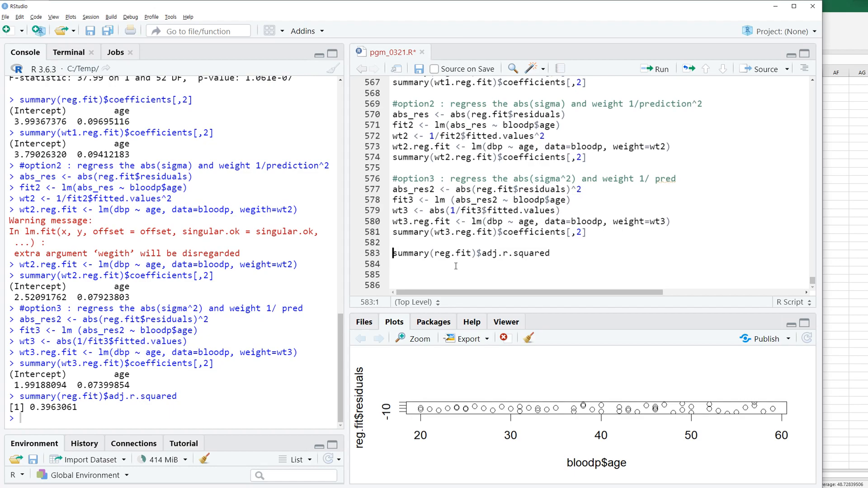
type("summary(reg.fit)$adj.r.squared")
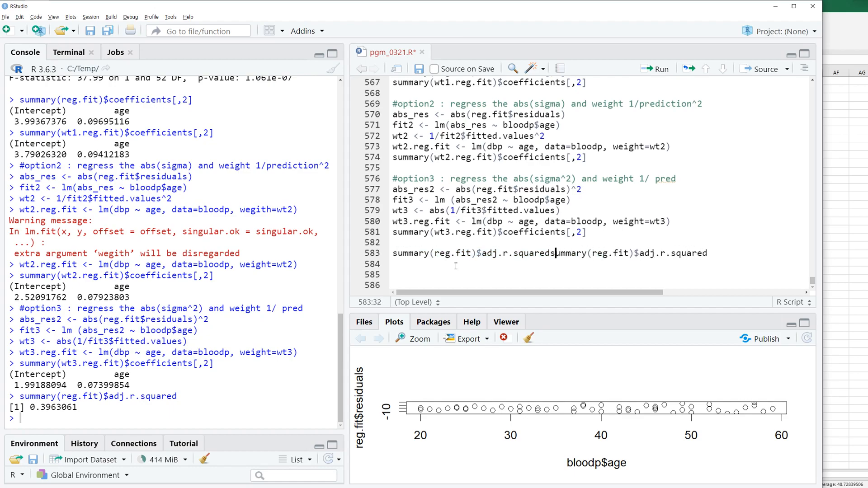
key("Enter")
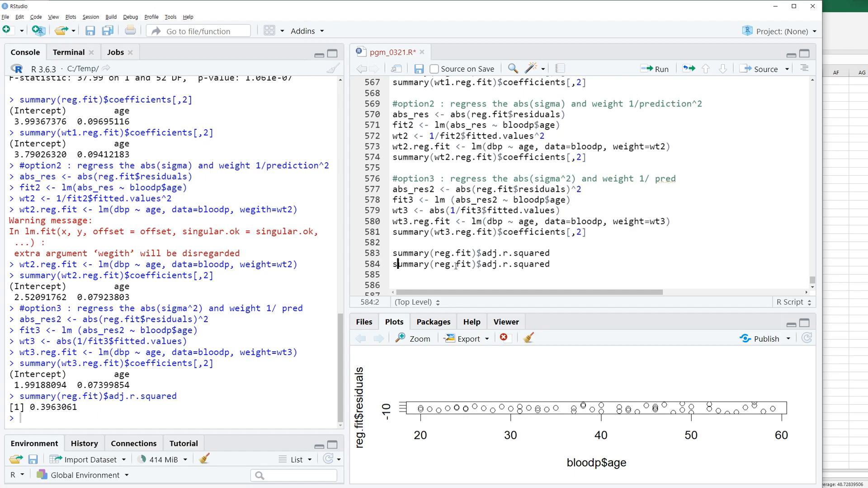
type("wt2.reg.fit)$adj.r.squared")
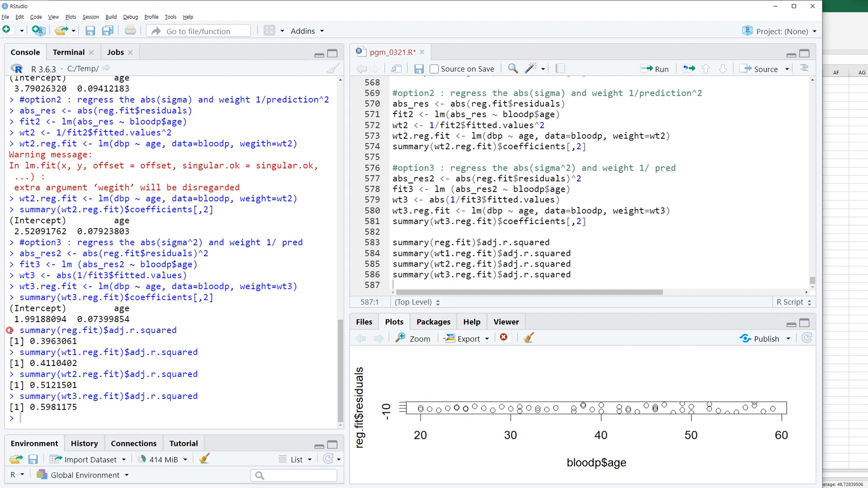
left_click_drag(11, 330, 85, 396)
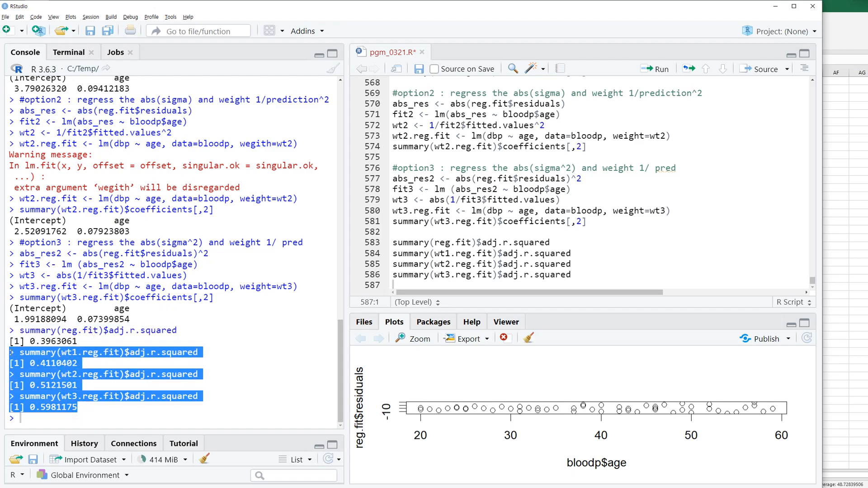
left_click(100, 385)
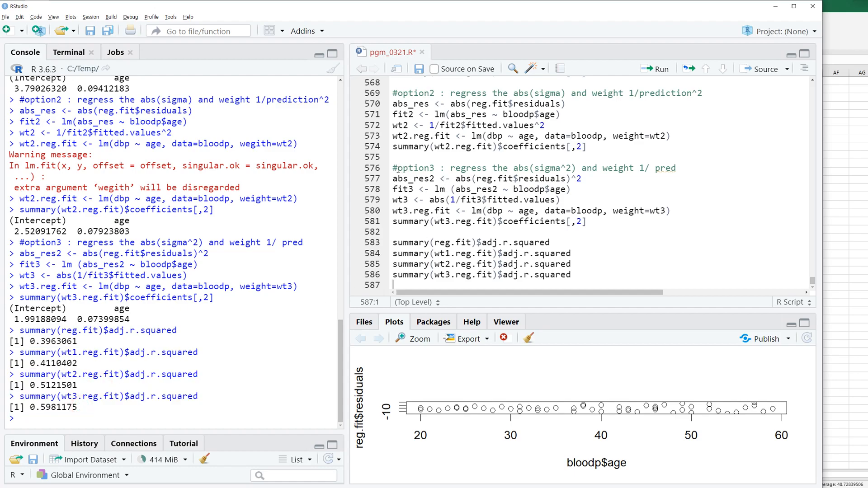
double_click(414, 168)
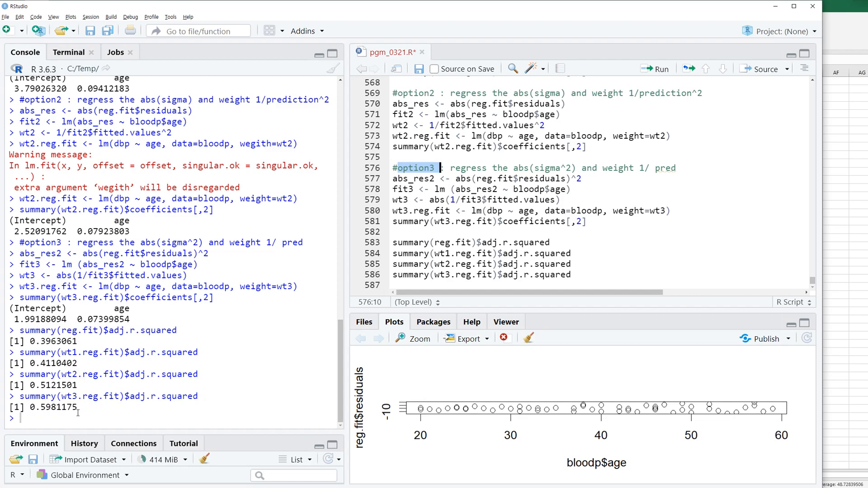